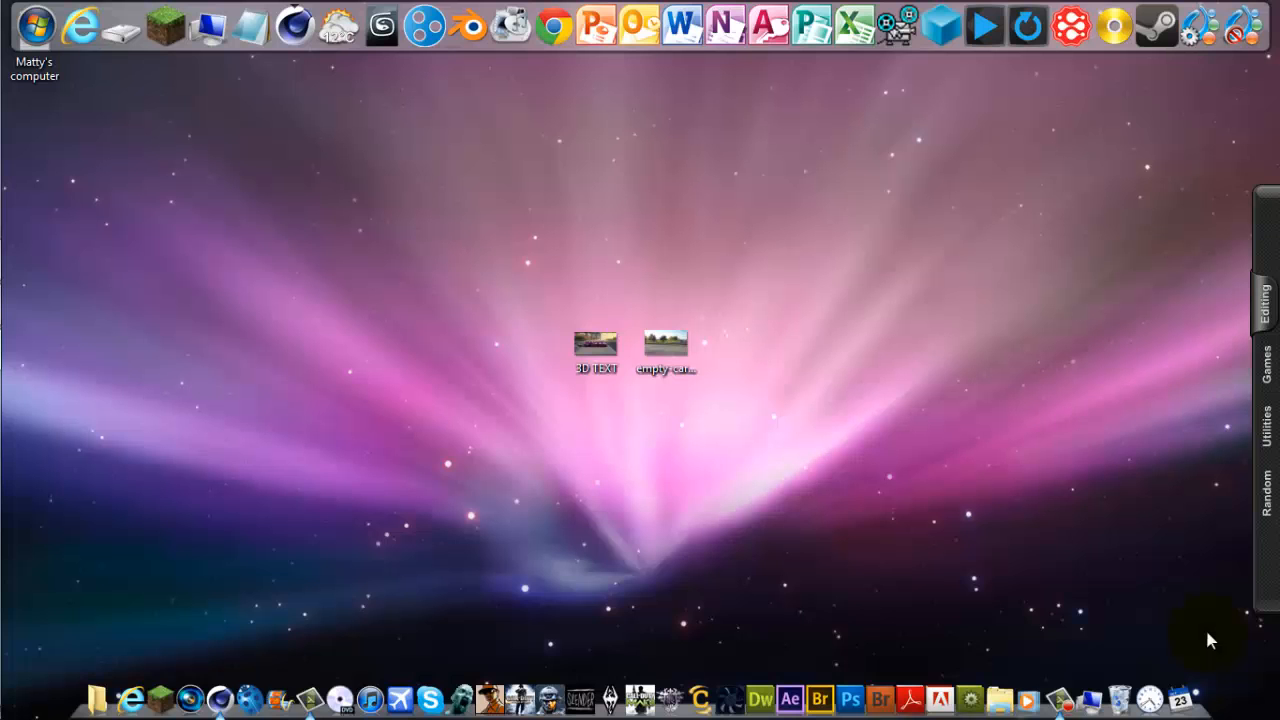
pyautogui.moveTo(805, 390)
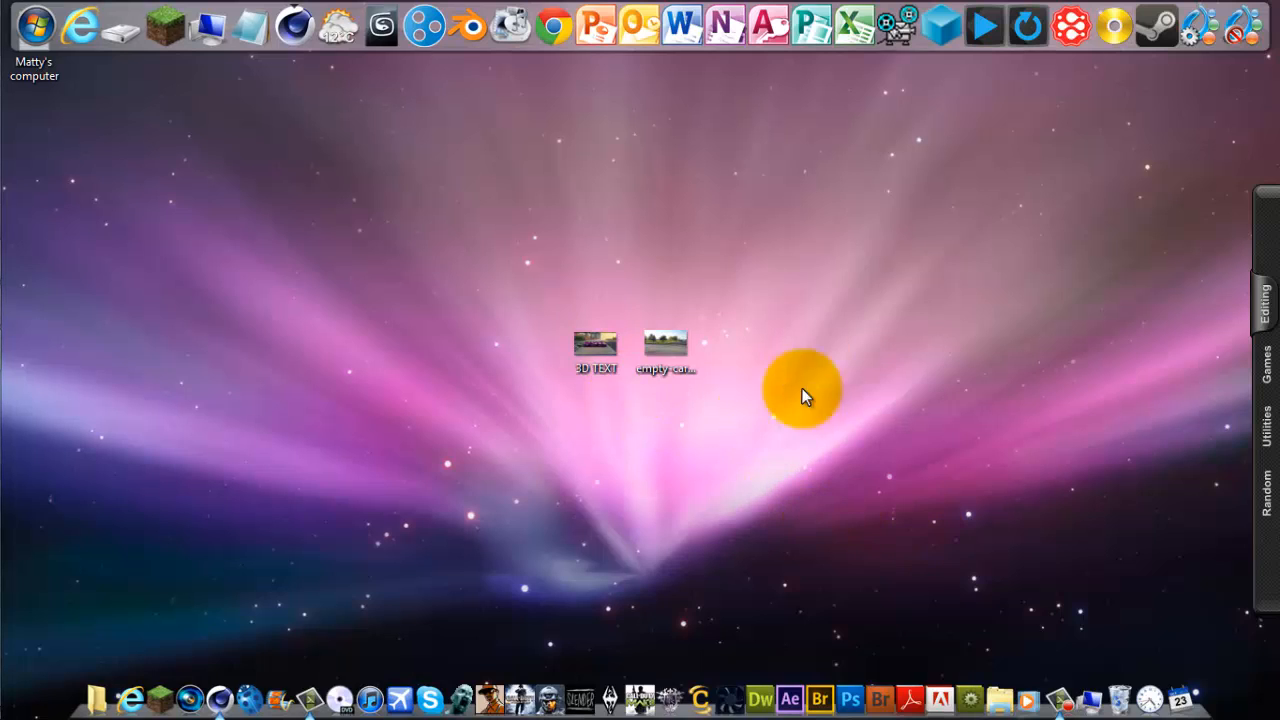
pyautogui.moveTo(770, 510)
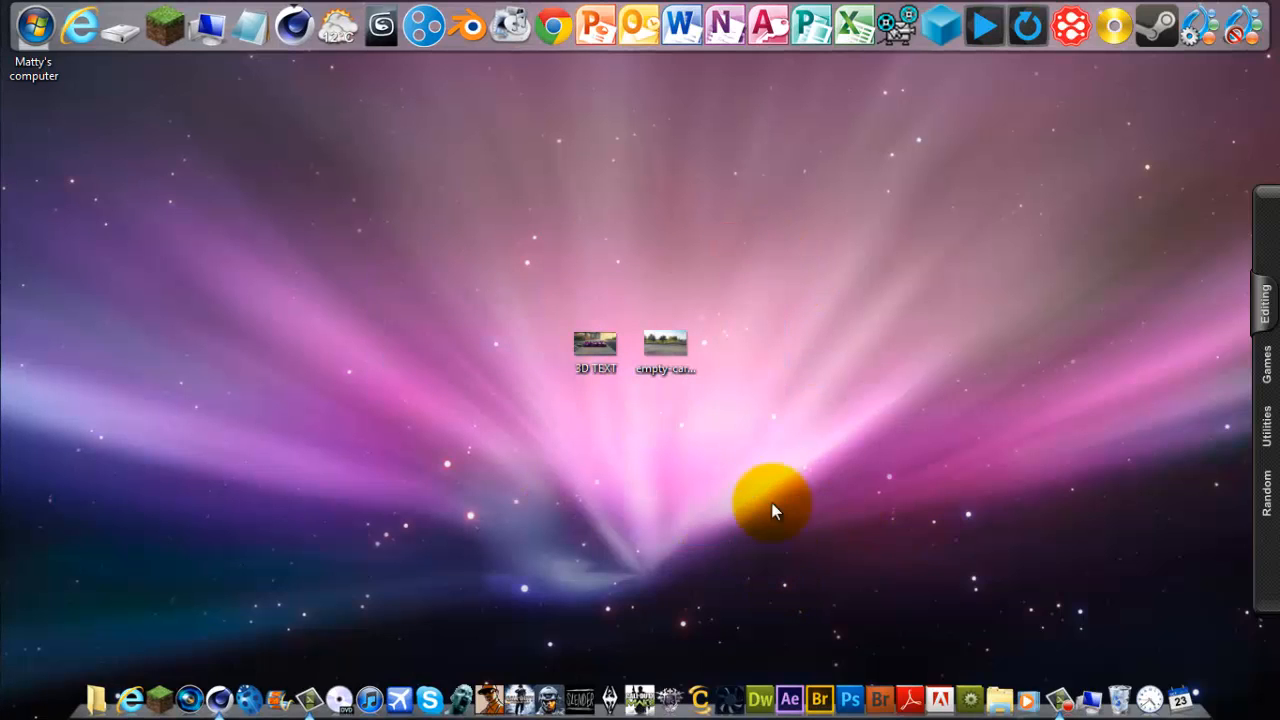
# View the finished 3D TEXT render, then open the empty car park photo instead
pyautogui.click(595, 347)
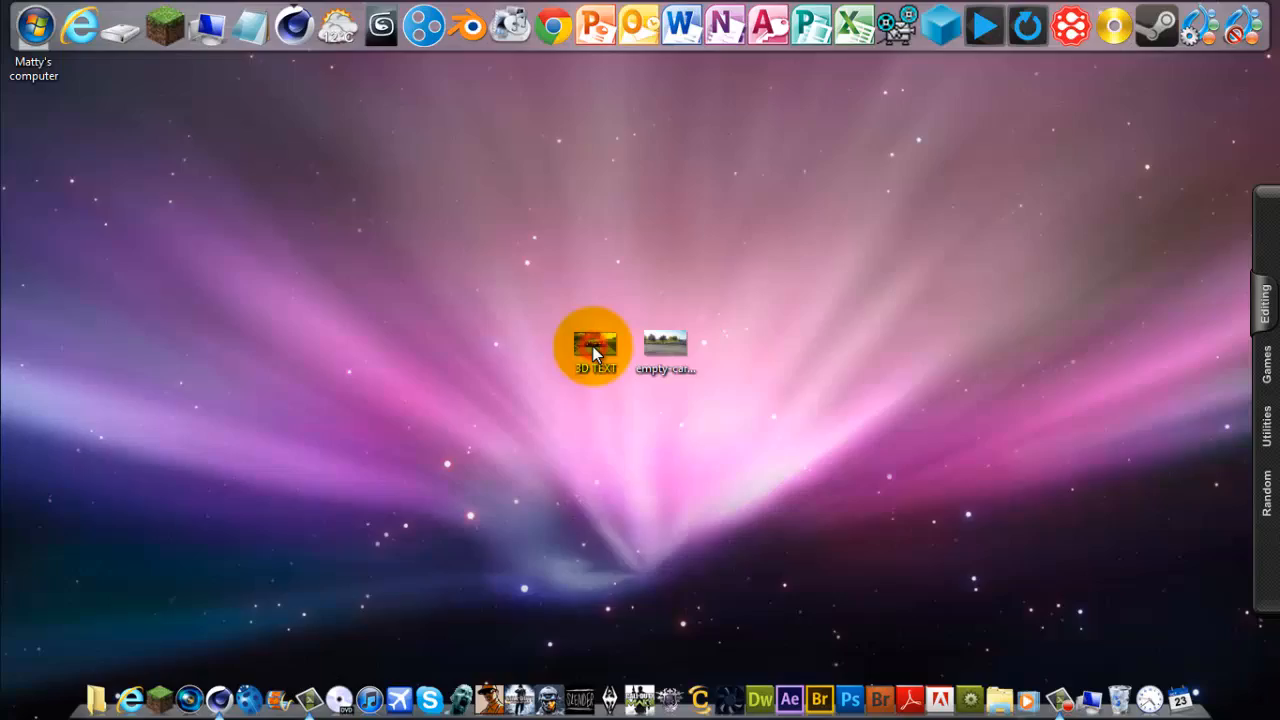
pyautogui.doubleClick(594, 345)
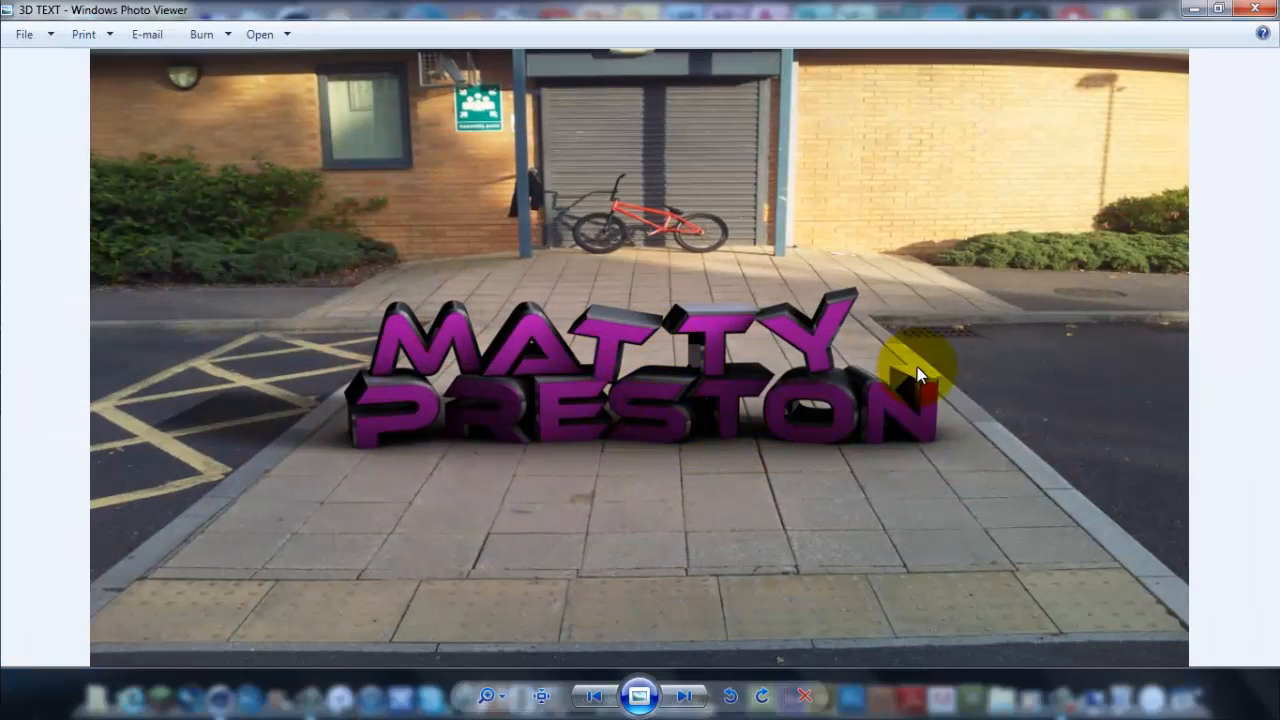
pyautogui.moveTo(200, 310)
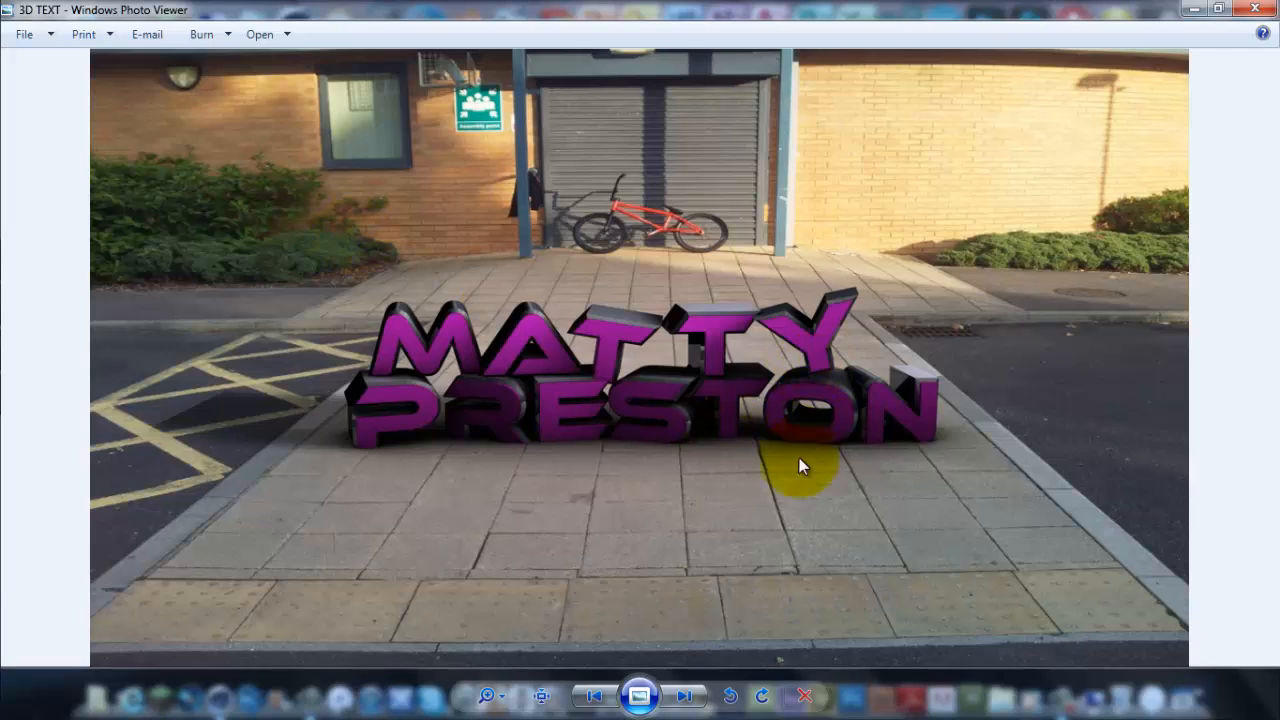
pyautogui.moveTo(575, 285)
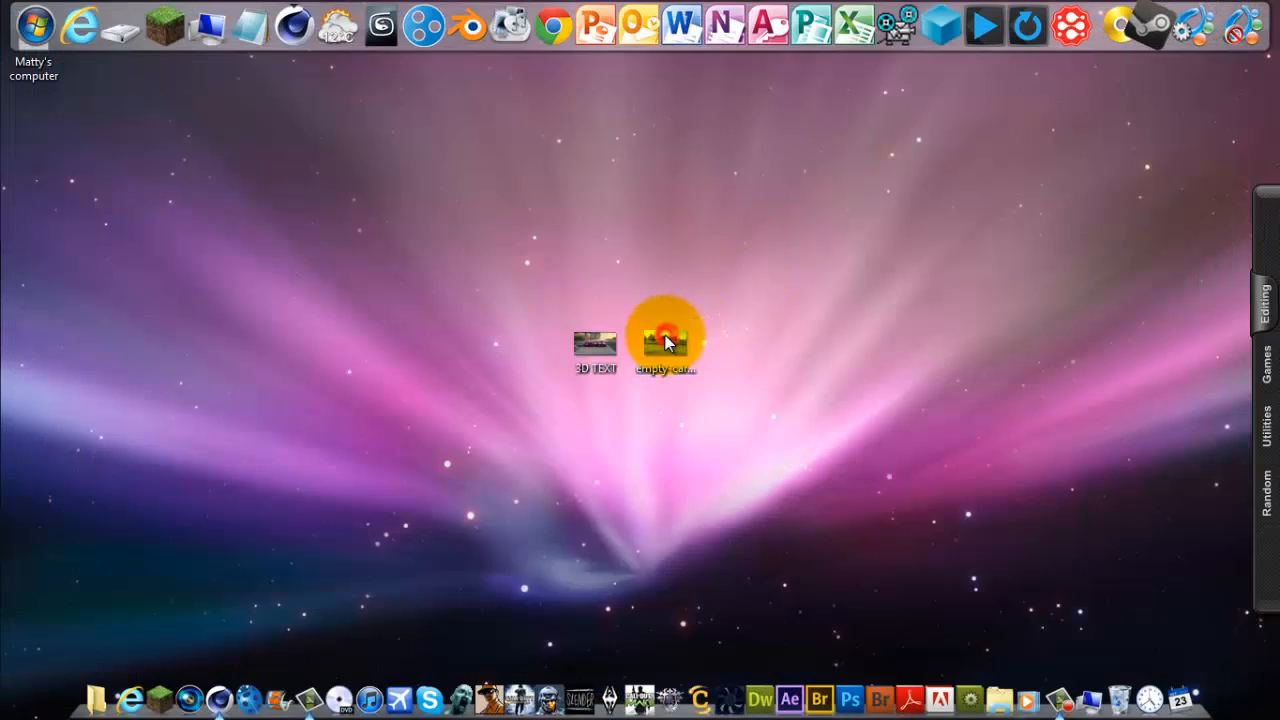
pyautogui.doubleClick(666, 342)
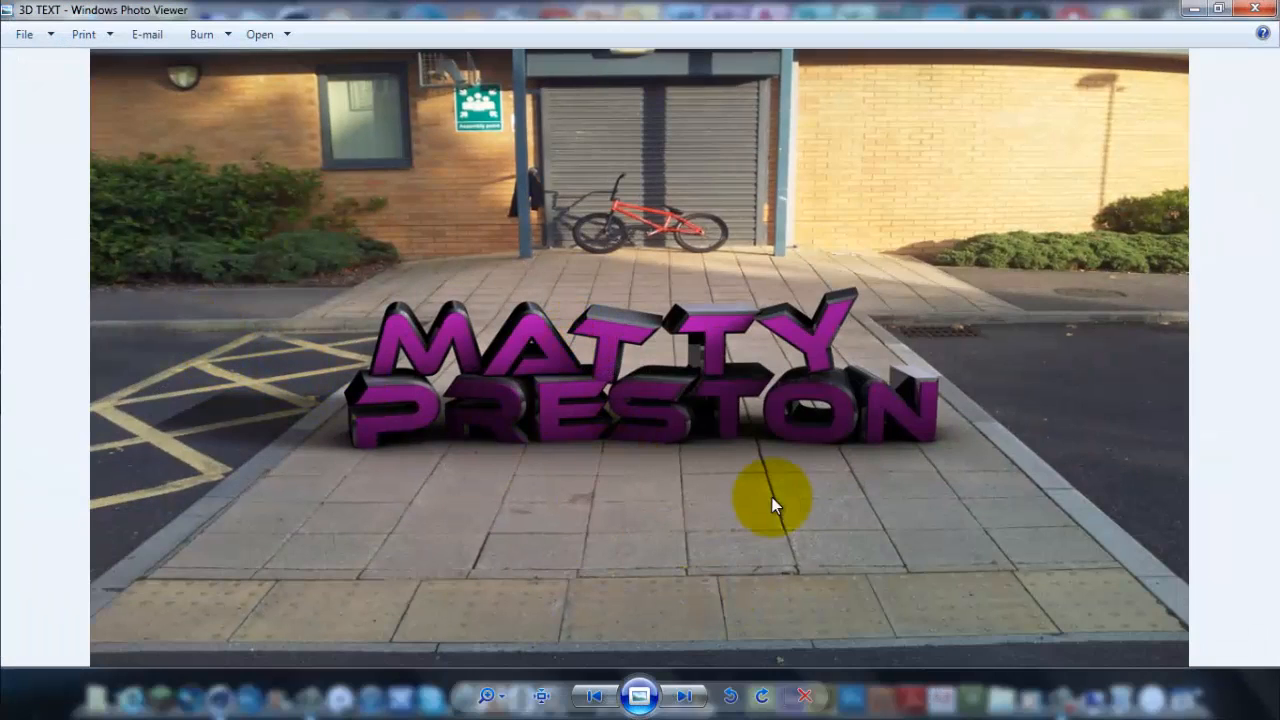
pyautogui.click(1255, 9)
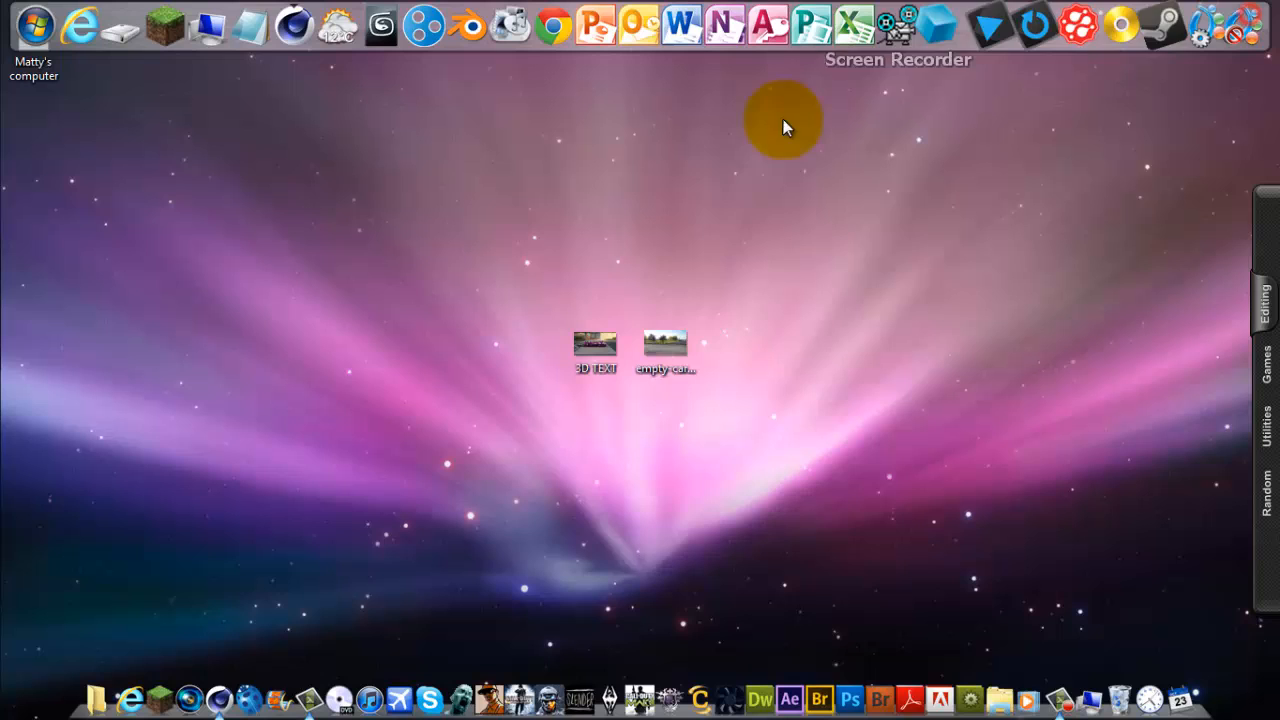
pyautogui.doubleClick(665, 344)
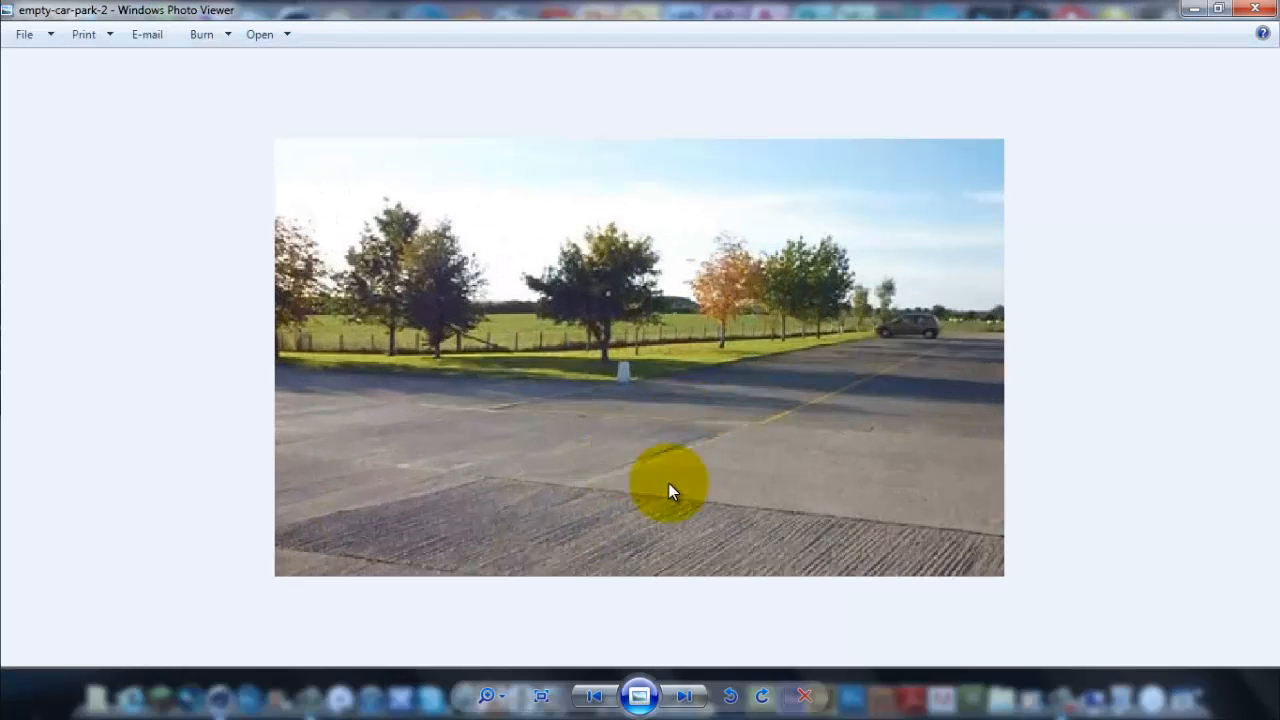
pyautogui.moveTo(585, 280)
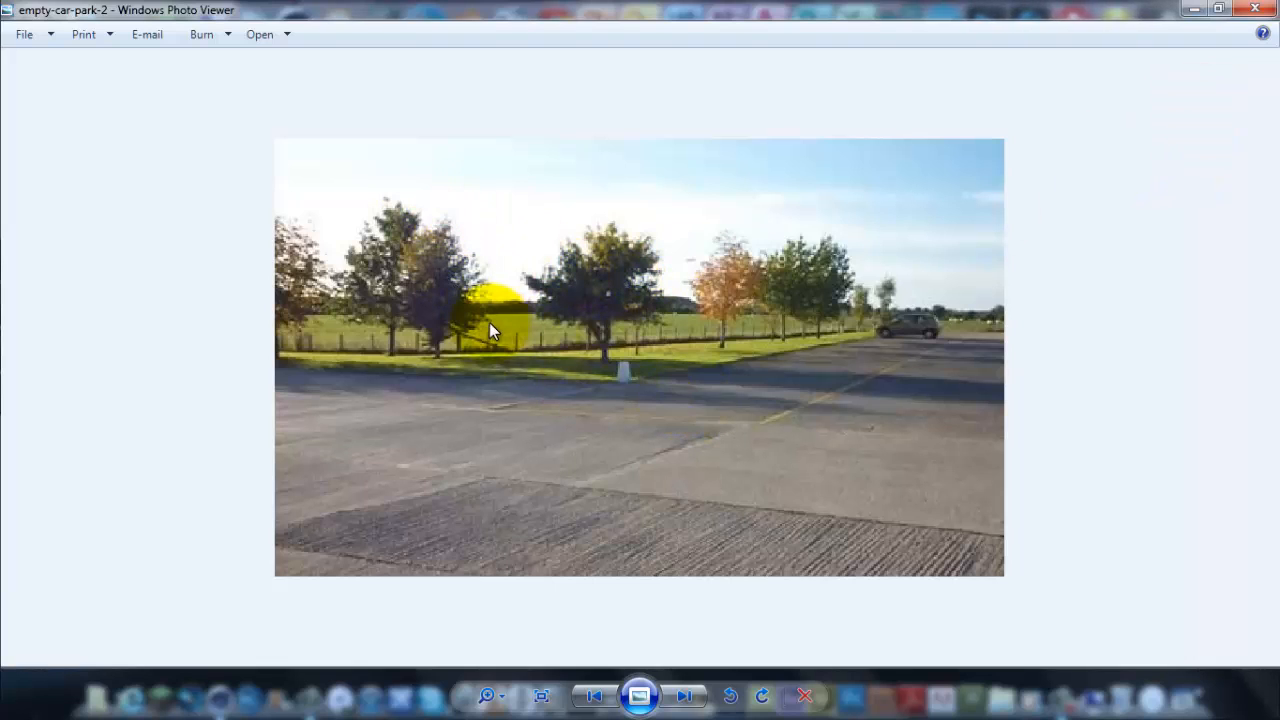
pyautogui.moveTo(728, 414)
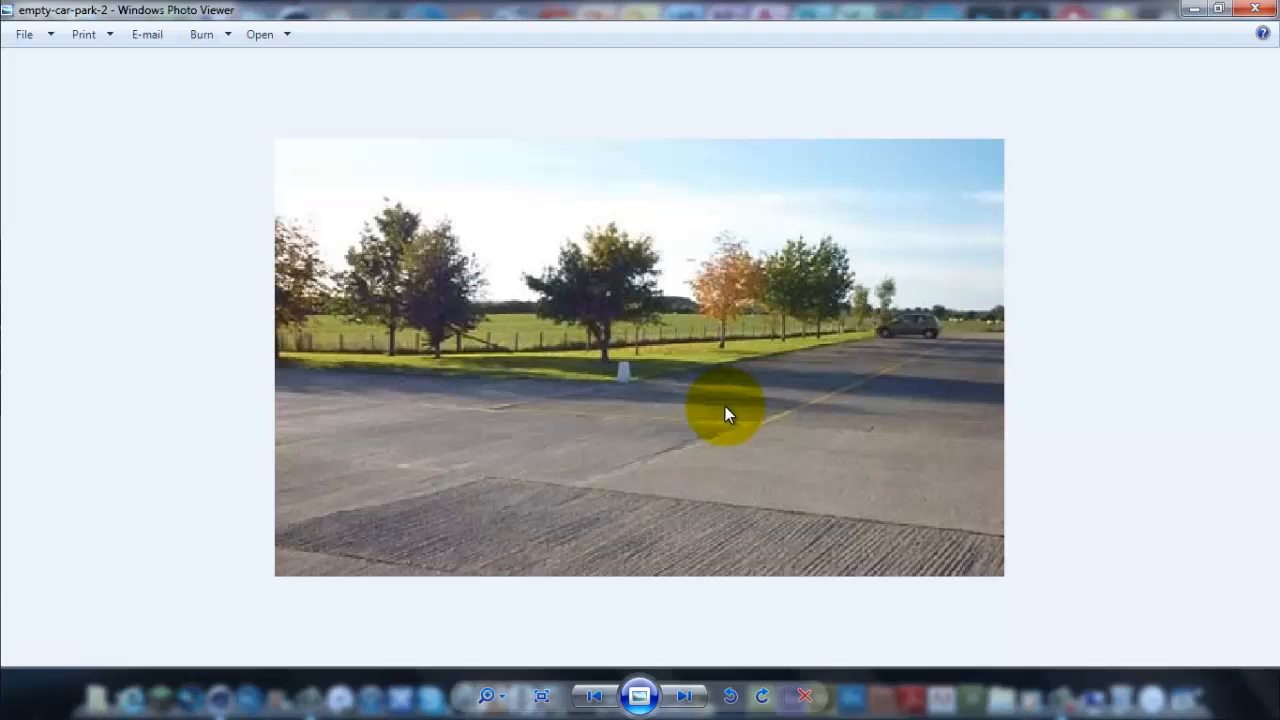
pyautogui.moveTo(505, 367)
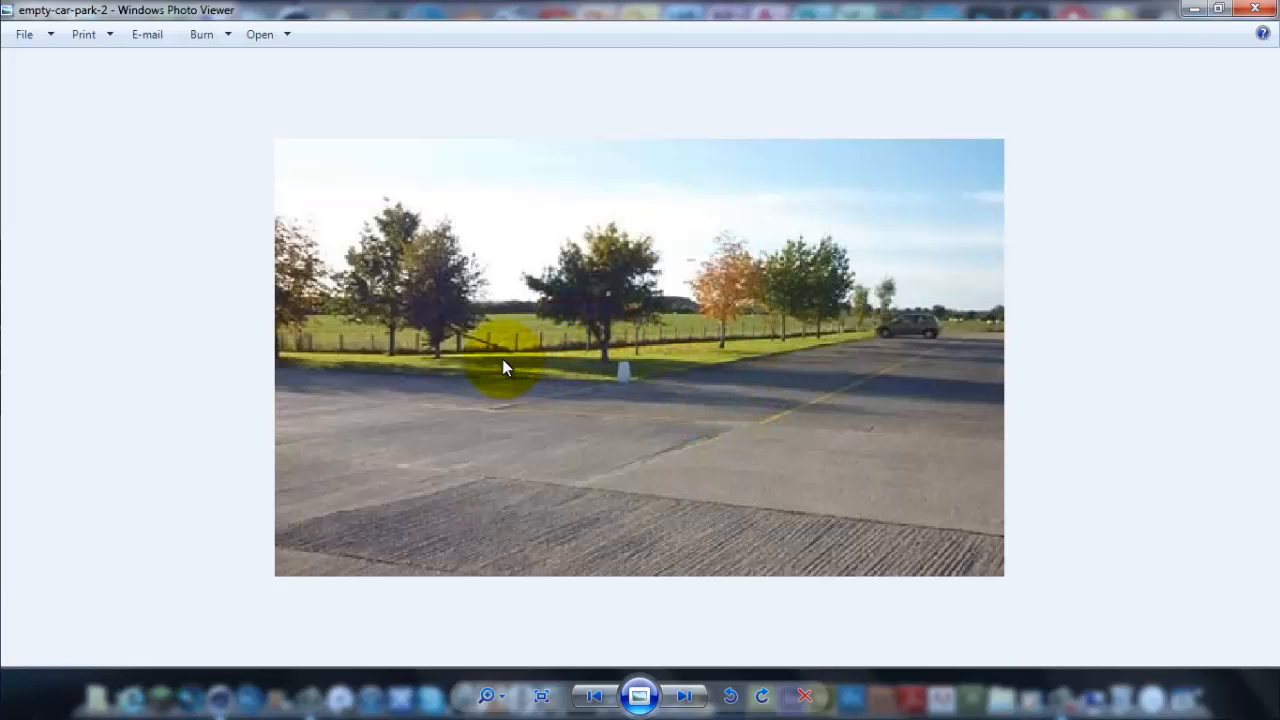
pyautogui.moveTo(590, 360)
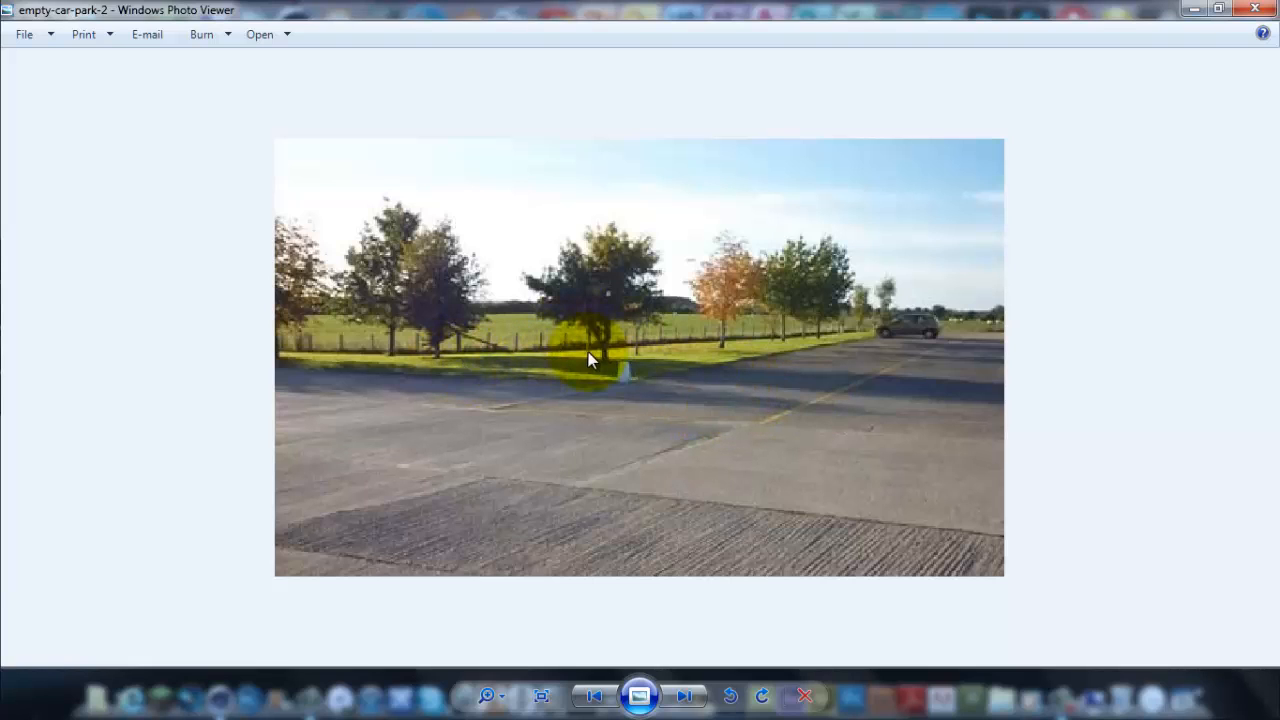
pyautogui.moveTo(295, 220)
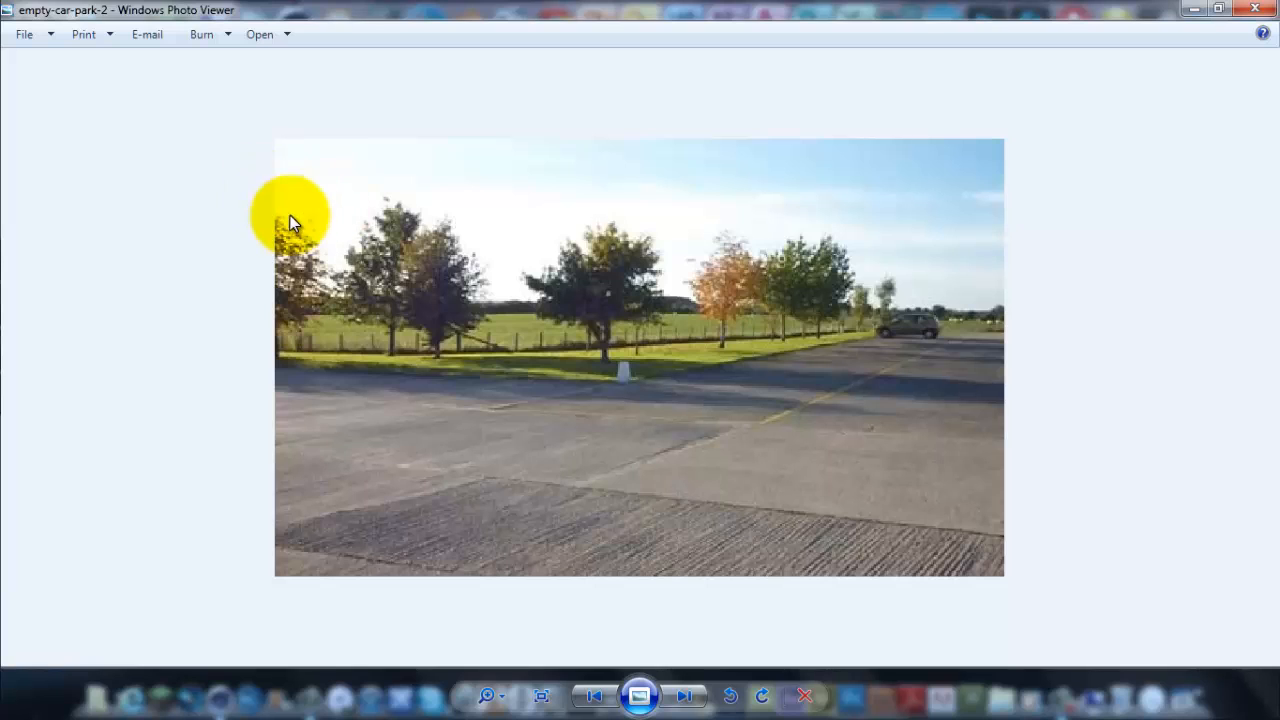
pyautogui.moveTo(1058, 580)
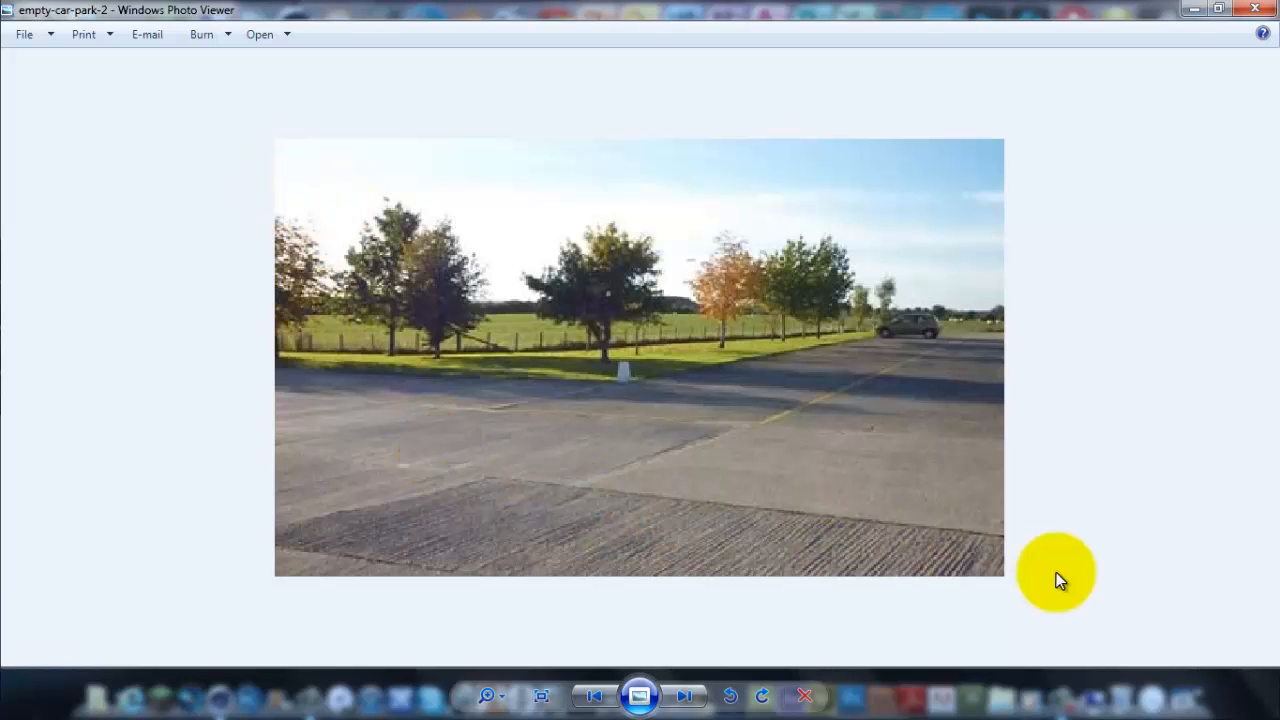
pyautogui.moveTo(1255, 22)
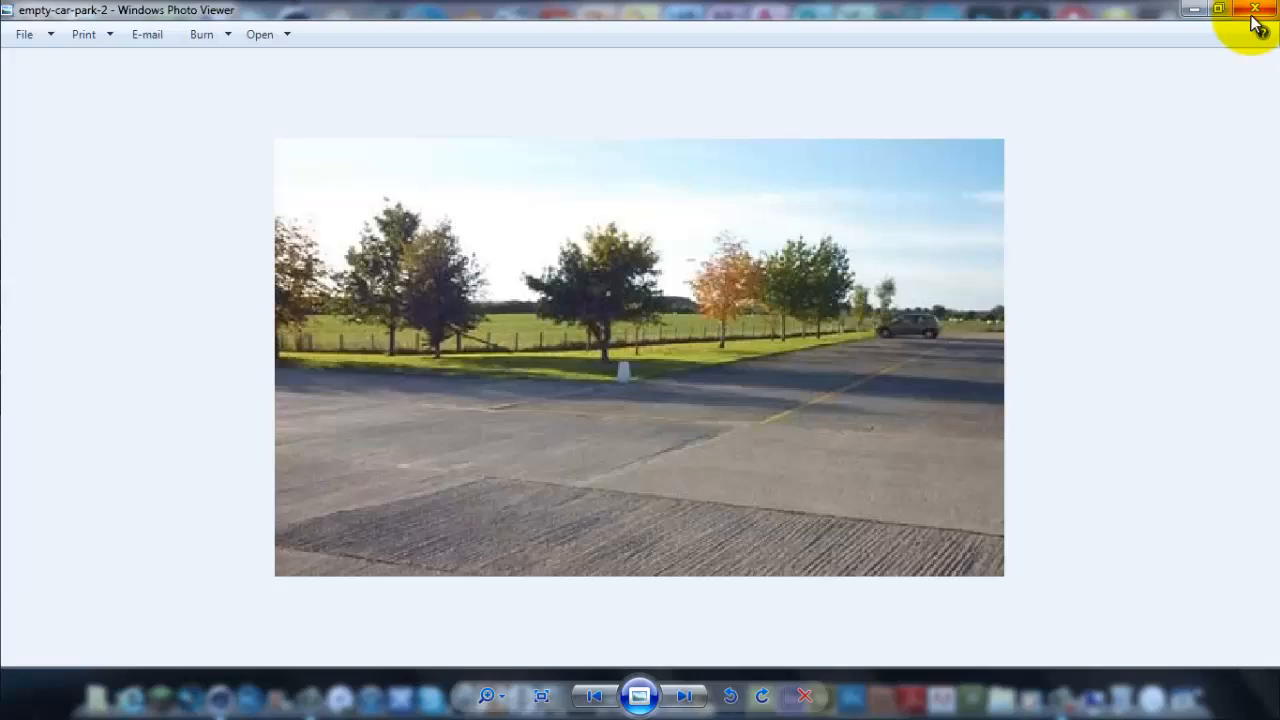
# Launch CINEMA 4D and create a material textured with the empty-car-park-2 photo
pyautogui.click(1256, 9)
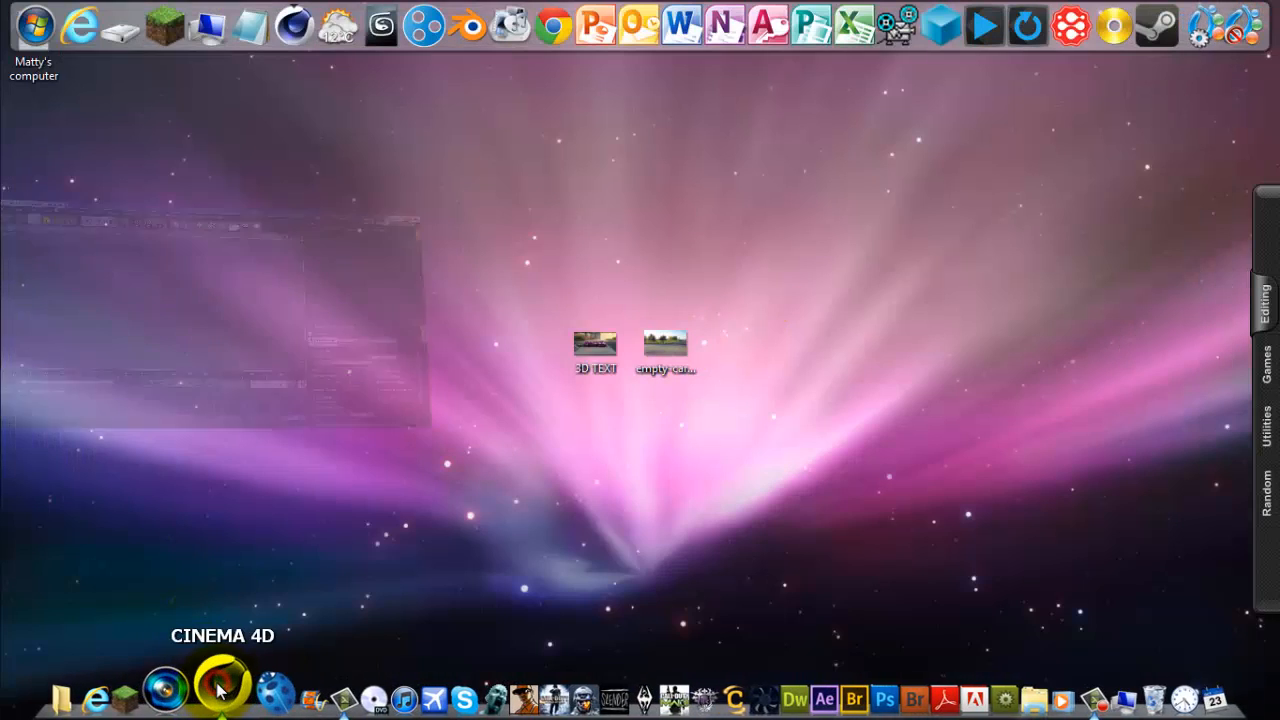
pyautogui.click(220, 693)
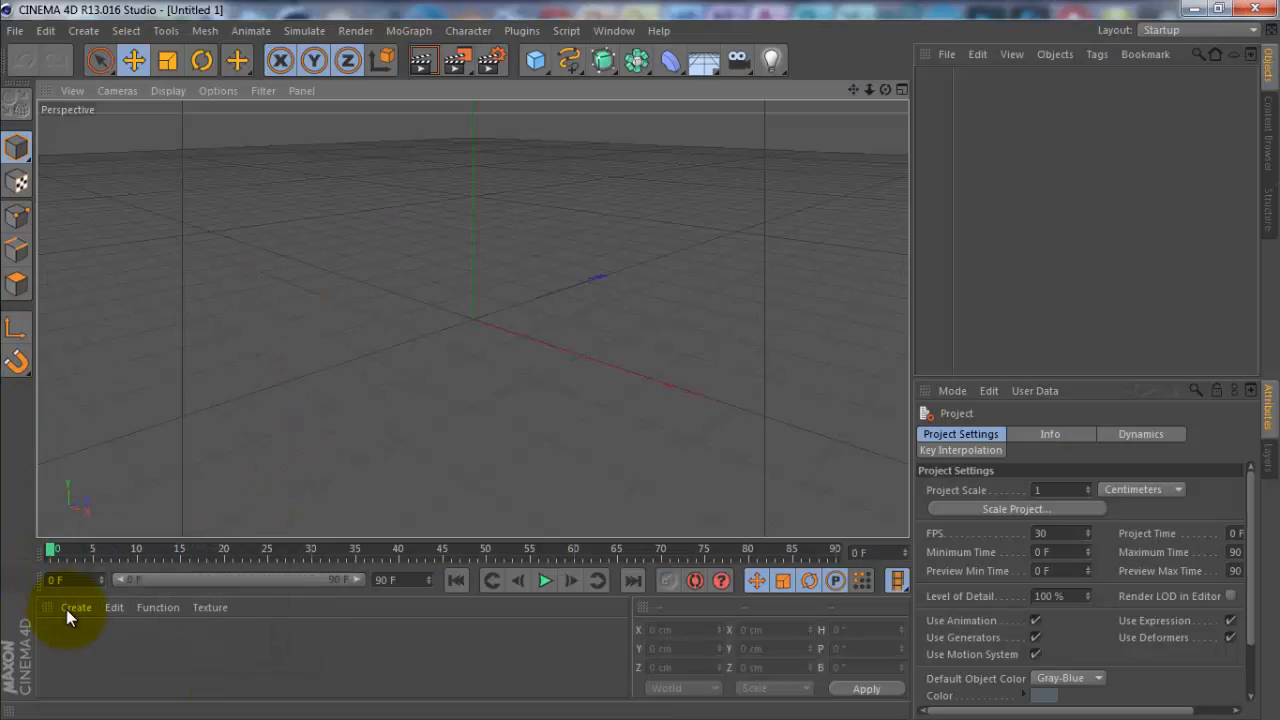
pyautogui.click(75, 607)
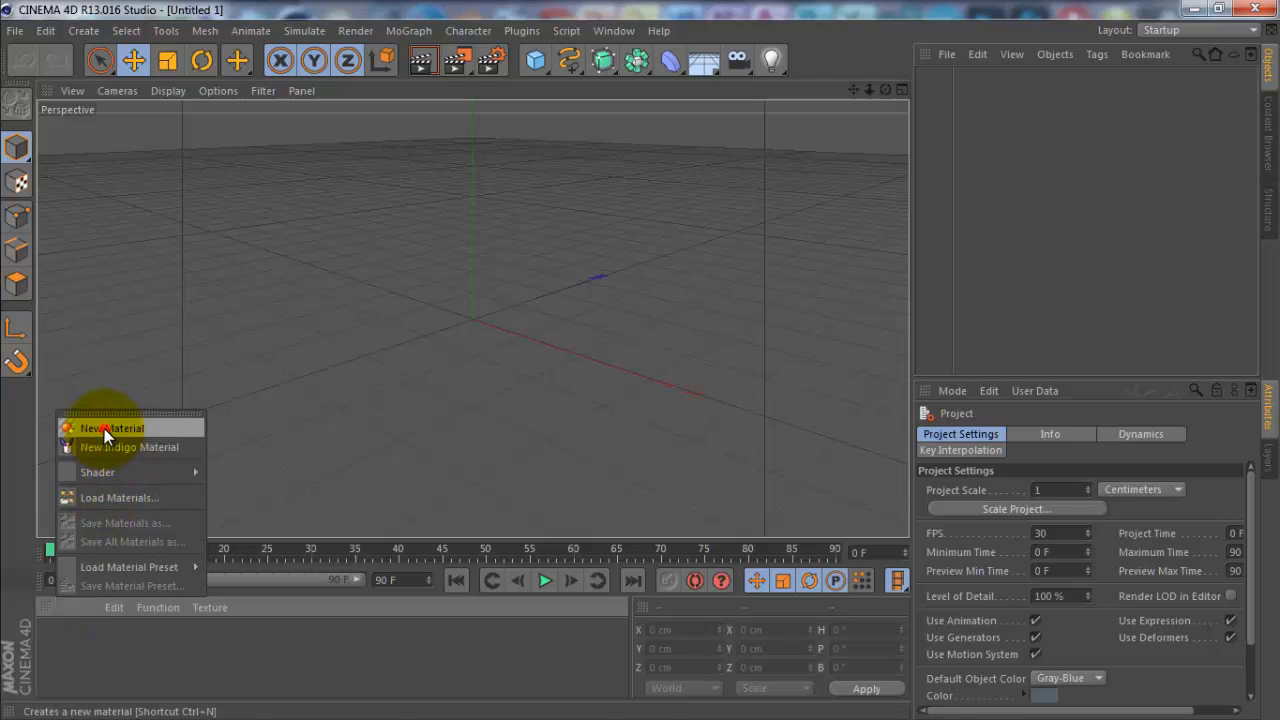
pyautogui.click(112, 428)
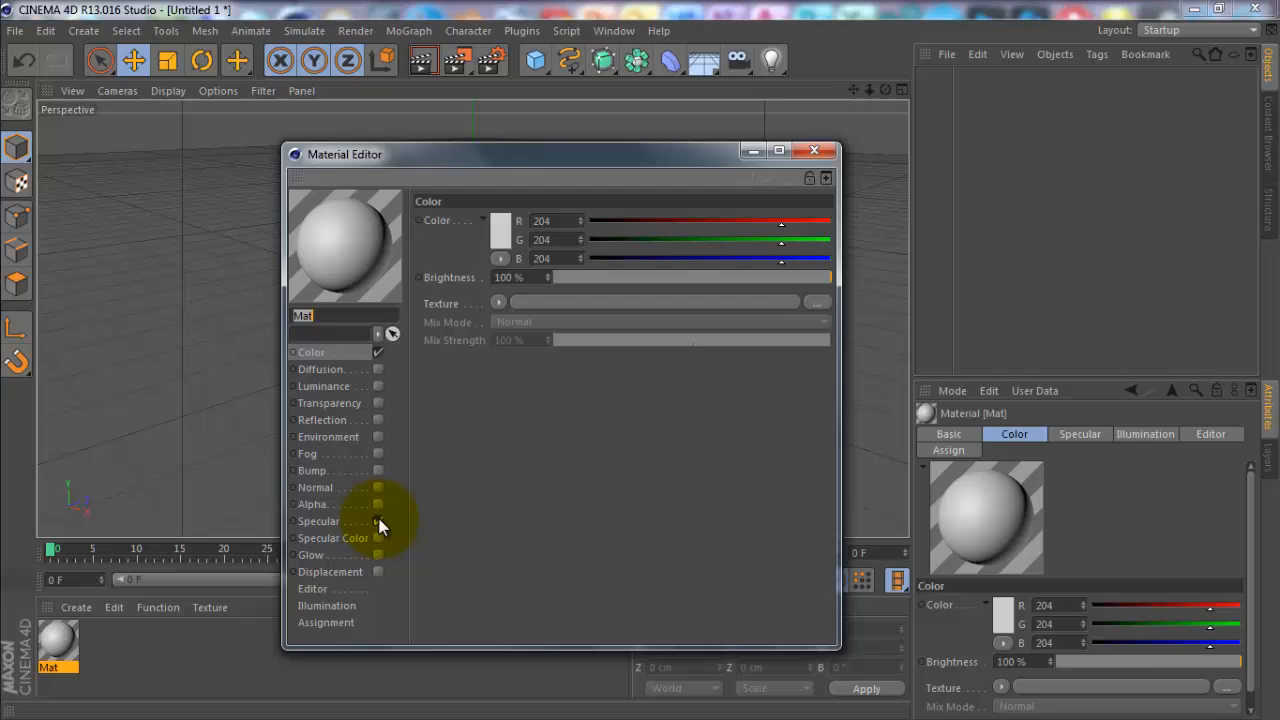
pyautogui.click(498, 303)
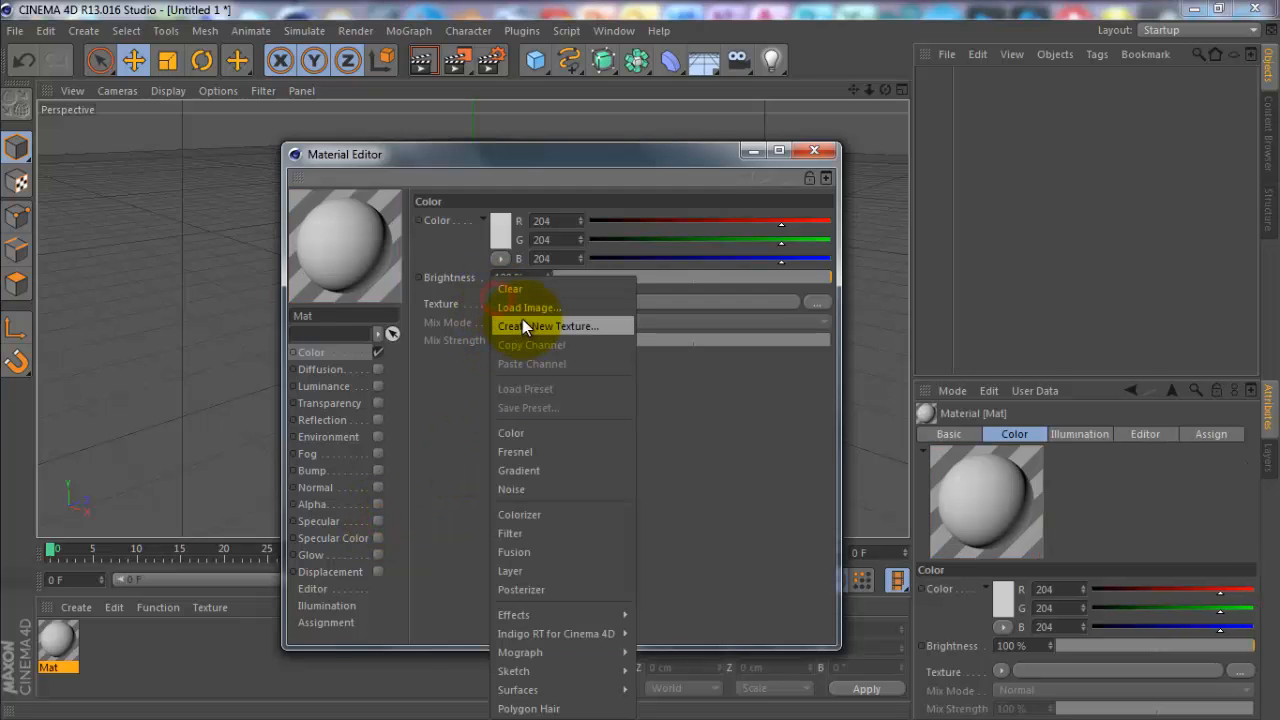
pyautogui.click(528, 307)
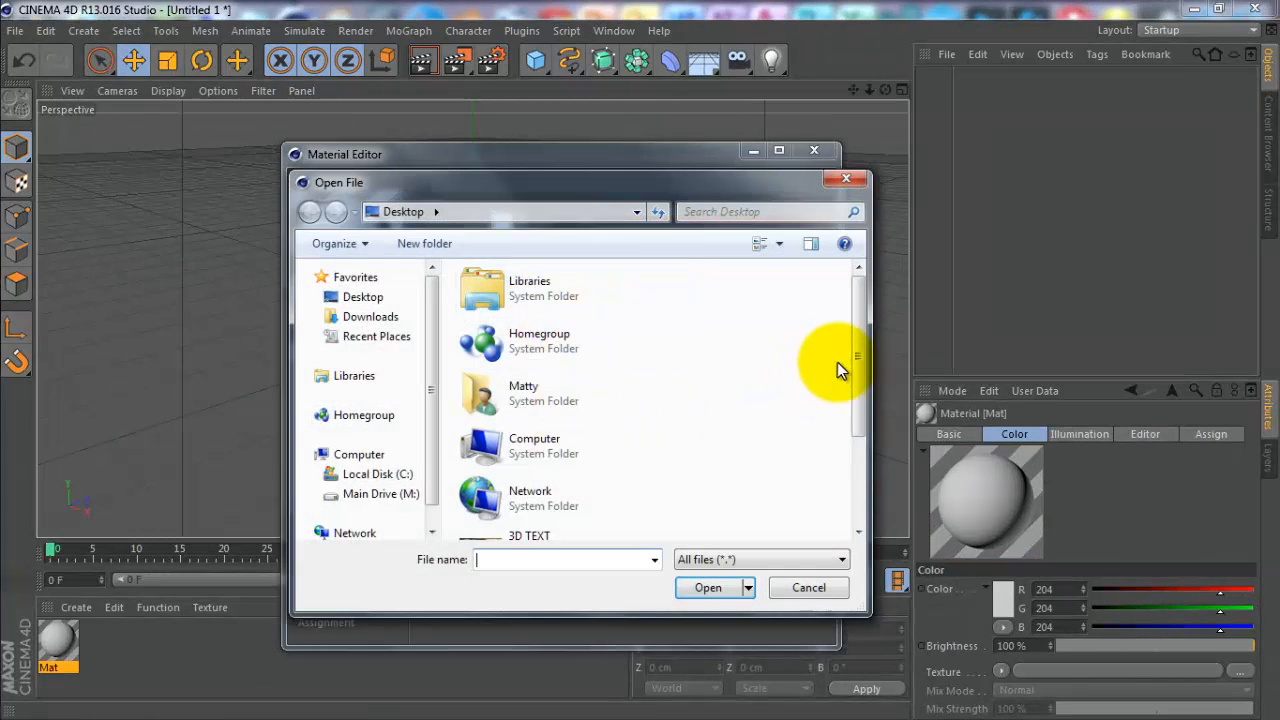
pyautogui.click(552, 455)
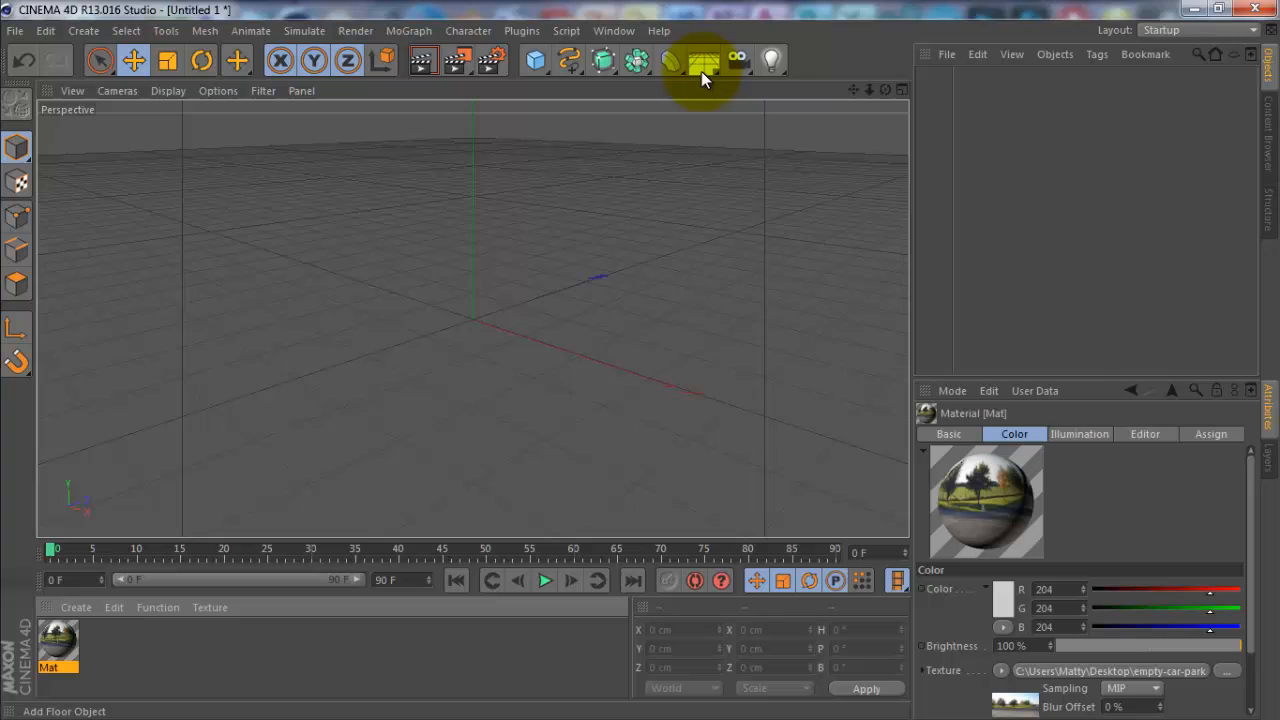
# Add a Background object showing the car park photo behind the scene
pyautogui.click(702, 61)
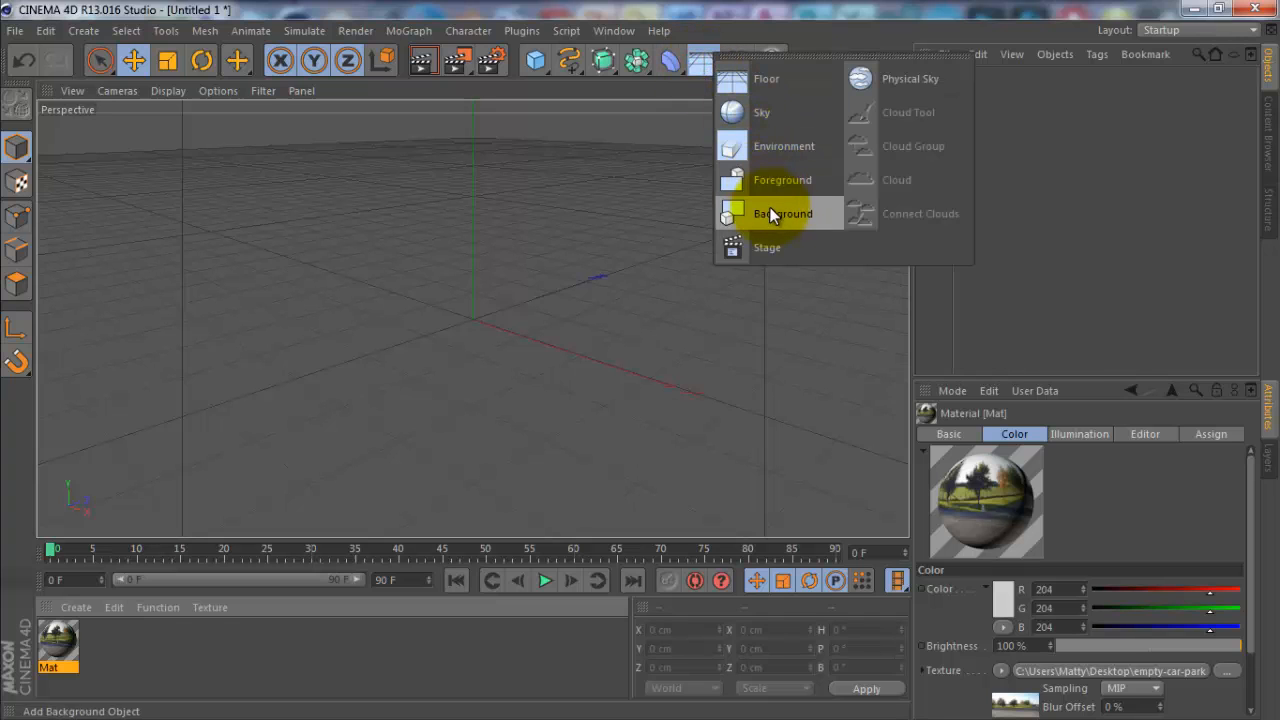
pyautogui.click(783, 213)
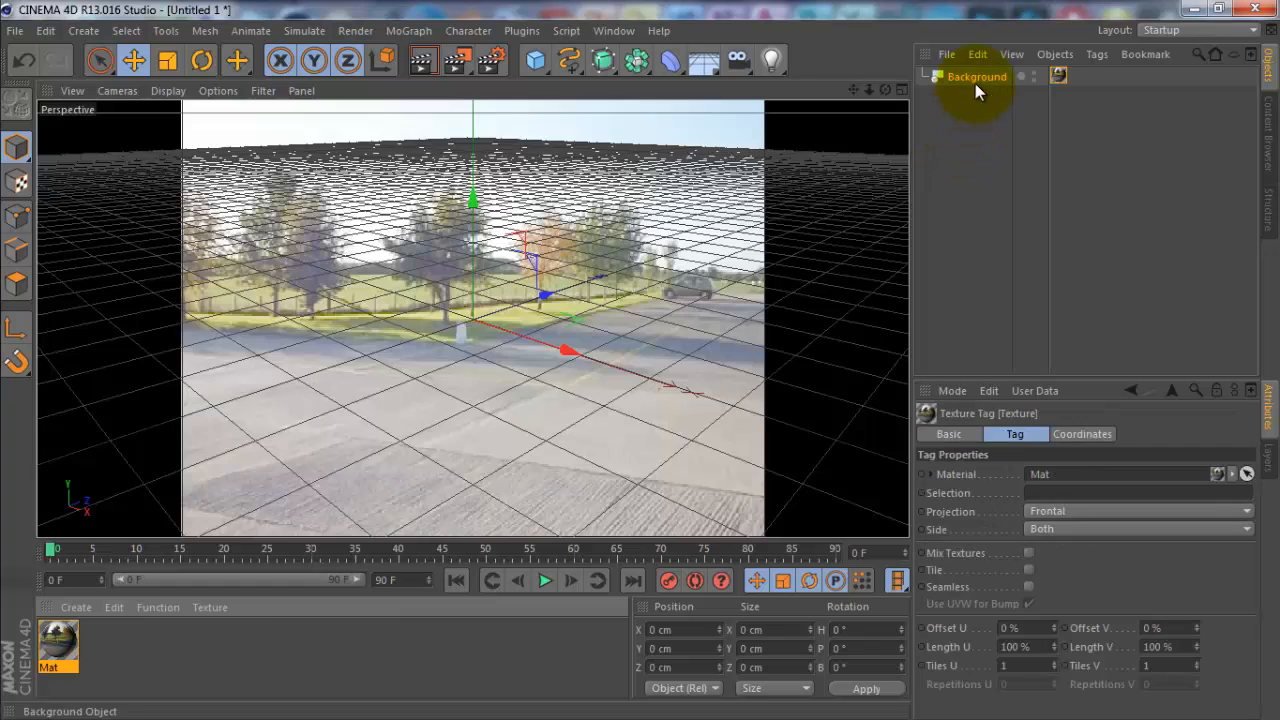
pyautogui.moveTo(155, 440)
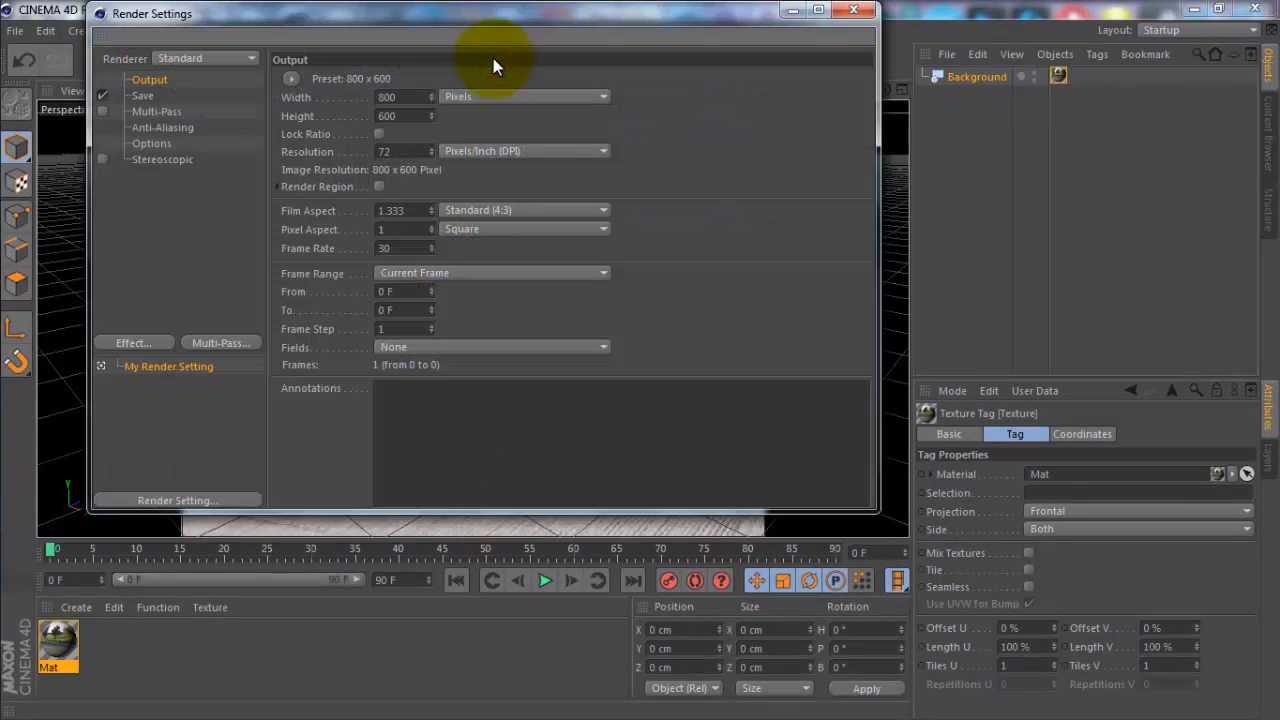
# Set the render output preset to 1920 x 1200 and close Render Settings
pyautogui.click(400, 97)
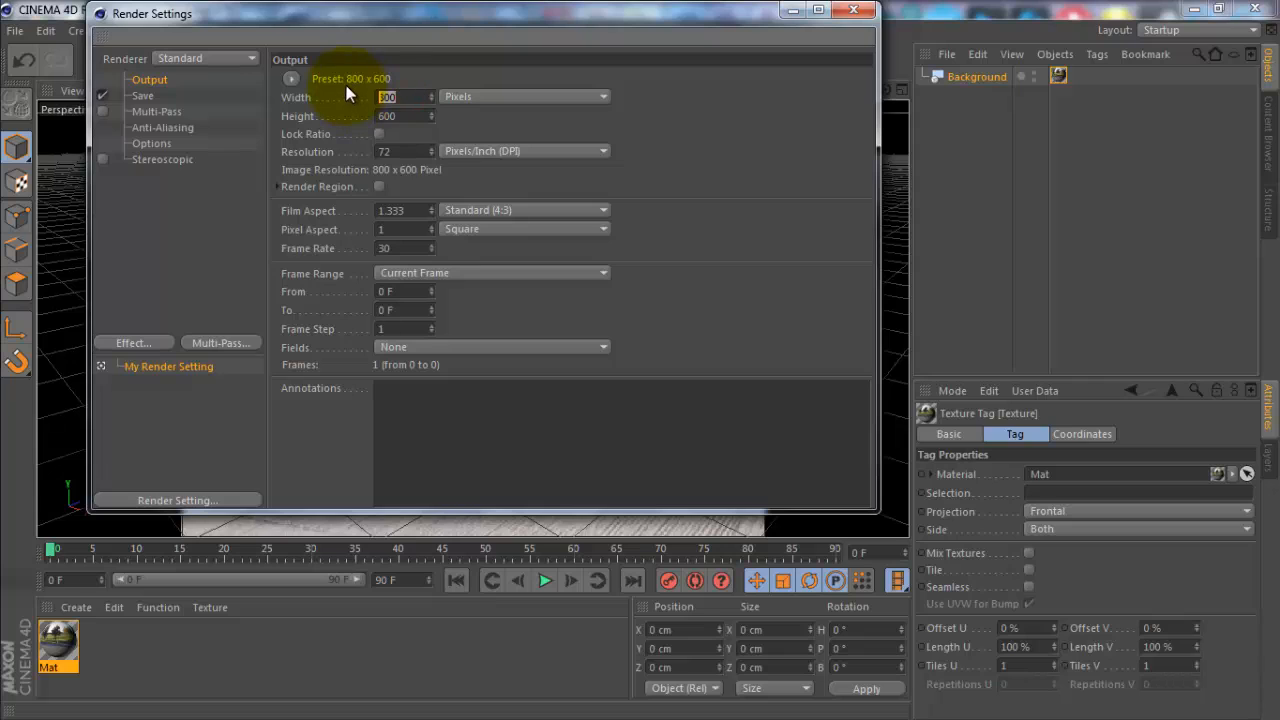
pyautogui.moveTo(283, 95)
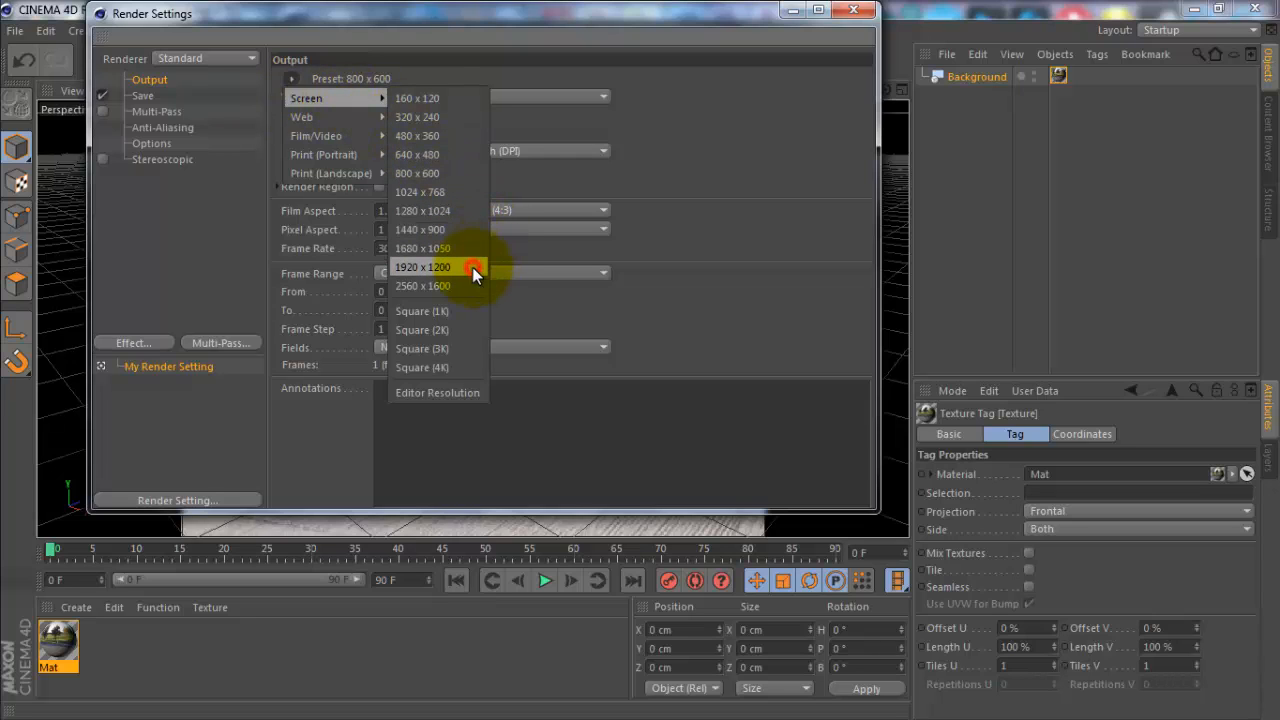
pyautogui.click(422, 267)
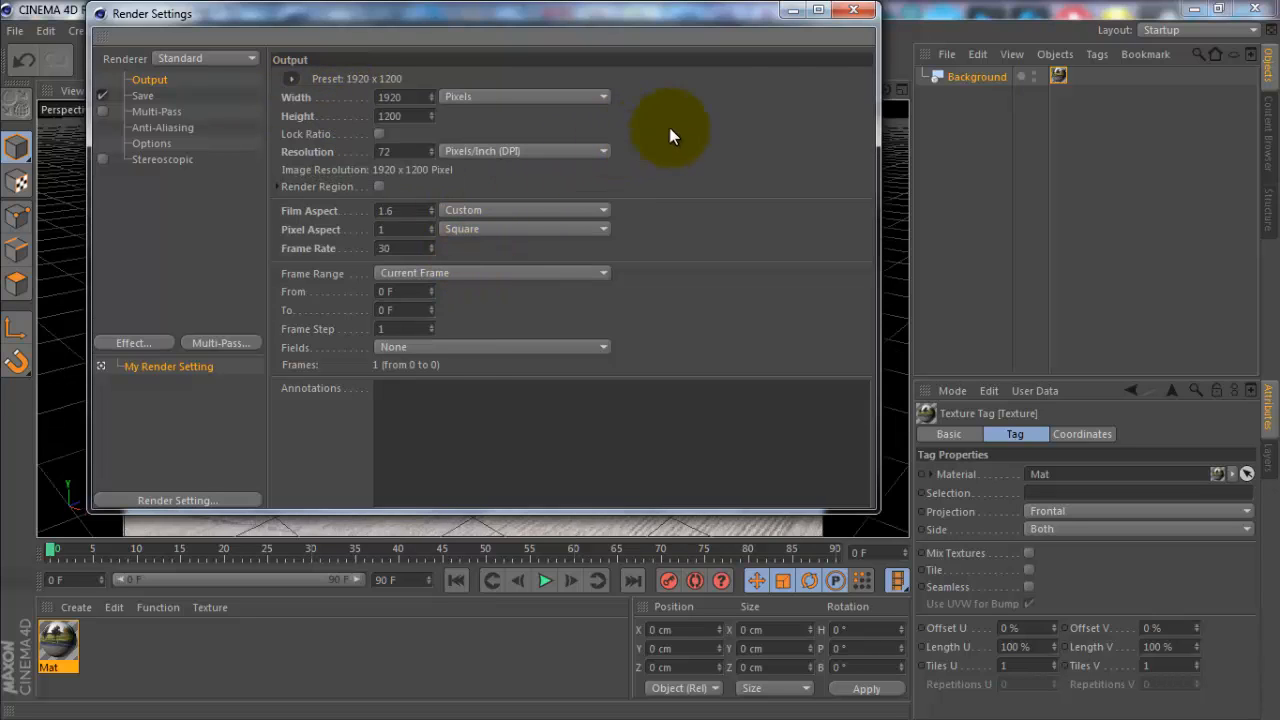
pyautogui.click(853, 10)
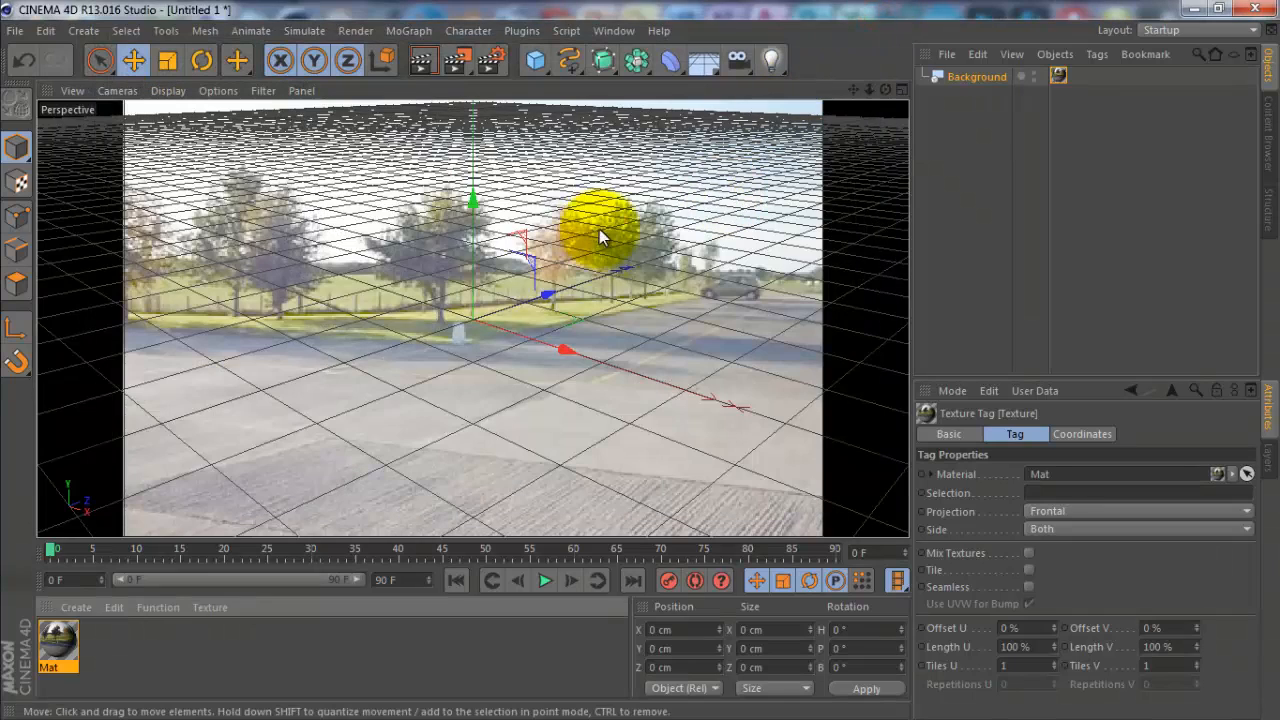
# Lower the view to ground level and add a Plane object
pyautogui.moveTo(600, 235); pyautogui.dragTo(585, 320)
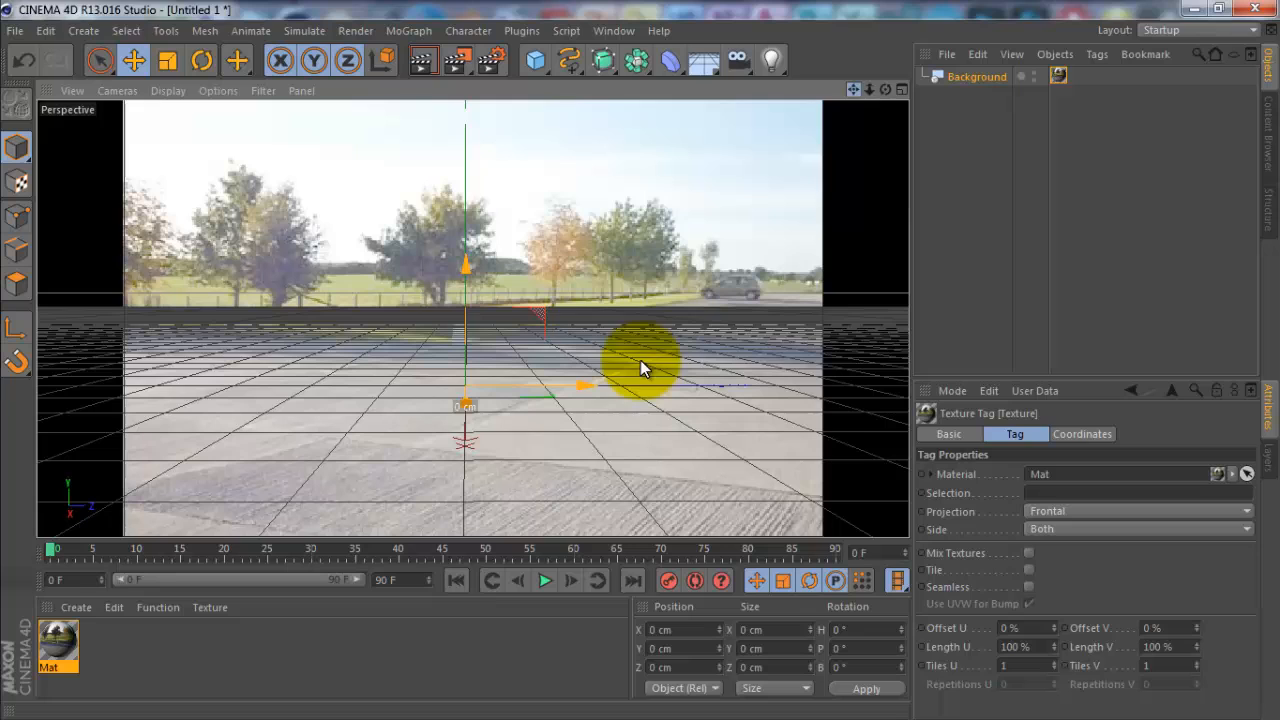
pyautogui.moveTo(534, 61)
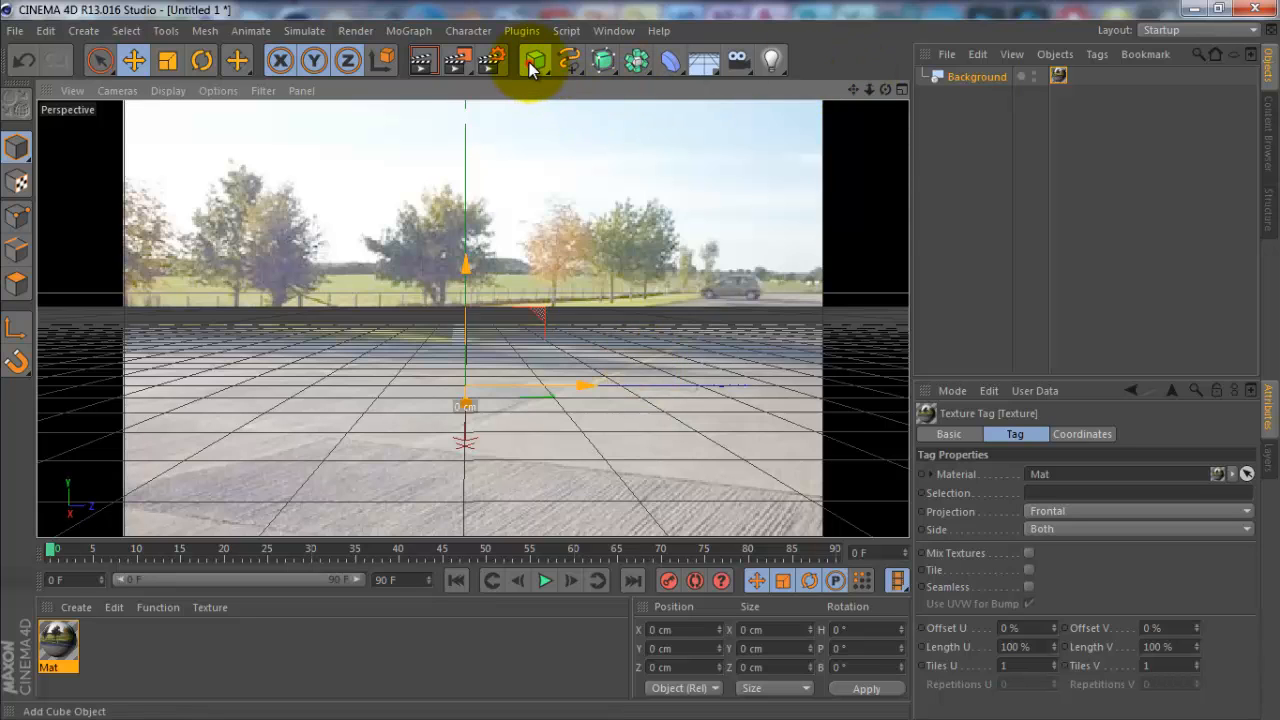
pyautogui.click(534, 60)
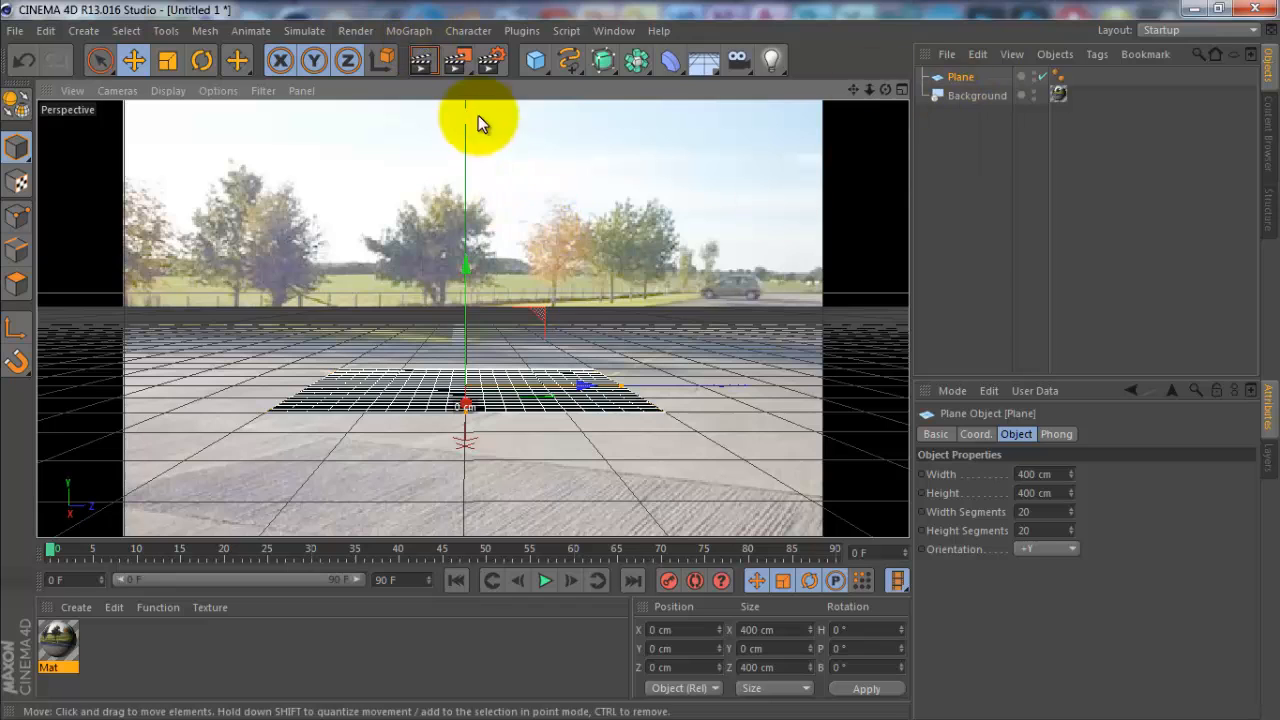
# Add a MoGraph MoText 3D text object to the scene
pyautogui.click(408, 30)
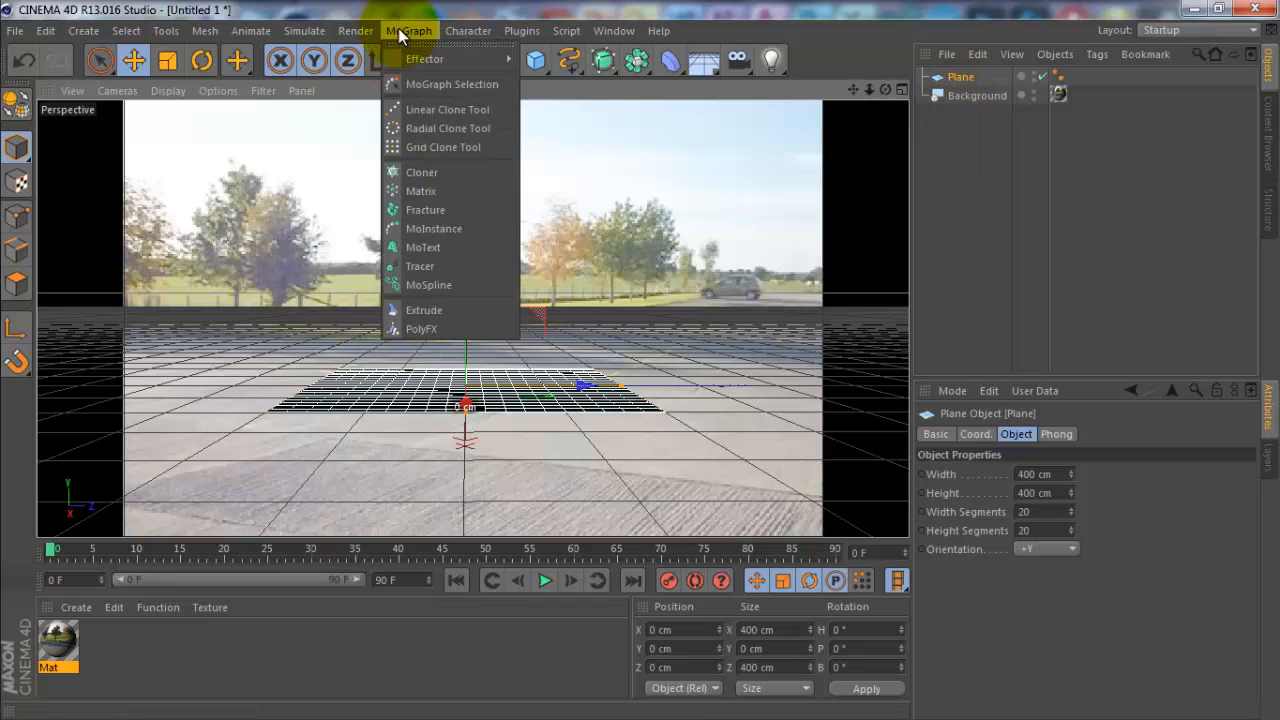
pyautogui.click(423, 247)
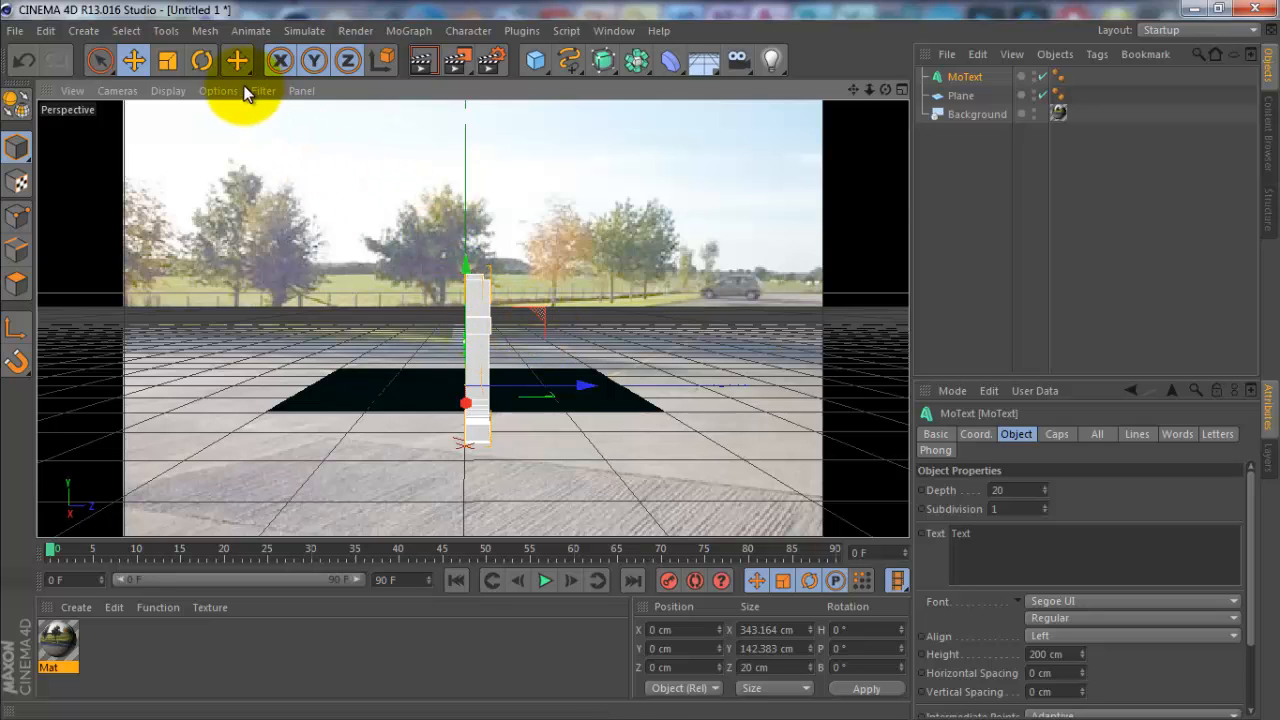
pyautogui.click(166, 61)
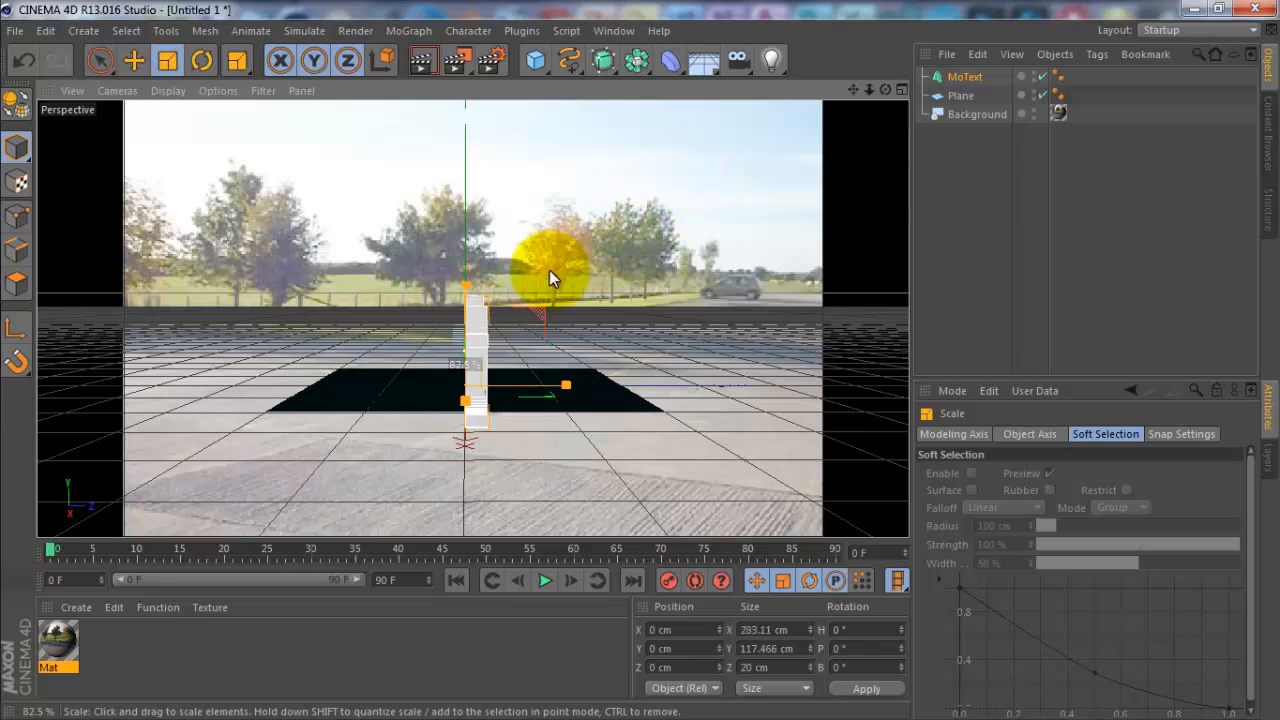
# Rotate the text about 90° on its heading so it faces the camera
pyautogui.click(200, 61)
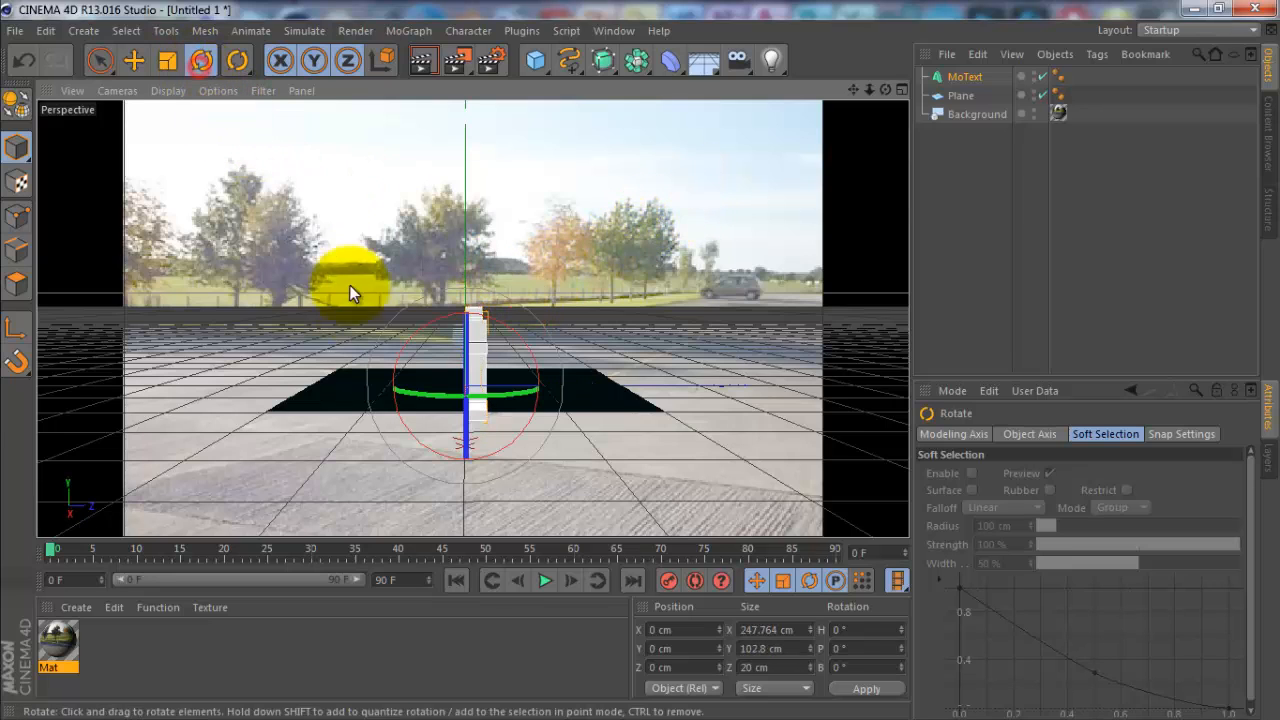
pyautogui.moveTo(350, 290); pyautogui.dragTo(415, 388)
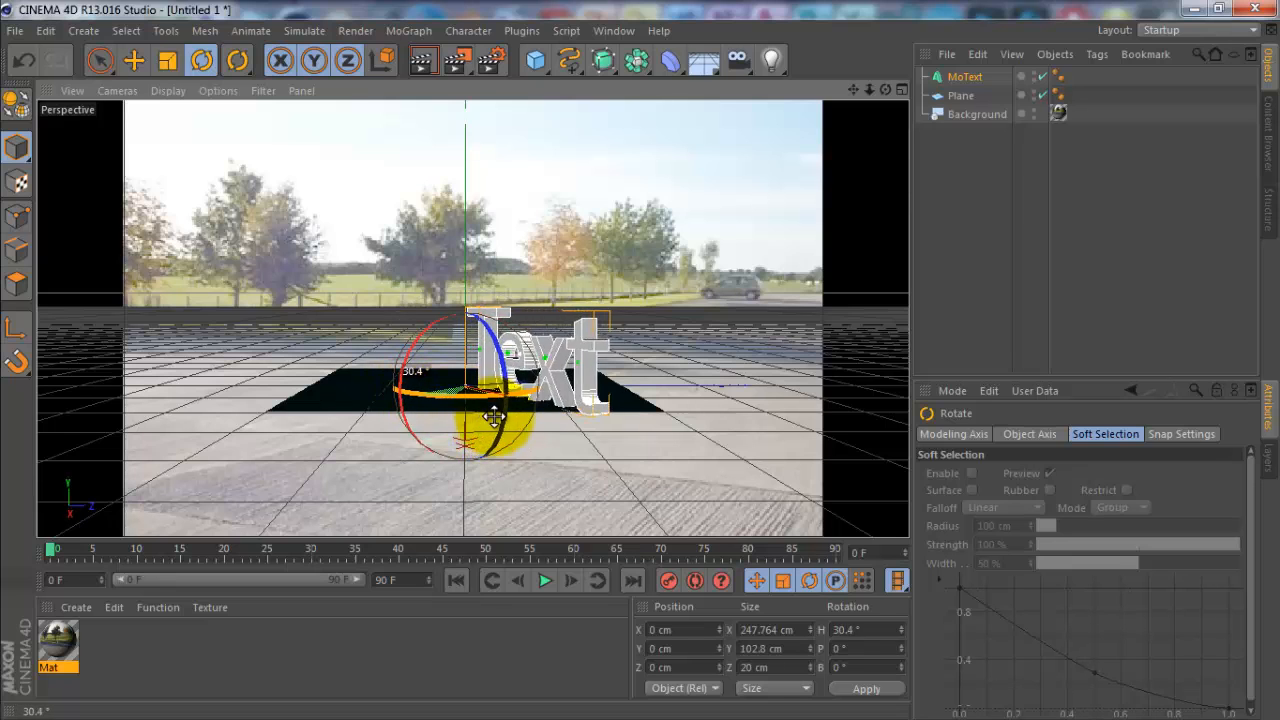
pyautogui.moveTo(495, 418); pyautogui.dragTo(637, 447)
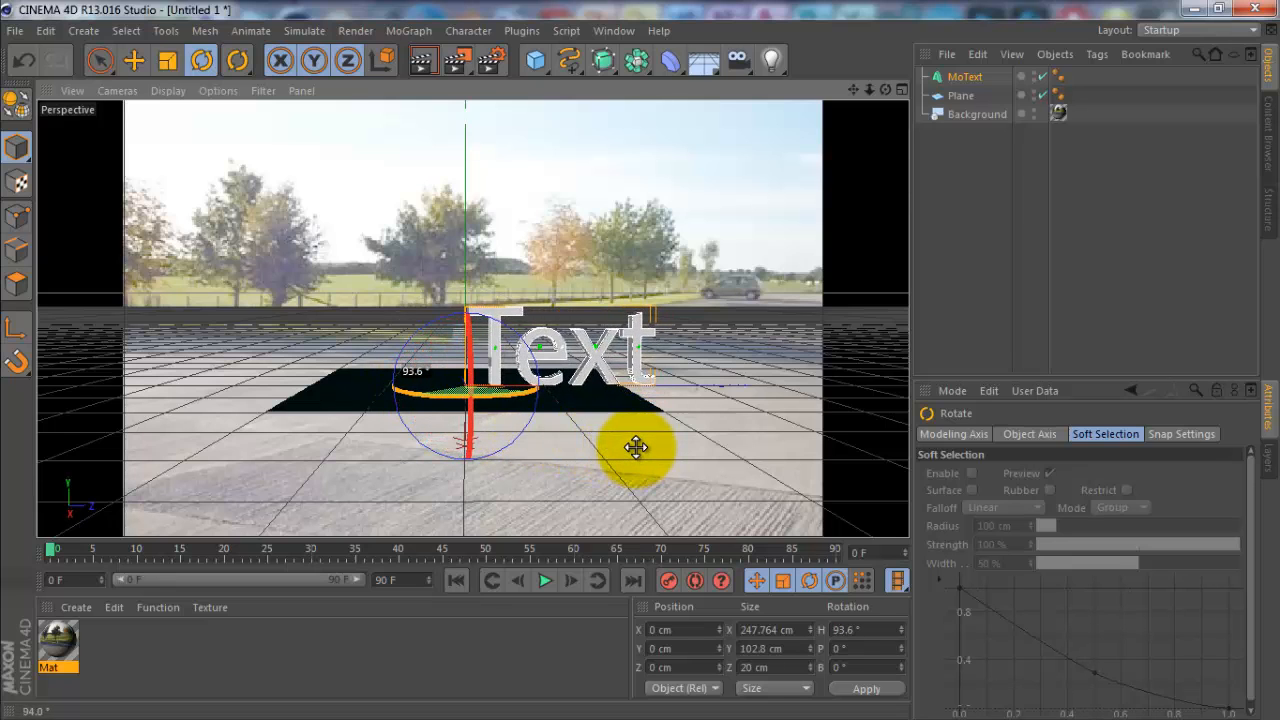
pyautogui.moveTo(637, 447); pyautogui.dragTo(525, 345)
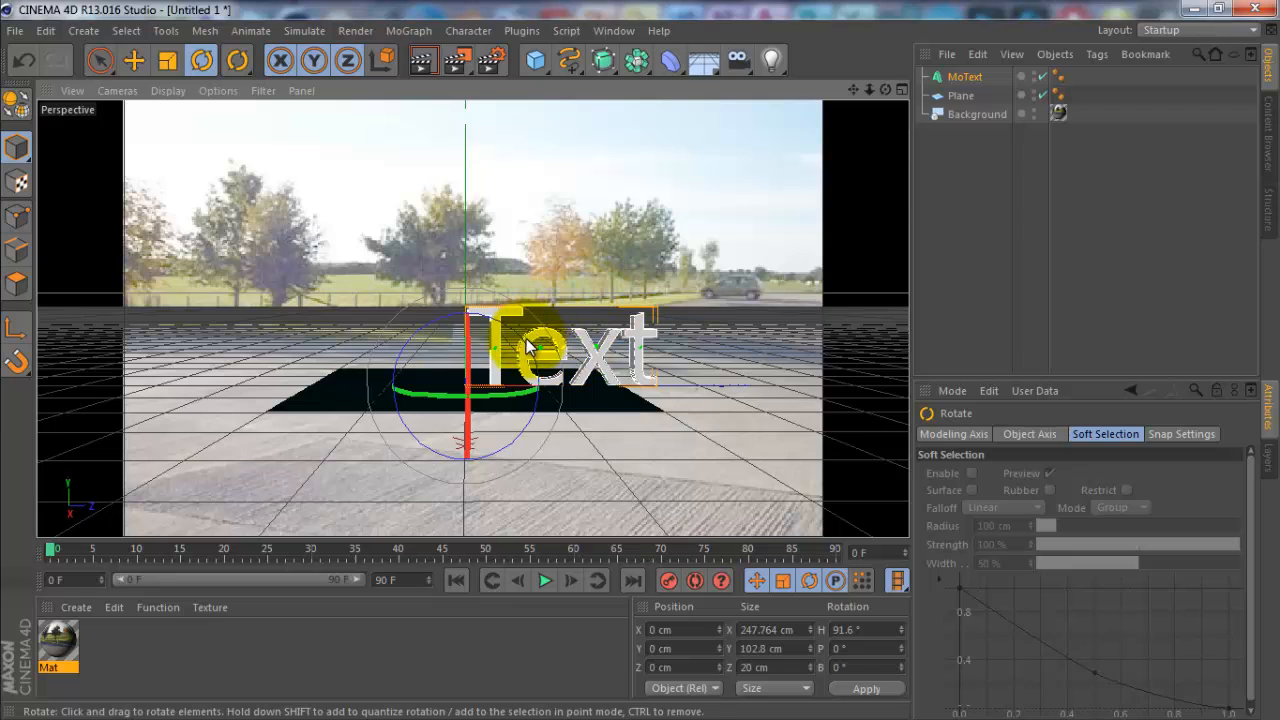
pyautogui.moveTo(500, 340); pyautogui.dragTo(530, 350)
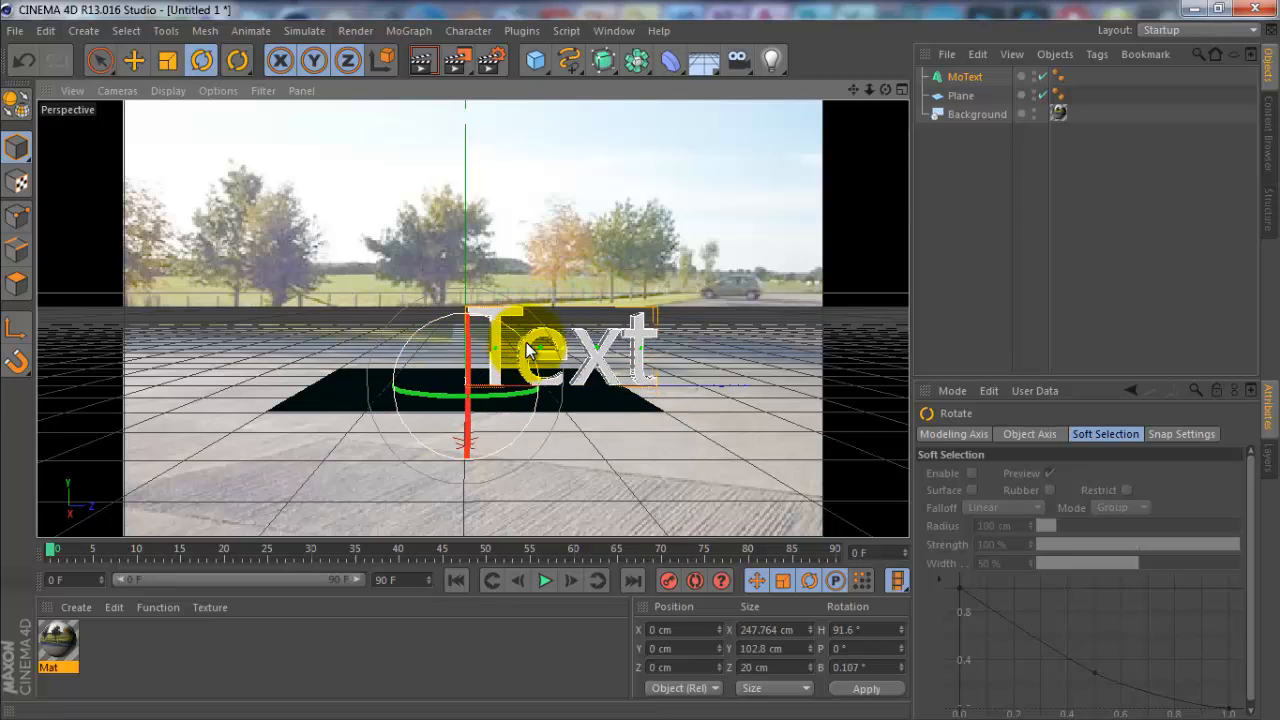
pyautogui.click(133, 61)
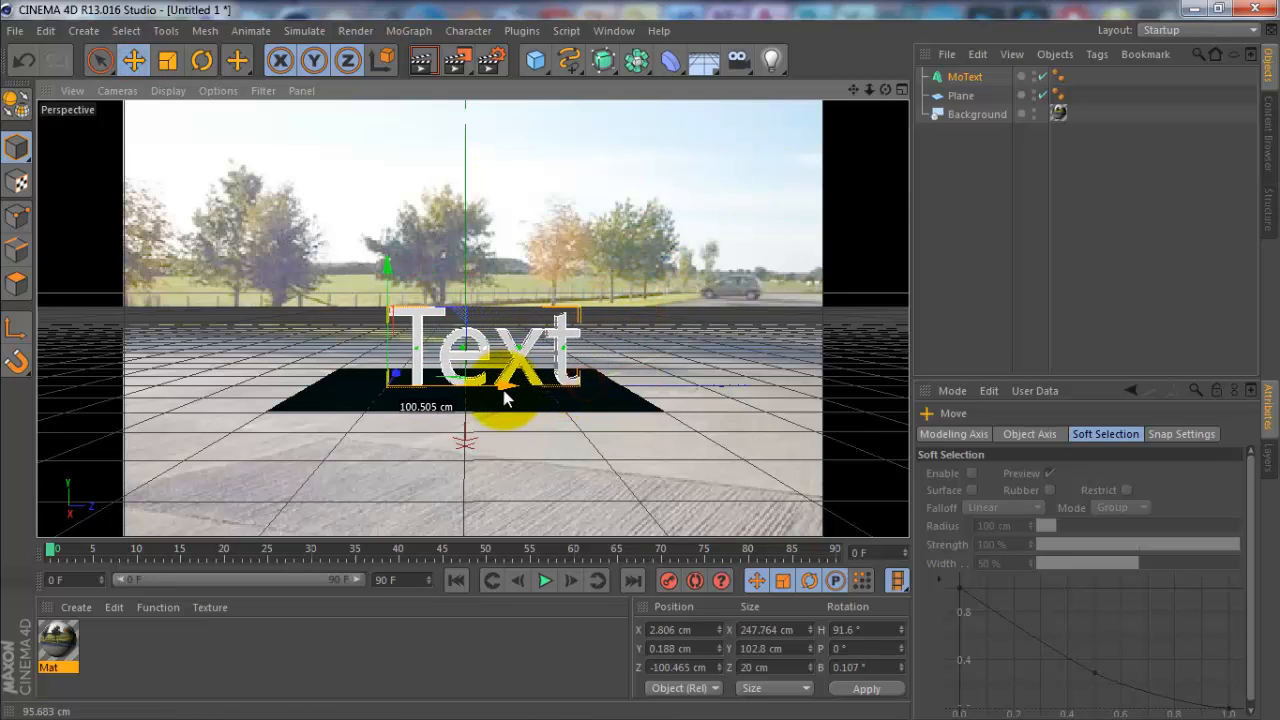
# Move the text forward and enlarge the Plane to about 1319 by 2222 cm
pyautogui.moveTo(505, 395); pyautogui.dragTo(380, 405)
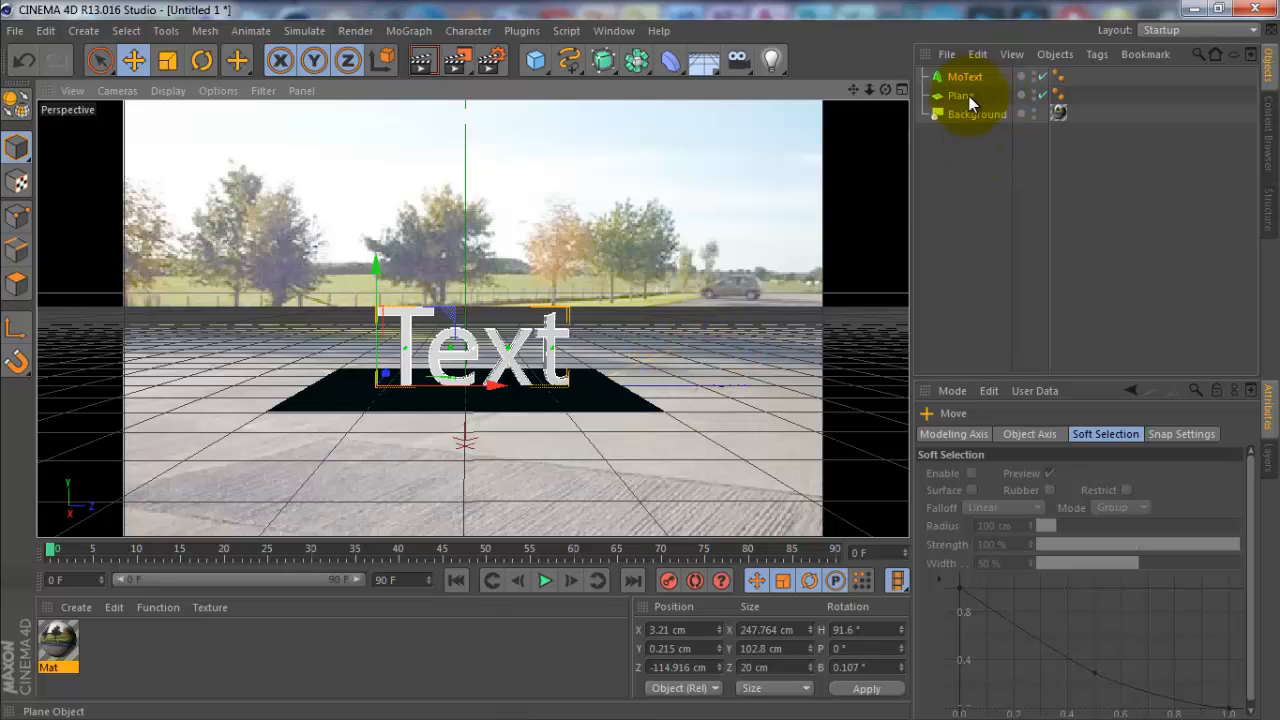
pyautogui.click(960, 95)
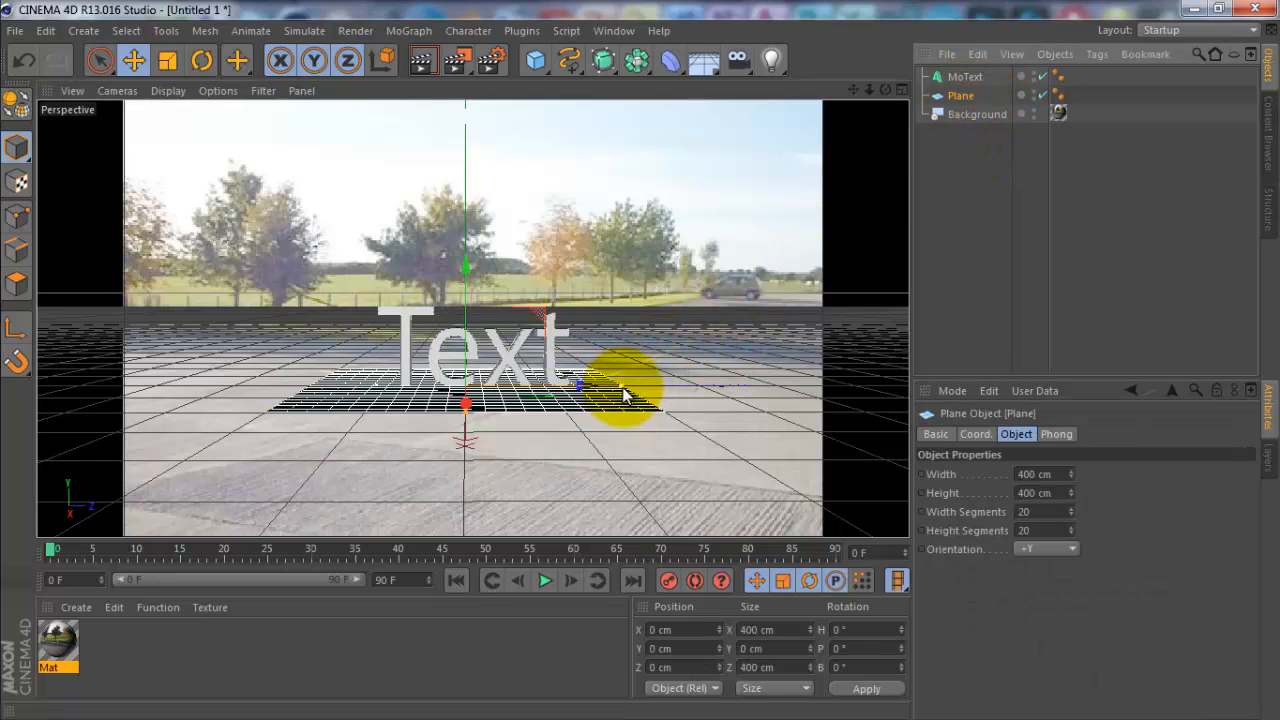
pyautogui.moveTo(620, 385); pyautogui.dragTo(465, 410)
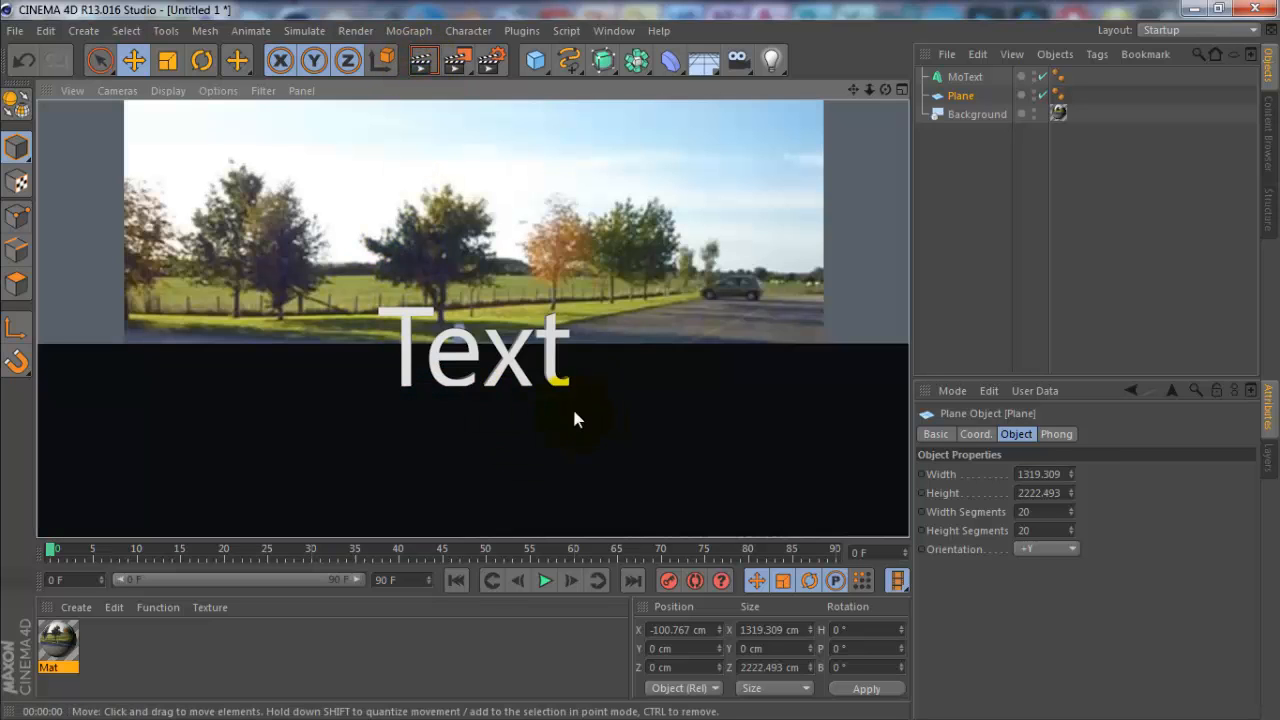
pyautogui.moveTo(565, 452)
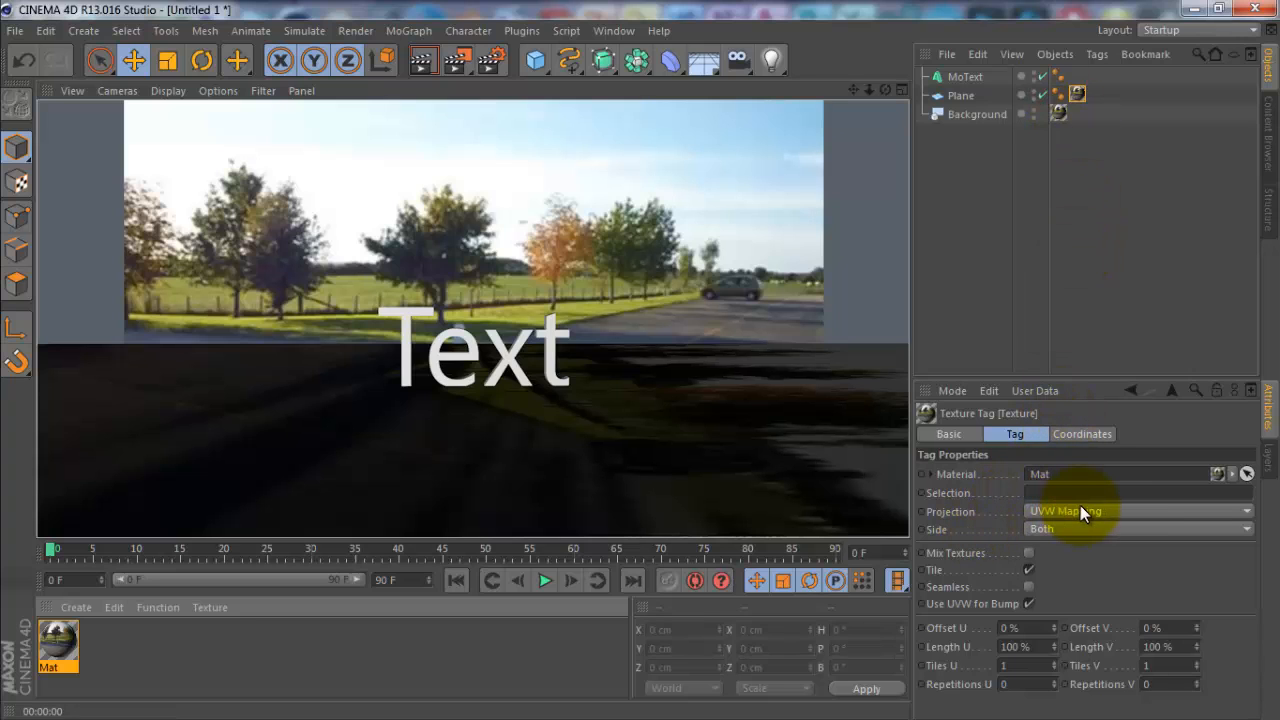
# Set the Plane's texture projection to Frontal and add a Compositing tag
pyautogui.click(1138, 511)
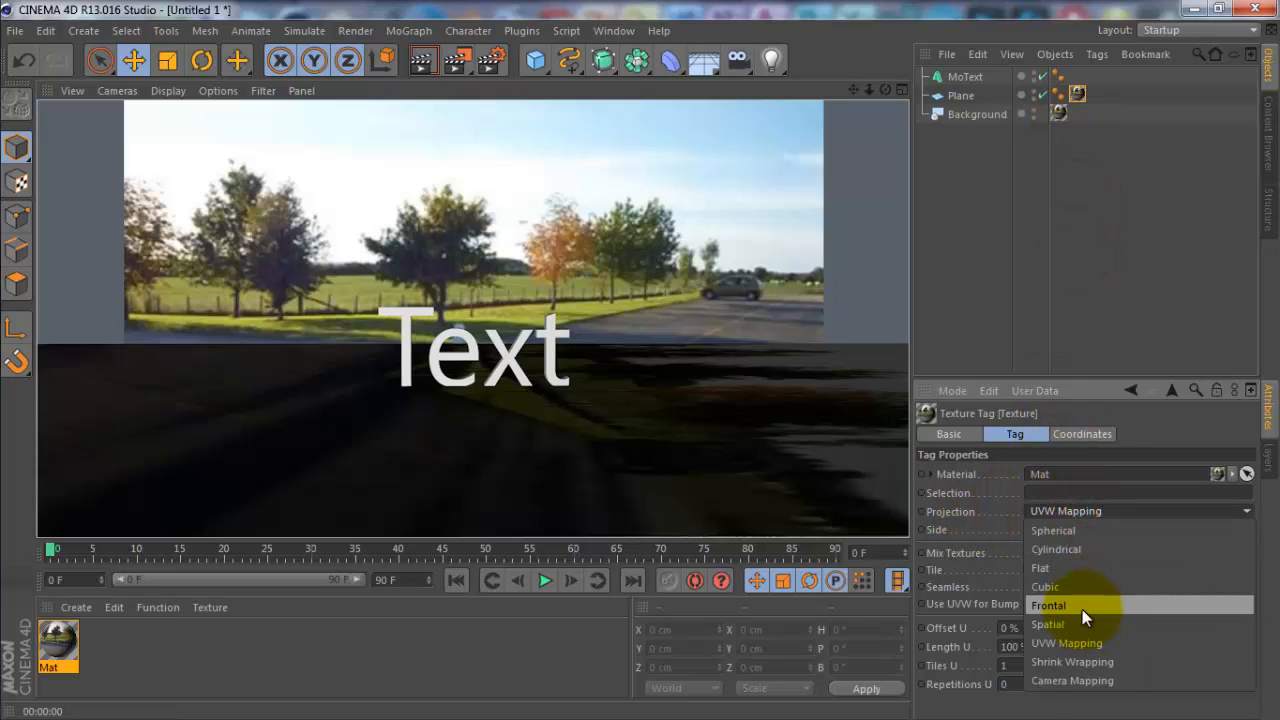
pyautogui.click(1048, 605)
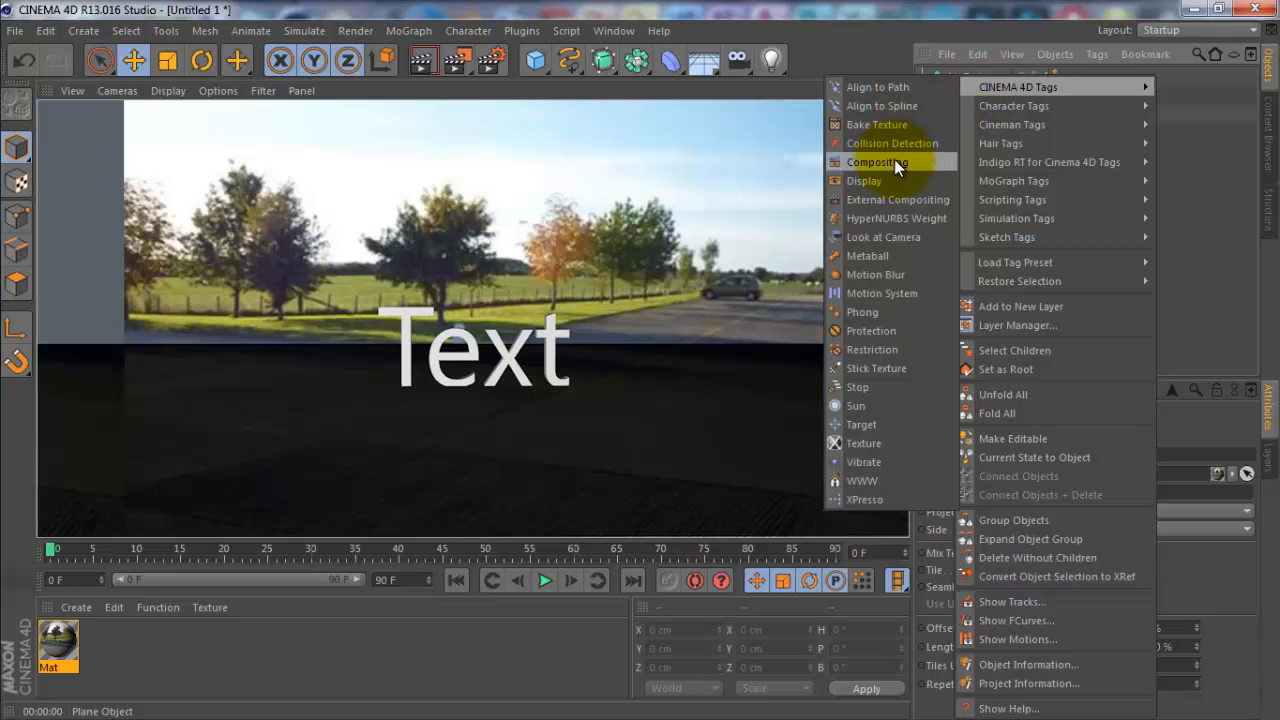
pyautogui.click(878, 162)
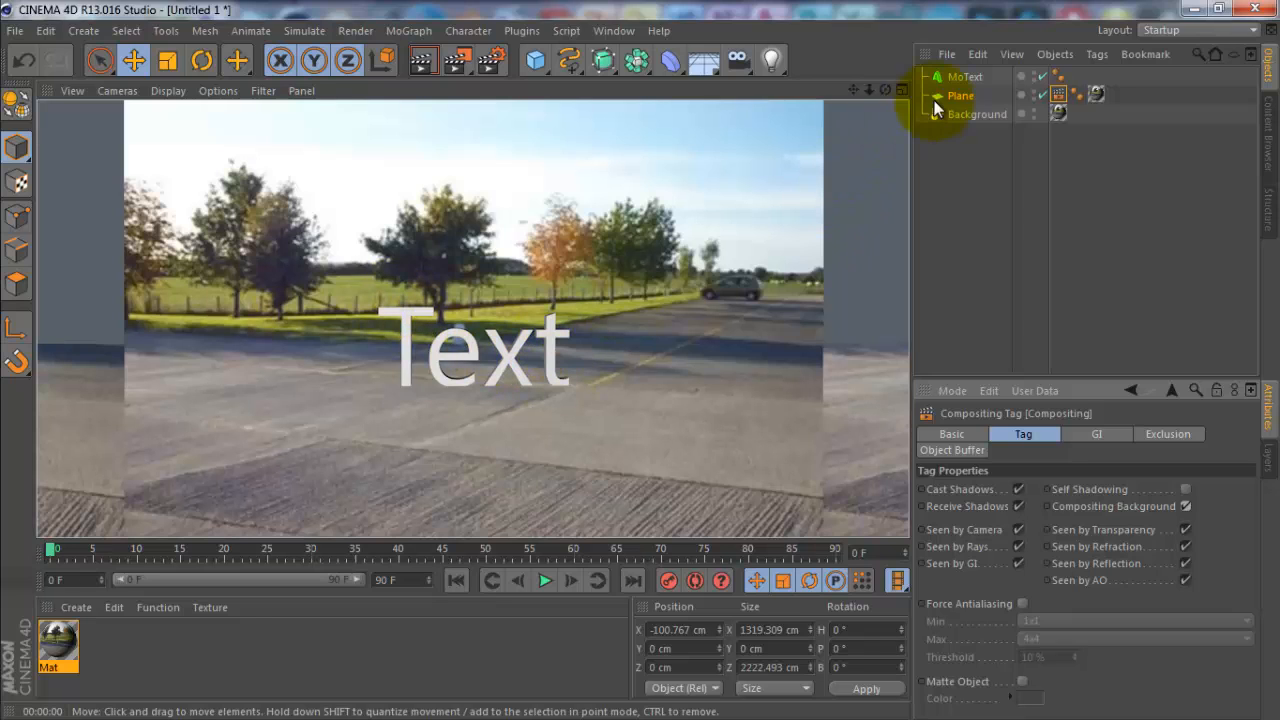
pyautogui.click(964, 76)
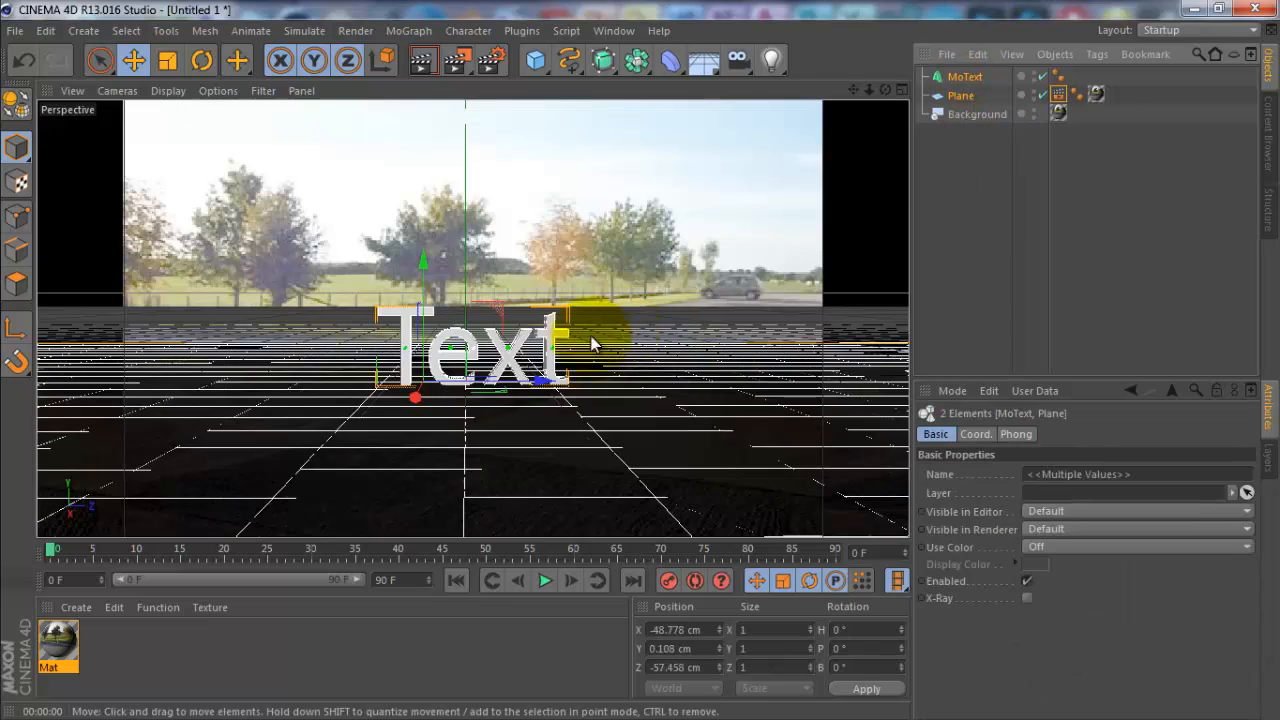
# Drag the 3D text into the middle of the car park scene
pyautogui.moveTo(590, 345); pyautogui.dragTo(475, 425)
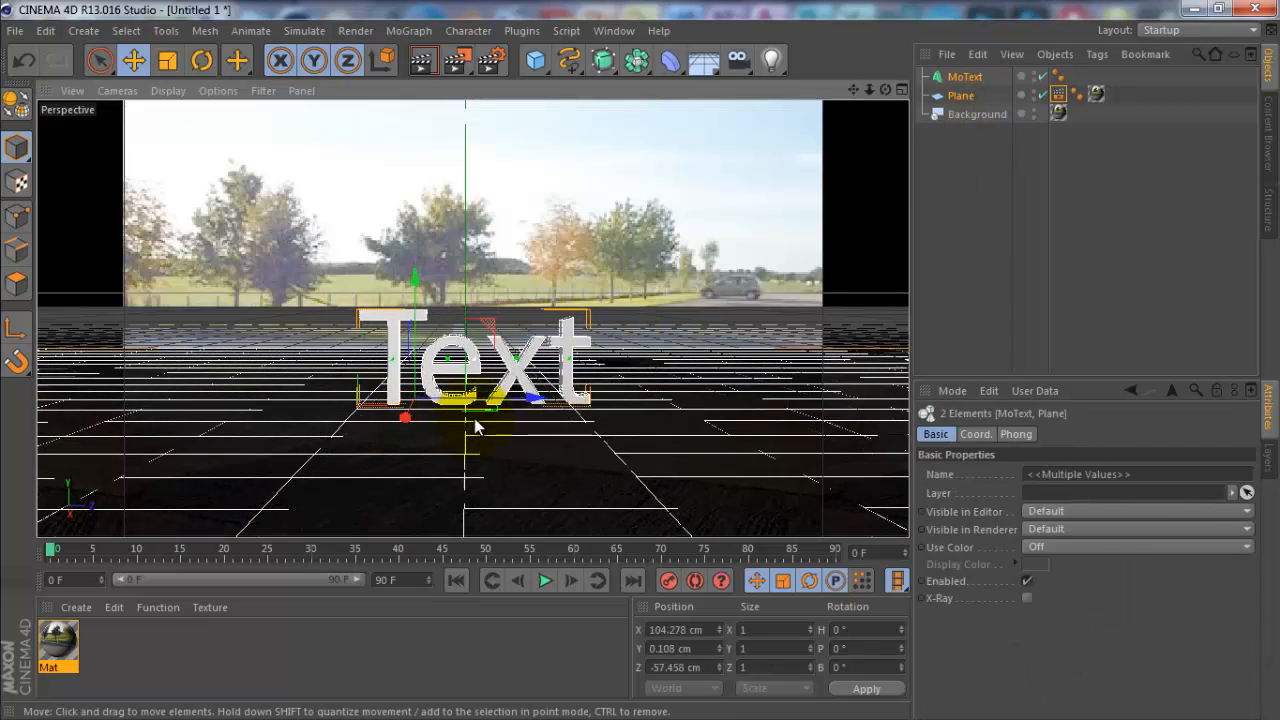
pyautogui.click(200, 61)
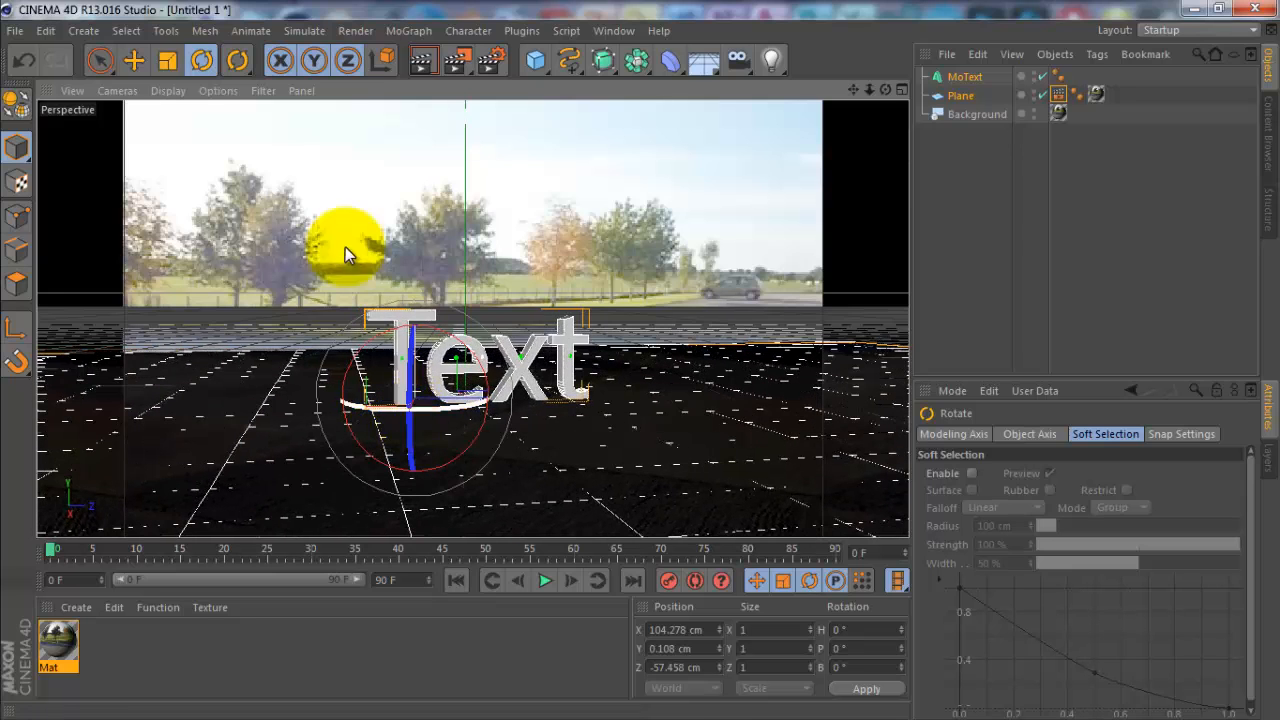
pyautogui.click(133, 61)
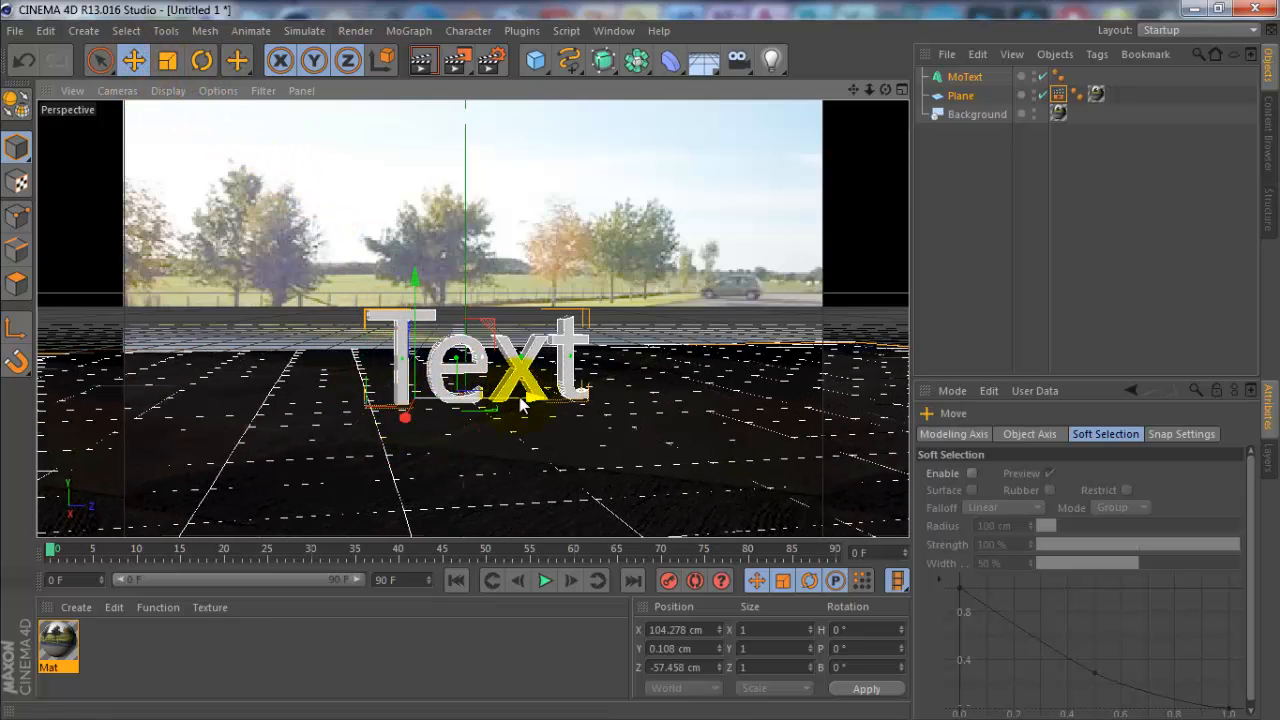
pyautogui.moveTo(520, 405); pyautogui.dragTo(380, 425)
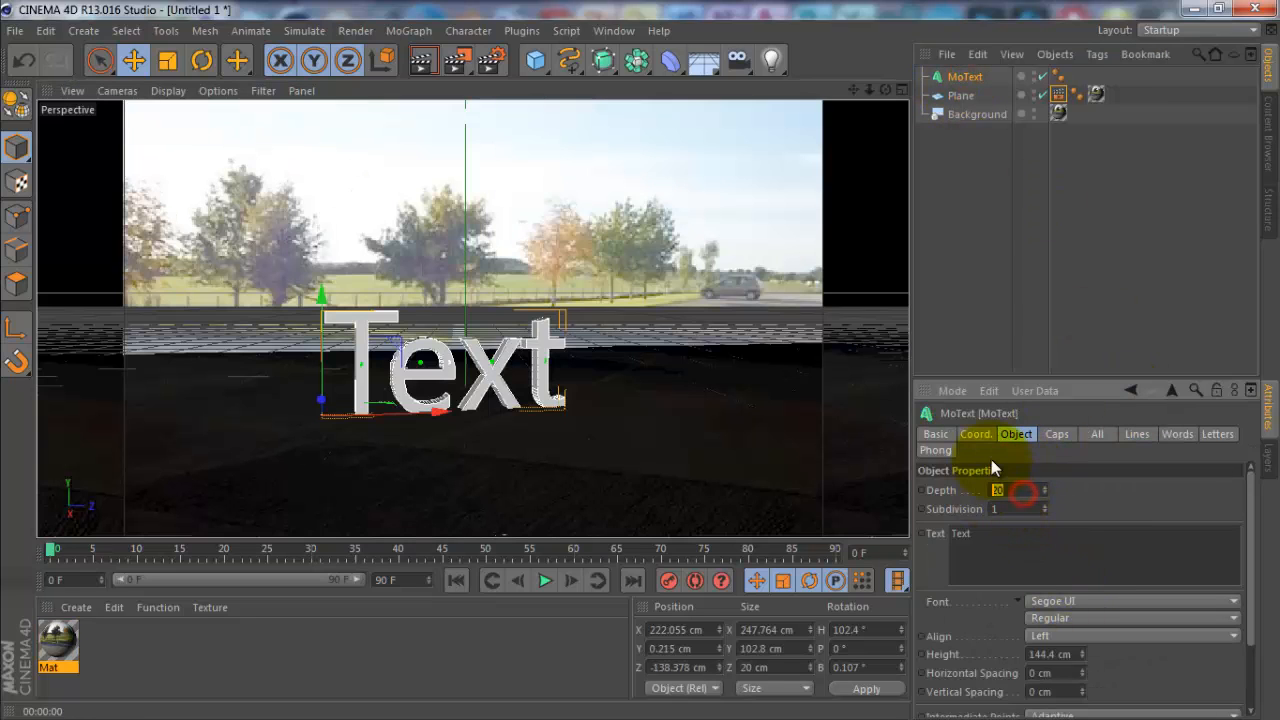
# Give the text 70 cm depth and make it read TUTORIAL in BN Police
pyautogui.write('70')
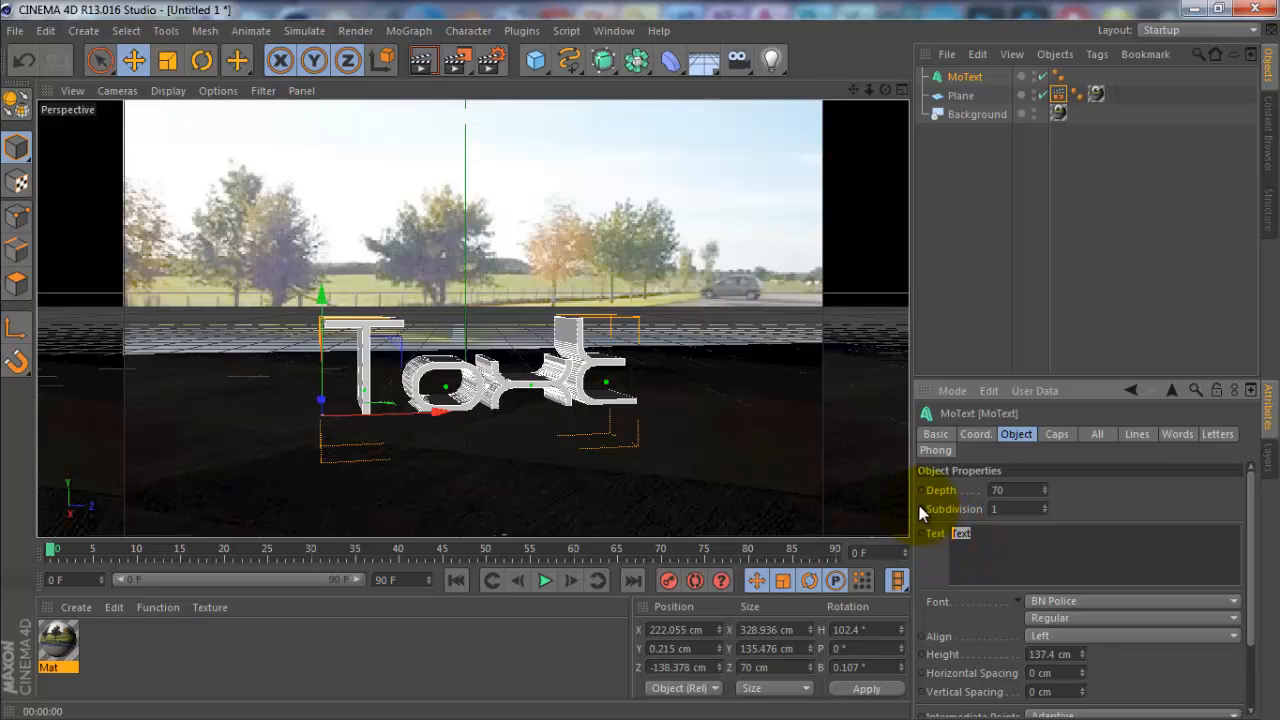
pyautogui.write('Tutorial')
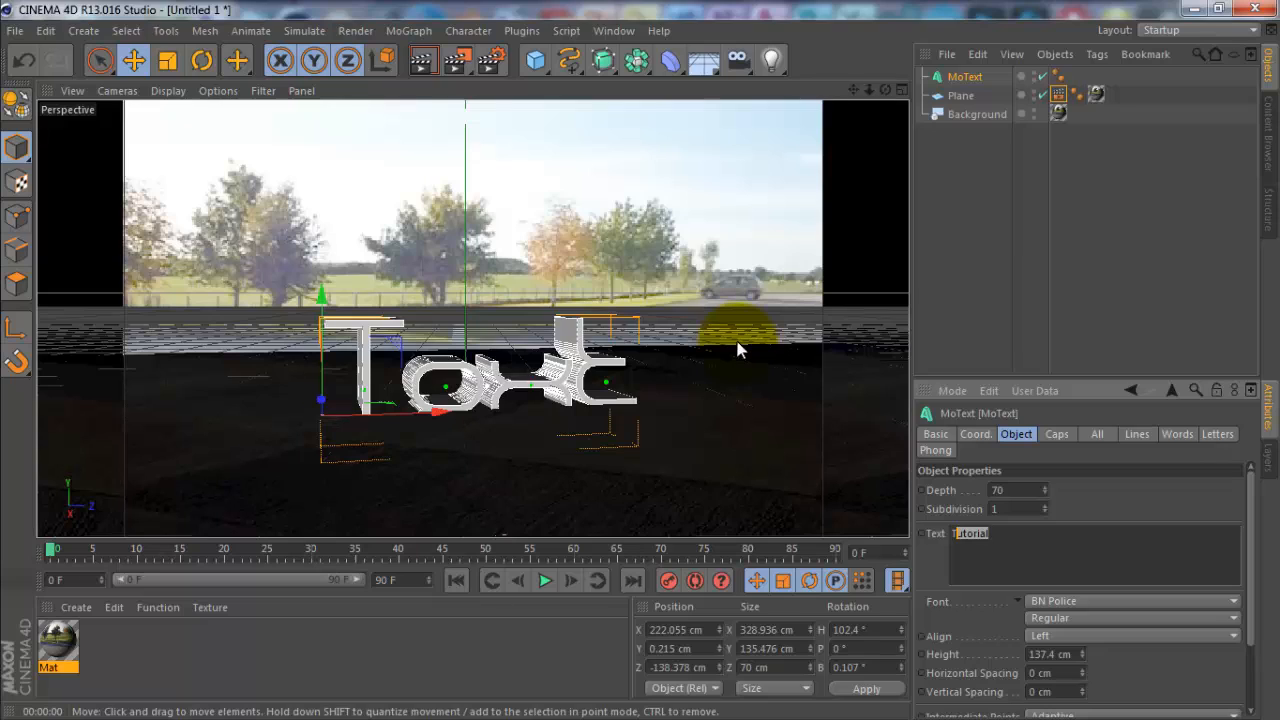
pyautogui.write('TUTORIAL')
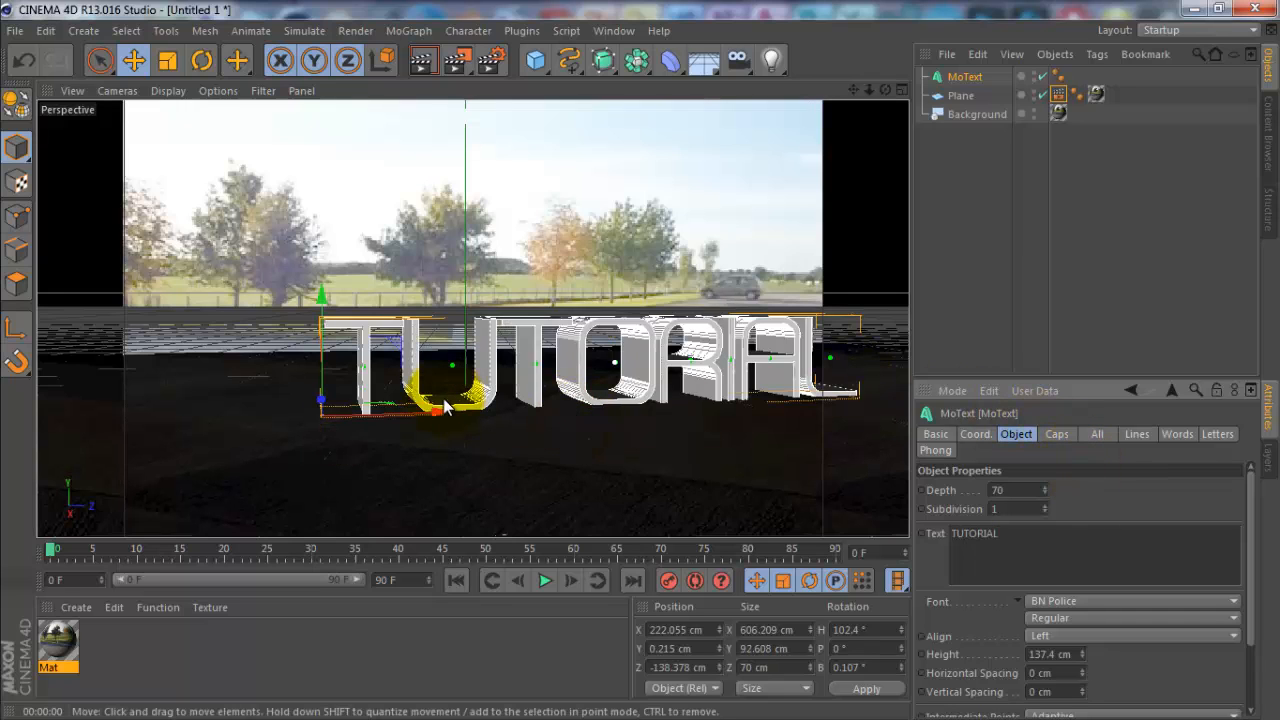
# Shift the text left, reduce its height, and render a preview over the photo
pyautogui.moveTo(440, 408); pyautogui.dragTo(428, 430)
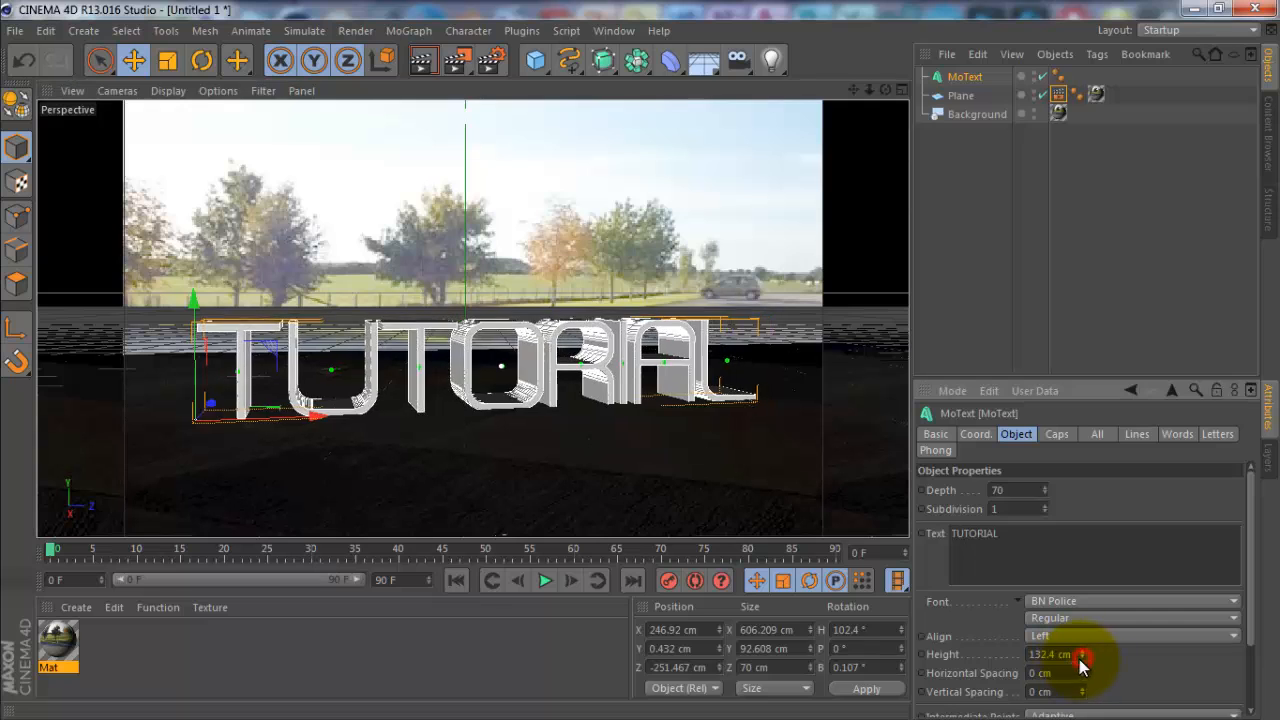
pyautogui.moveTo(1050, 654); pyautogui.dragTo(1050, 660)
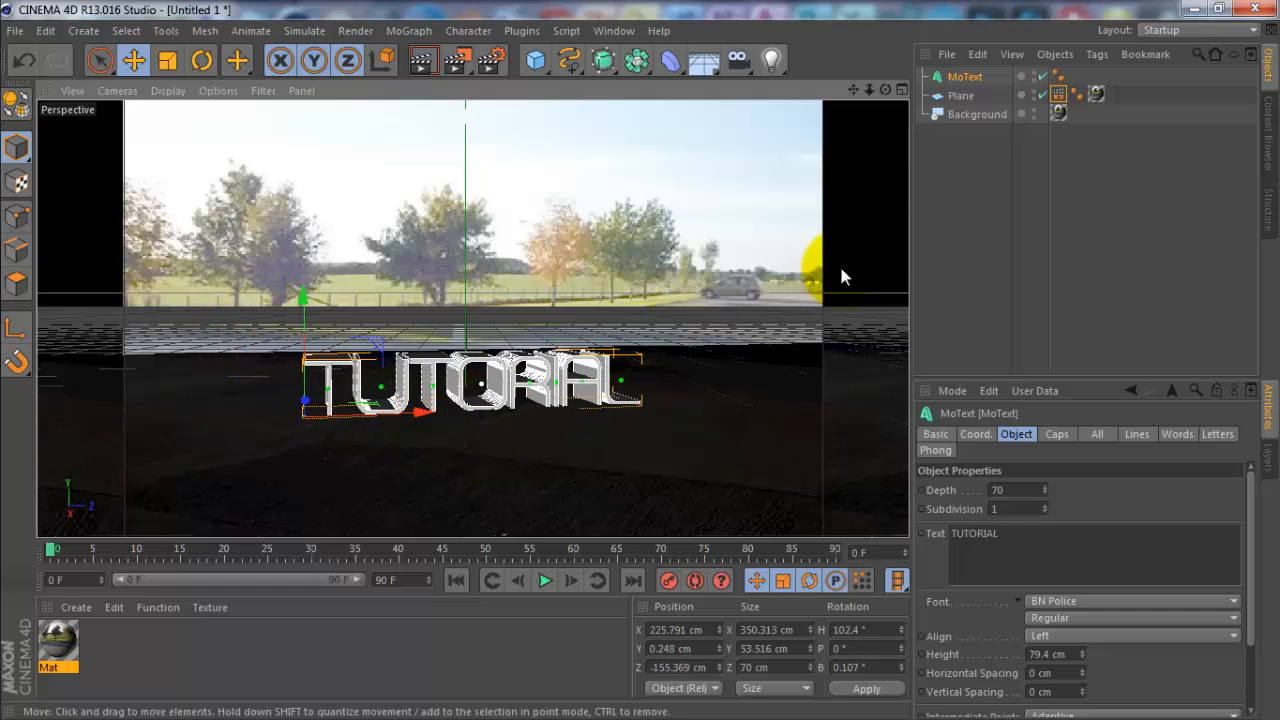
pyautogui.click(422, 61)
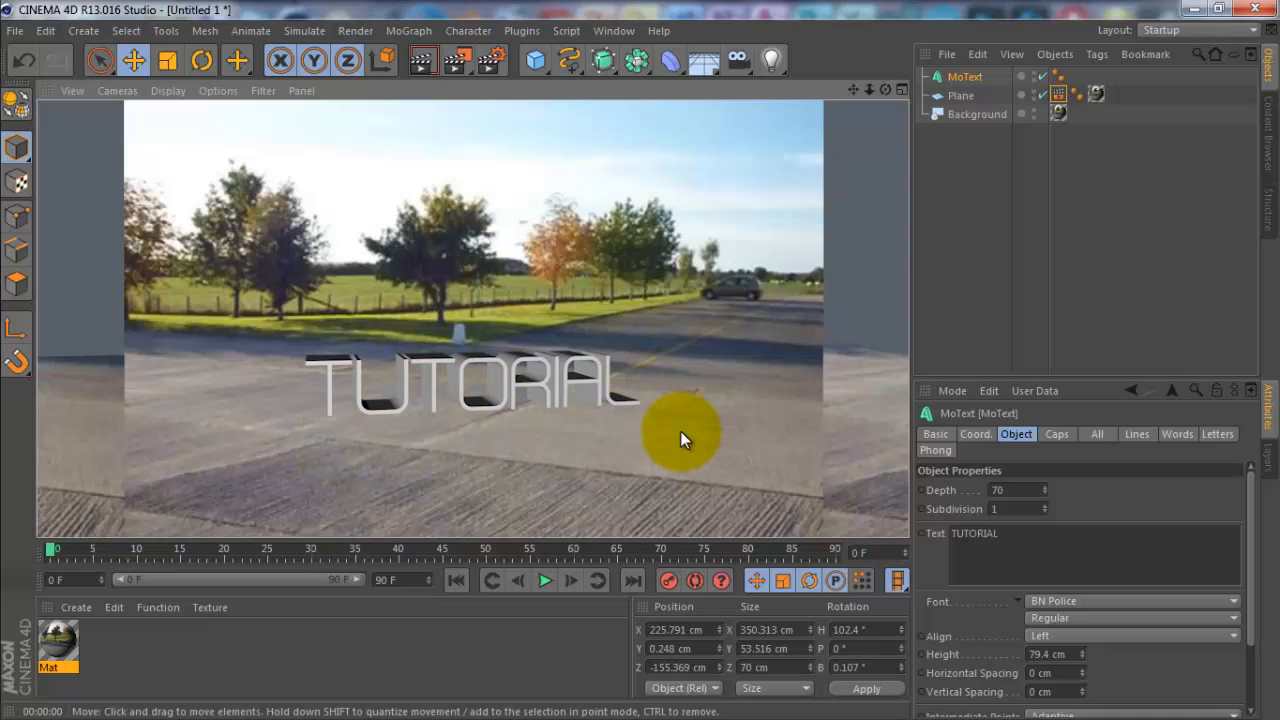
# Add a light and raise it above the TUTORIAL text along the Y axis
pyautogui.click(771, 61)
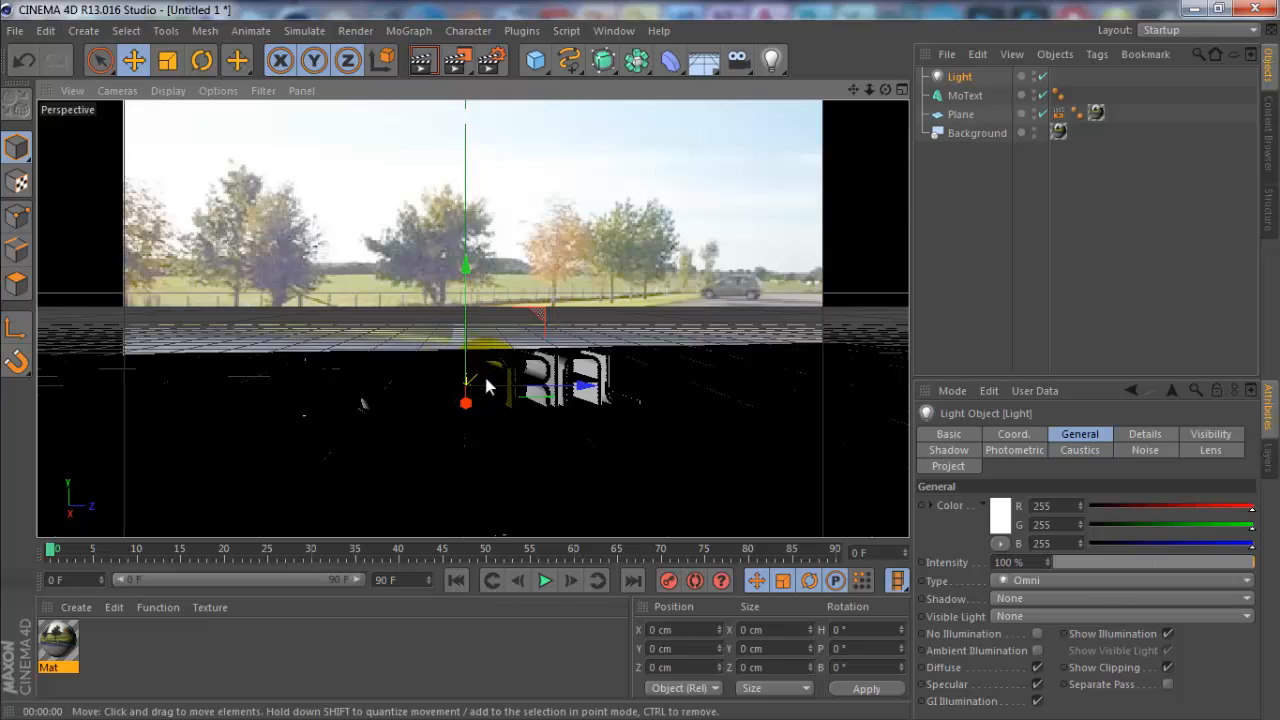
pyautogui.moveTo(465, 400); pyautogui.dragTo(465, 205)
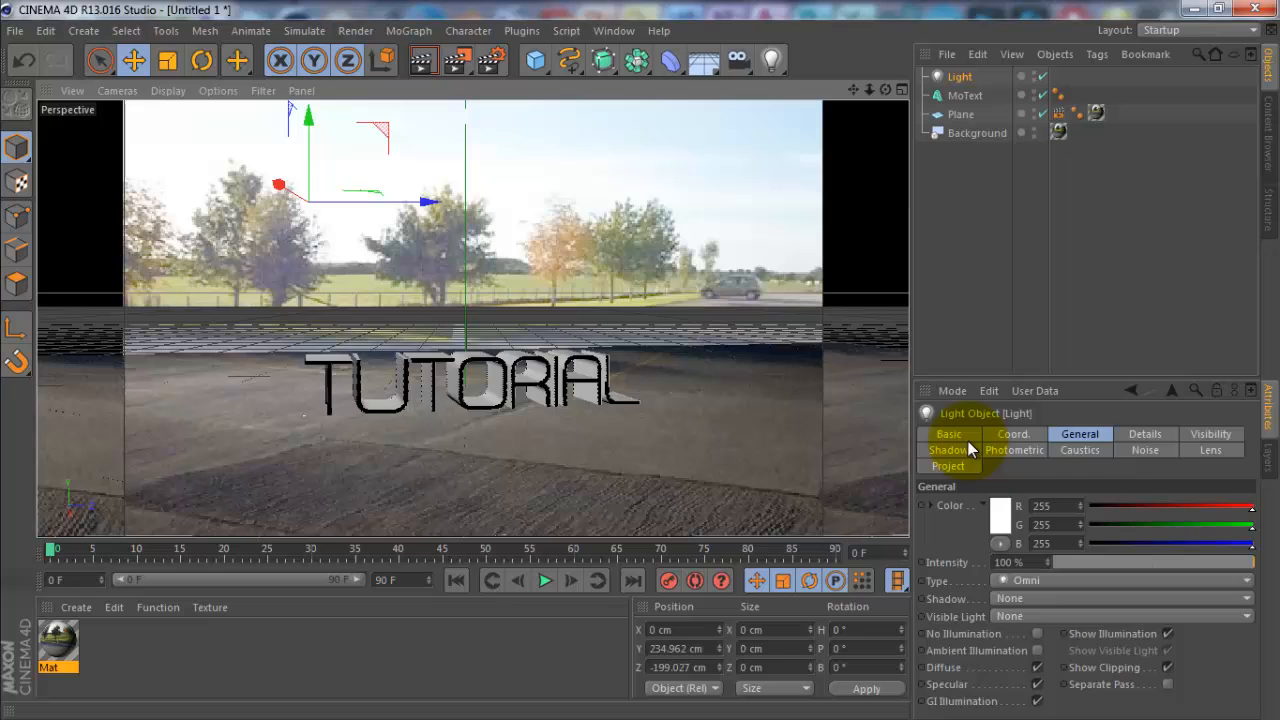
# Set the light's shadow to Shadow Maps (Soft) at resolution 200 and render a preview
pyautogui.click(947, 449)
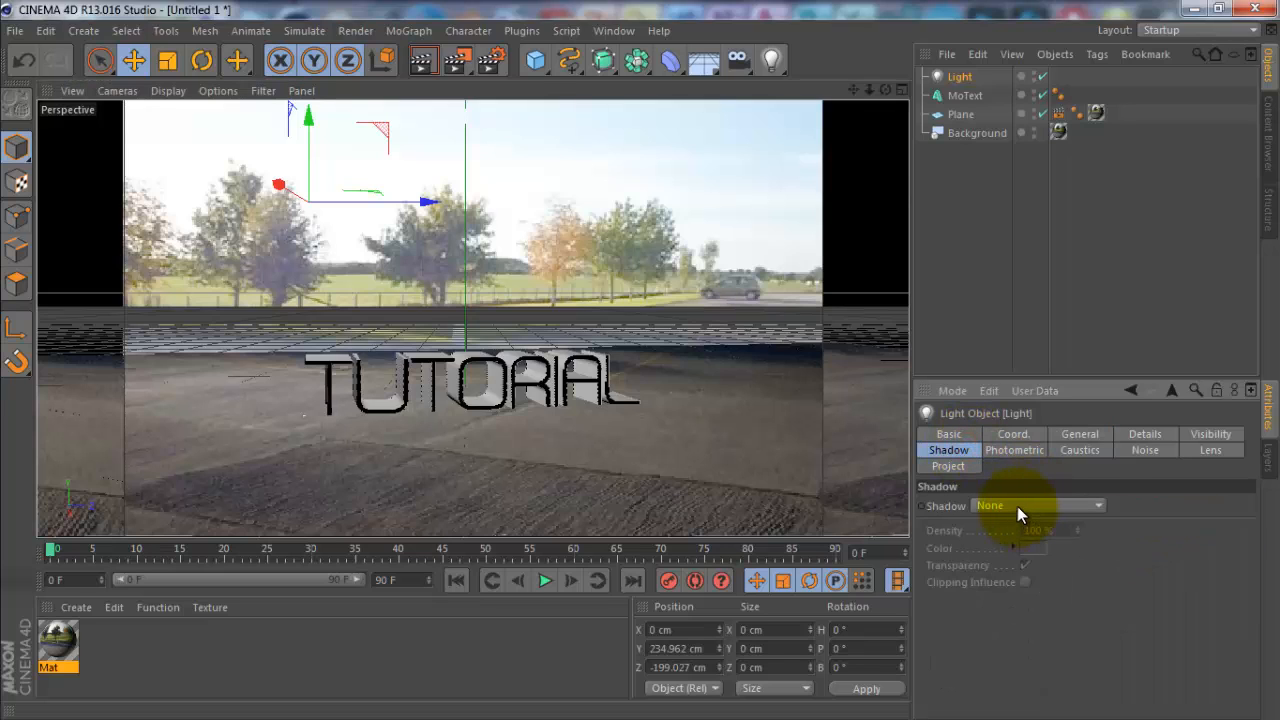
pyautogui.click(1037, 505)
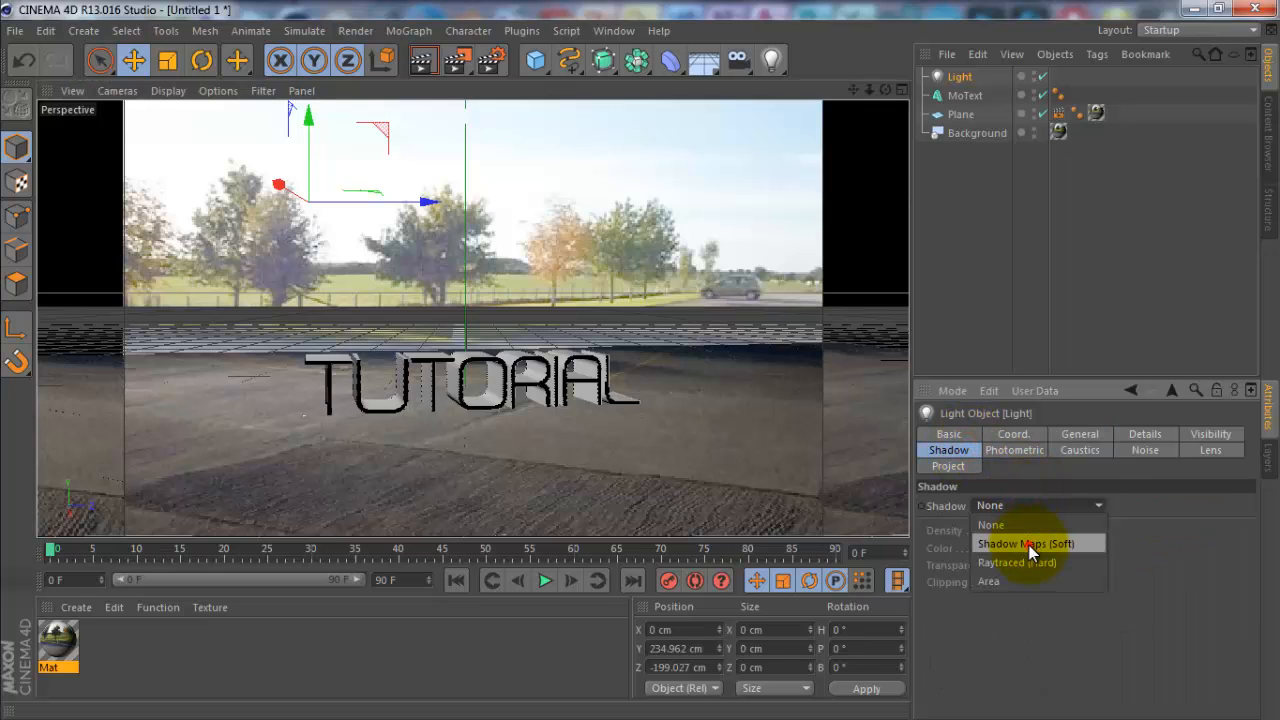
pyautogui.click(1025, 543)
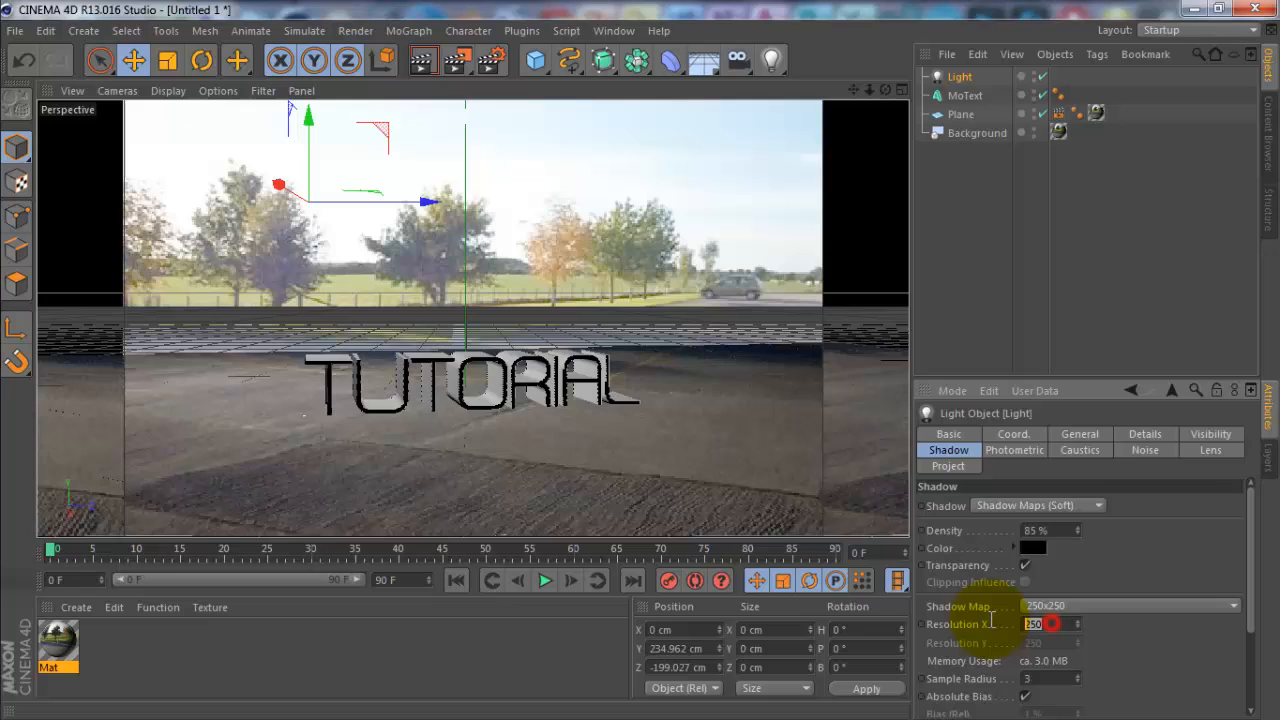
pyautogui.write('200')
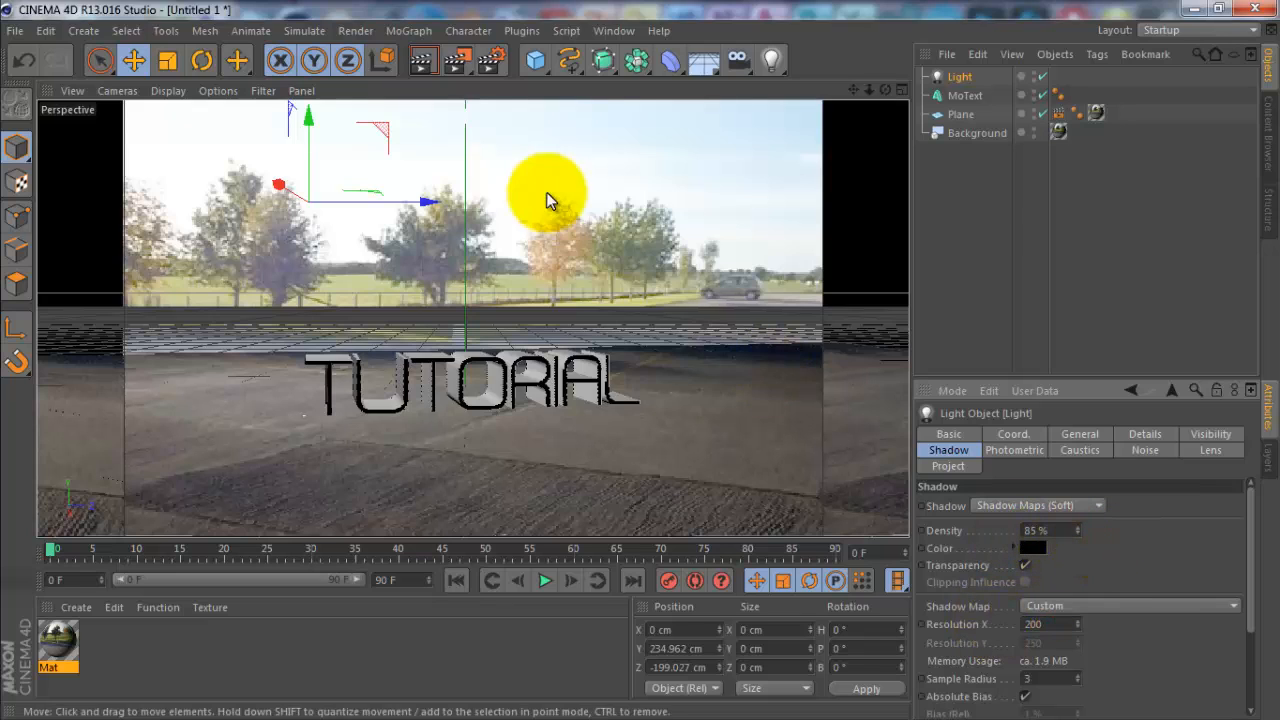
pyautogui.click(422, 61)
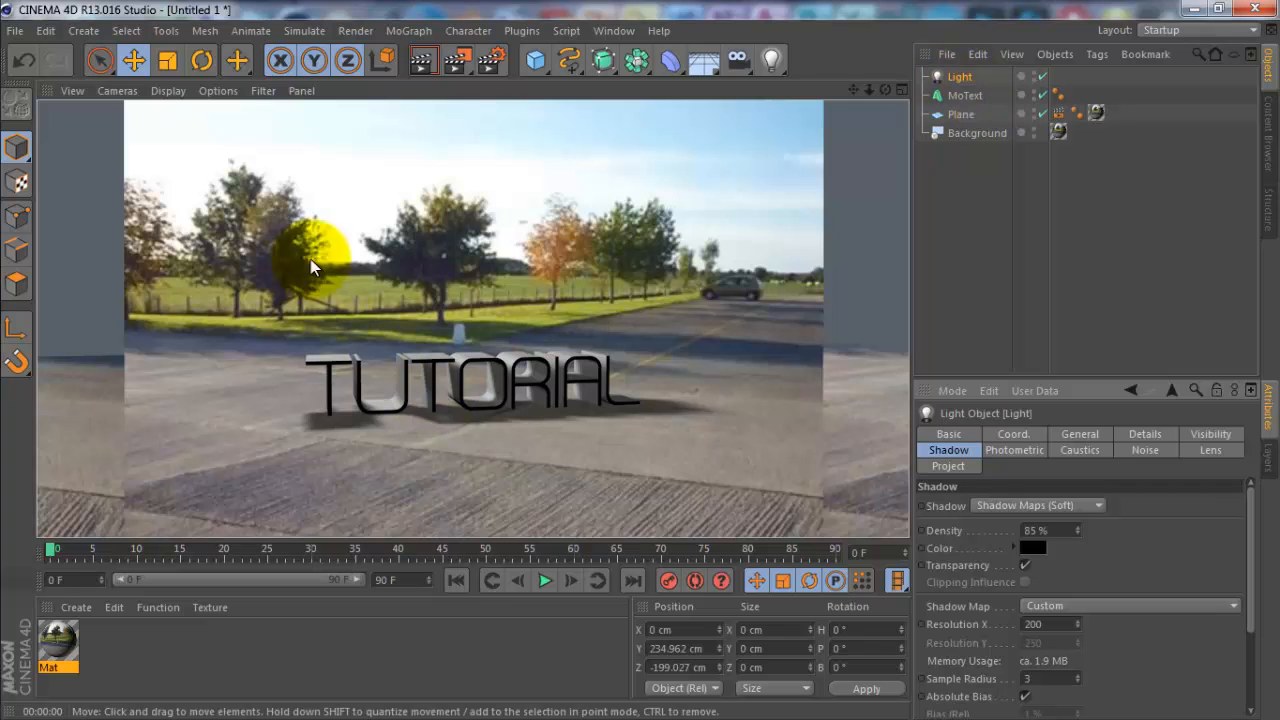
# Shift the light back and higher with its axis handles, and create blank material Mat.1
pyautogui.moveTo(313, 267); pyautogui.dragTo(240, 218)
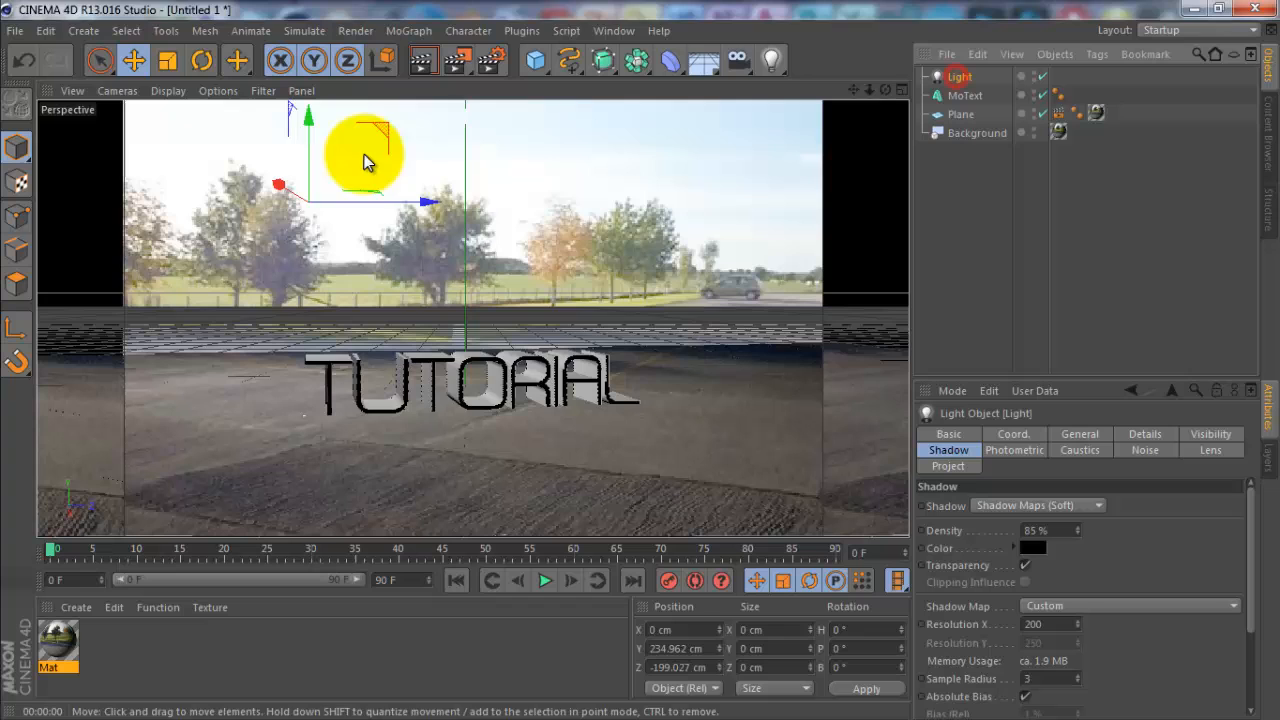
pyautogui.moveTo(365, 160); pyautogui.dragTo(330, 225)
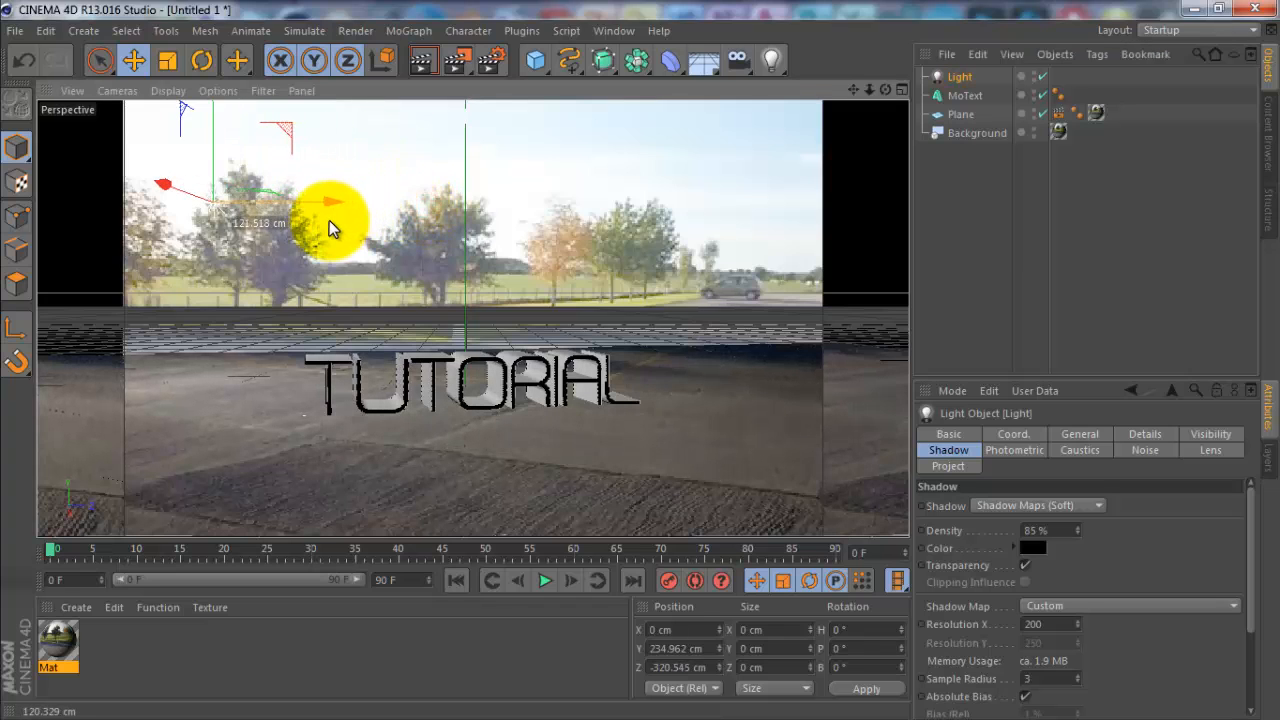
pyautogui.moveTo(330, 220); pyautogui.dragTo(210, 145)
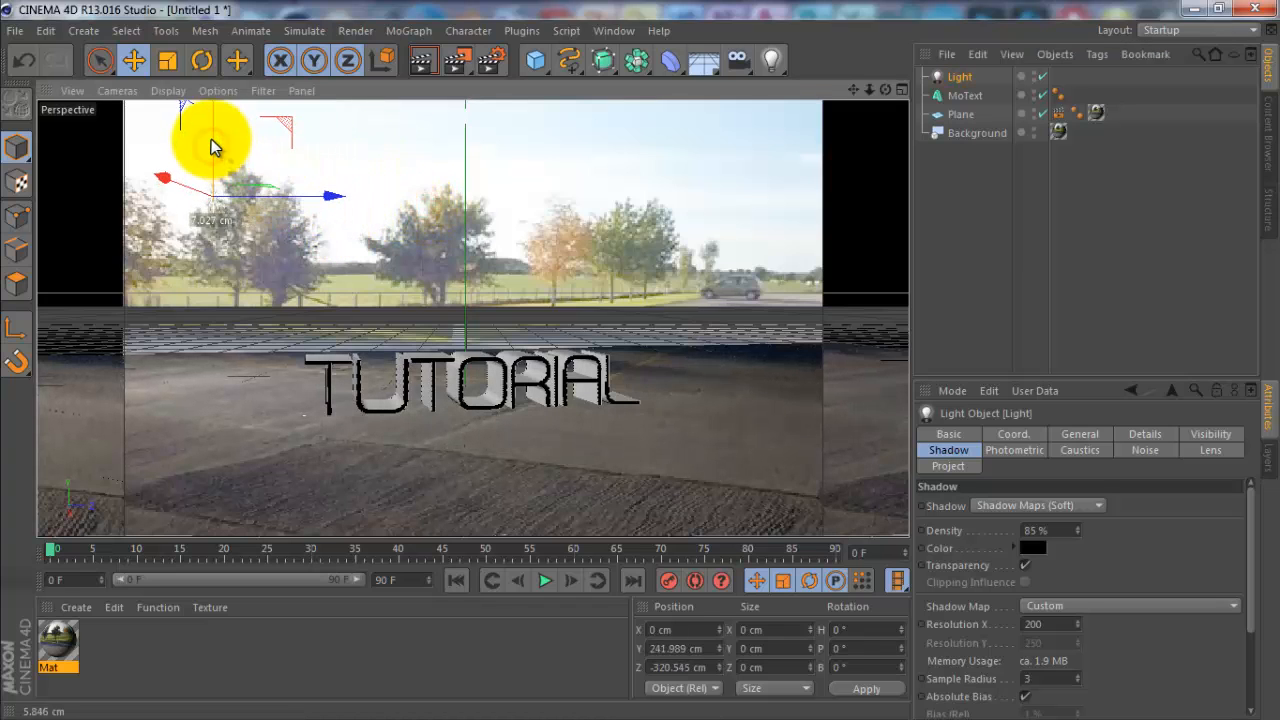
pyautogui.click(421, 60)
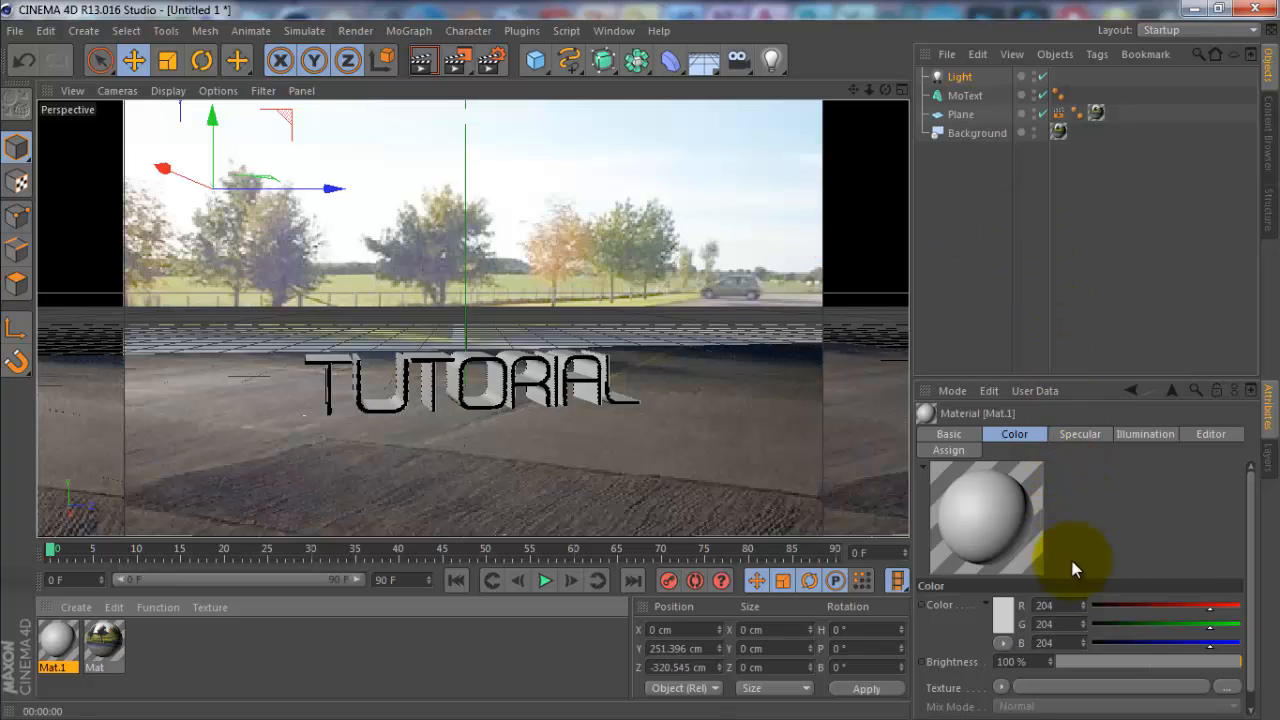
# Open Mat.1 in the Material Editor and tint its colour off-white
pyautogui.click(55, 645)
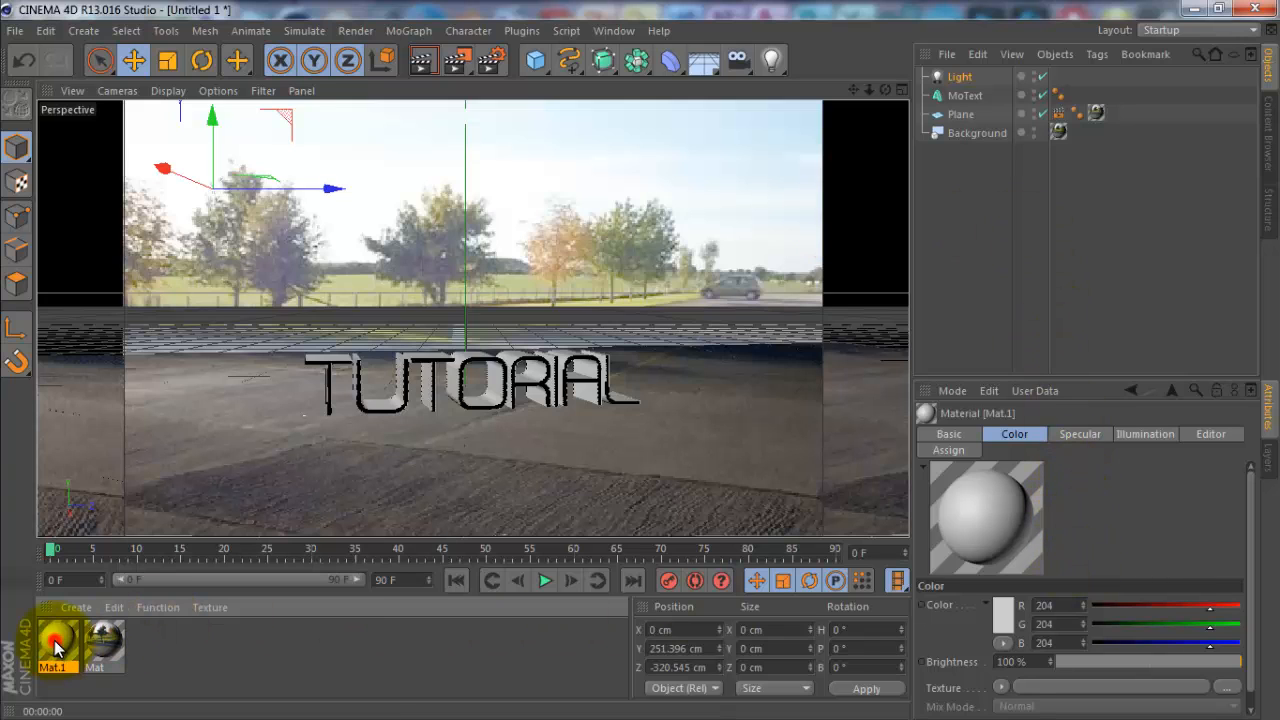
pyautogui.doubleClick(55, 645)
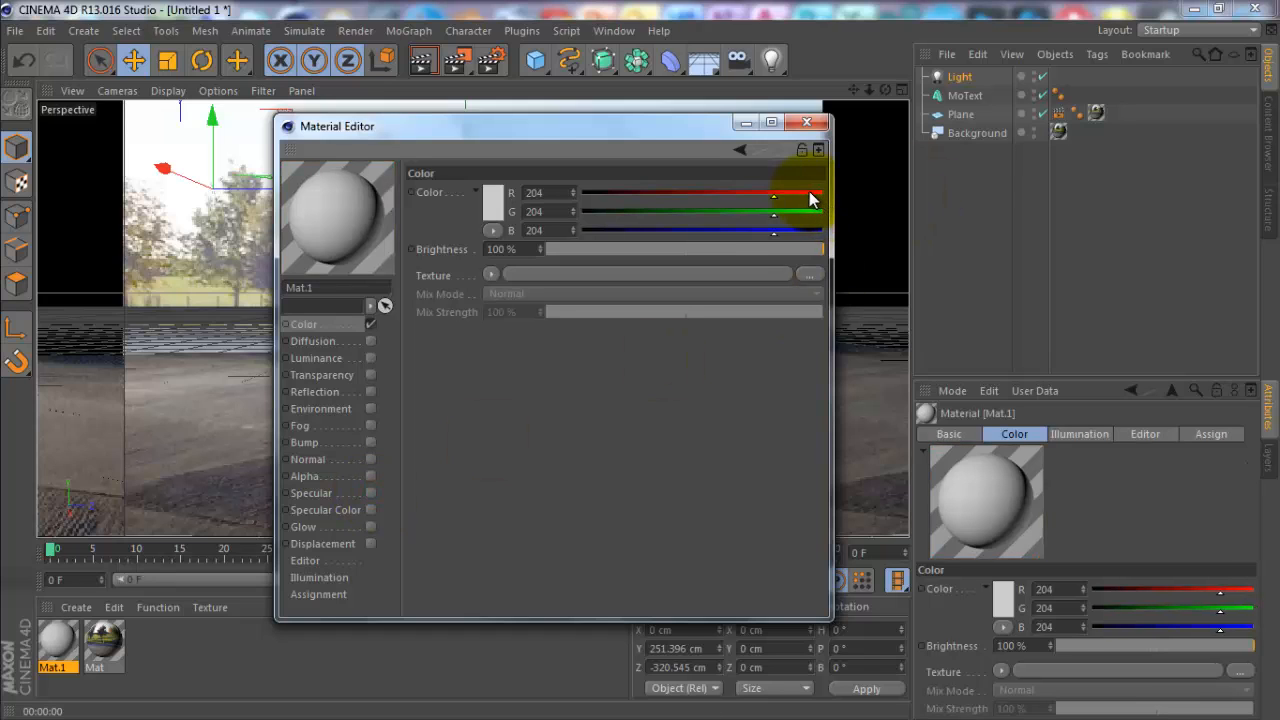
pyautogui.moveTo(773, 193); pyautogui.dragTo(788, 193)
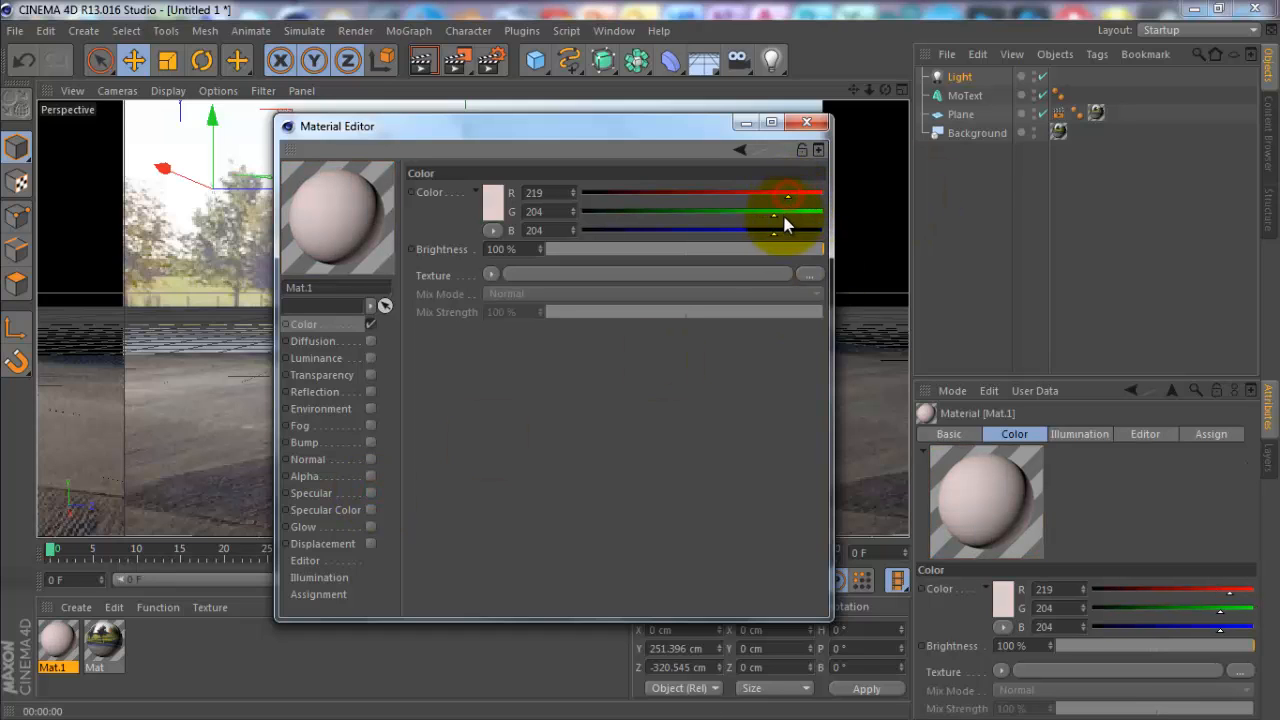
pyautogui.moveTo(785, 211); pyautogui.dragTo(815, 211)
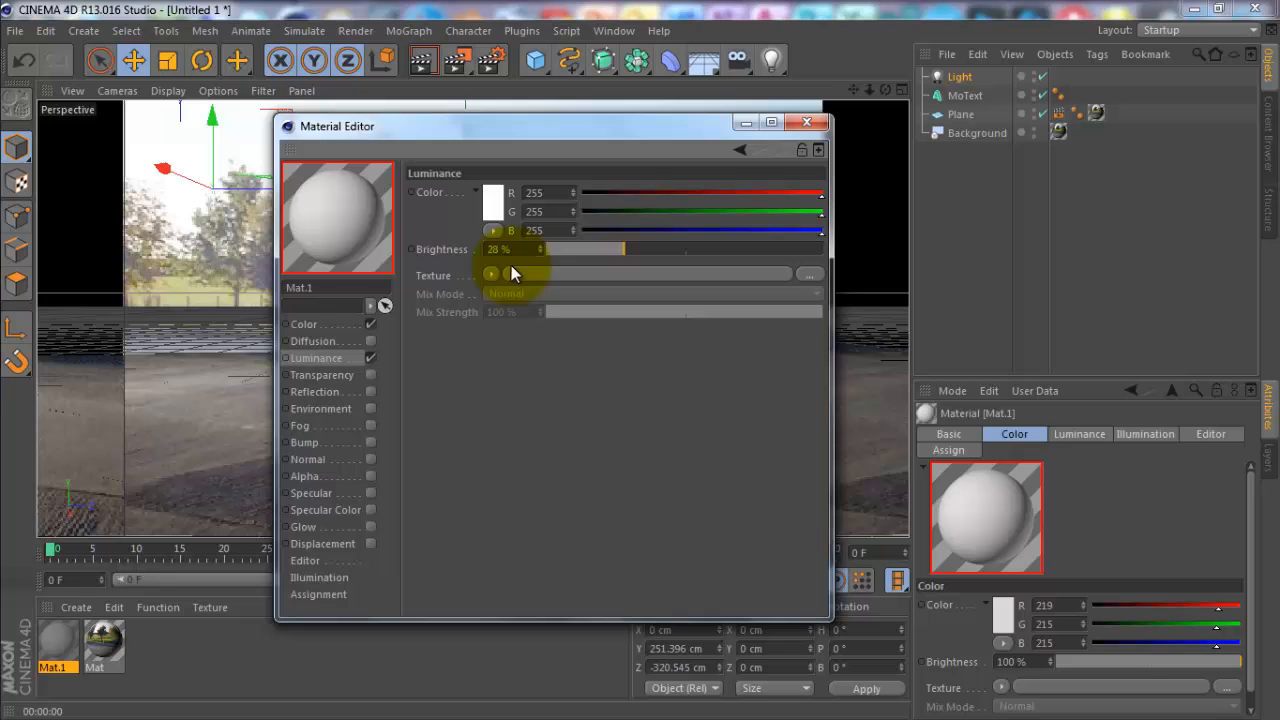
# Give Mat.1 Fresnel luminance and enable Fresnel reflection at 18% mix strength
pyautogui.click(491, 275)
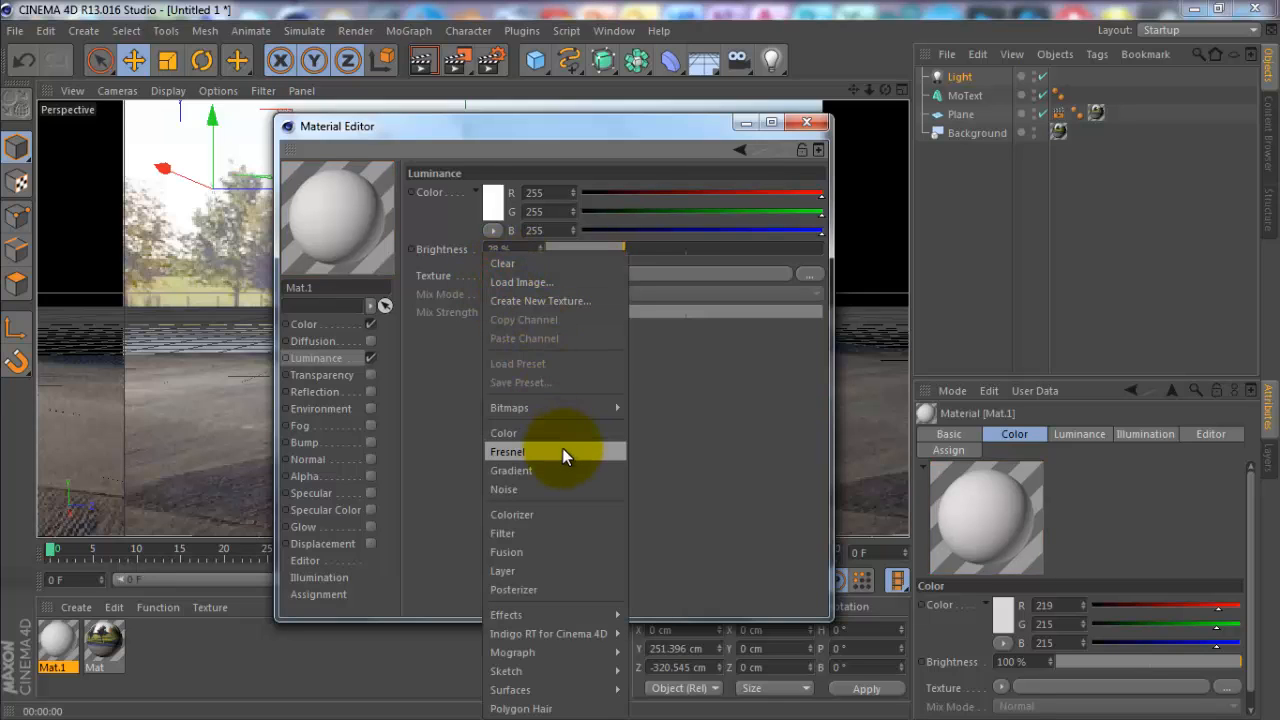
pyautogui.click(507, 451)
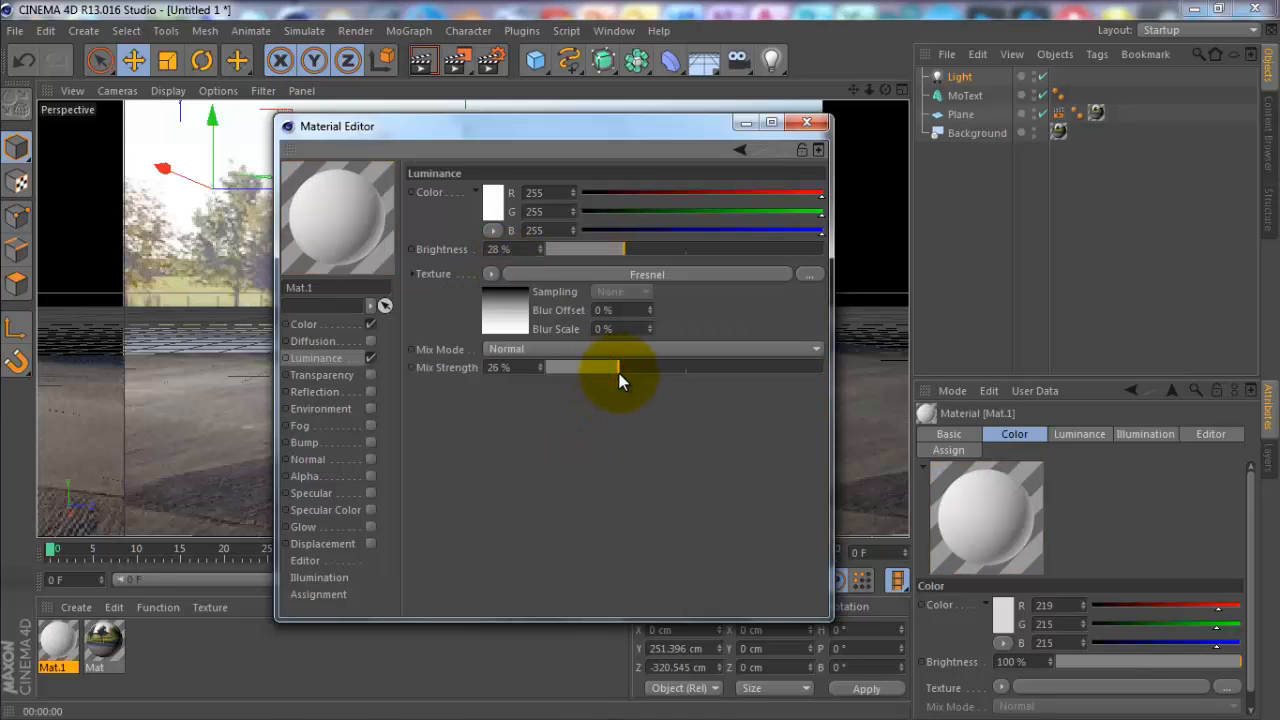
pyautogui.click(318, 391)
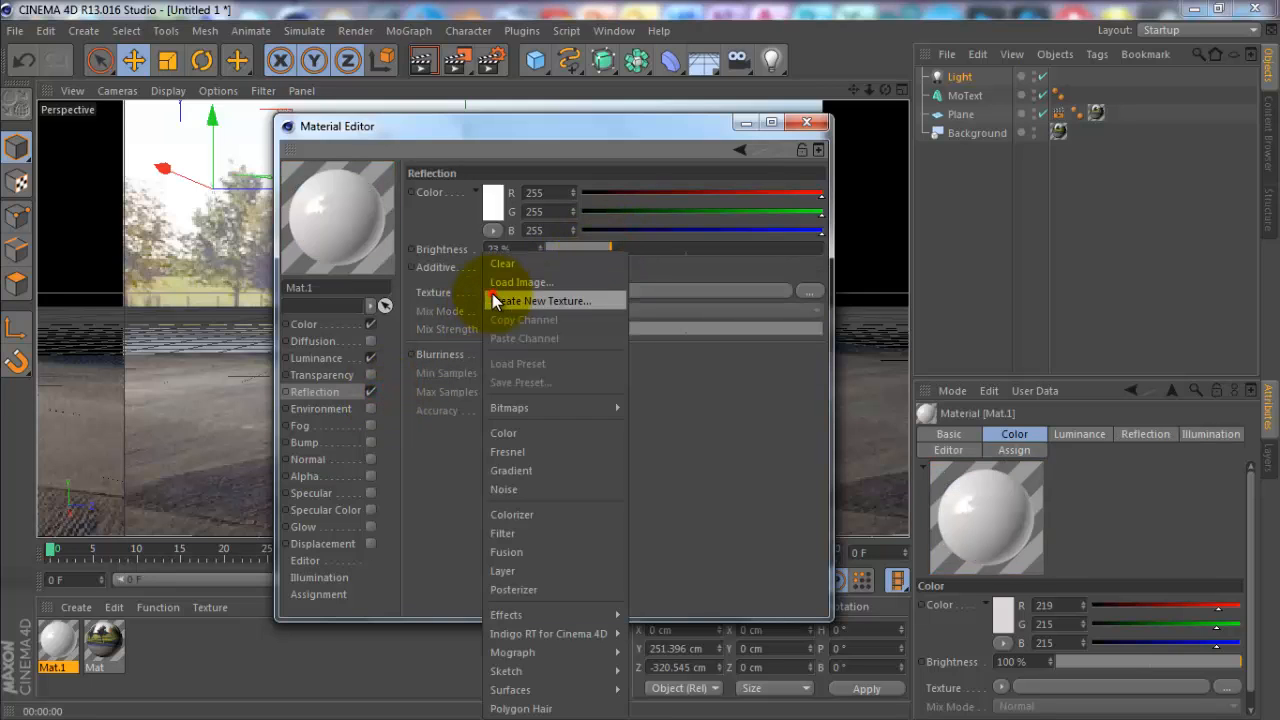
pyautogui.click(507, 451)
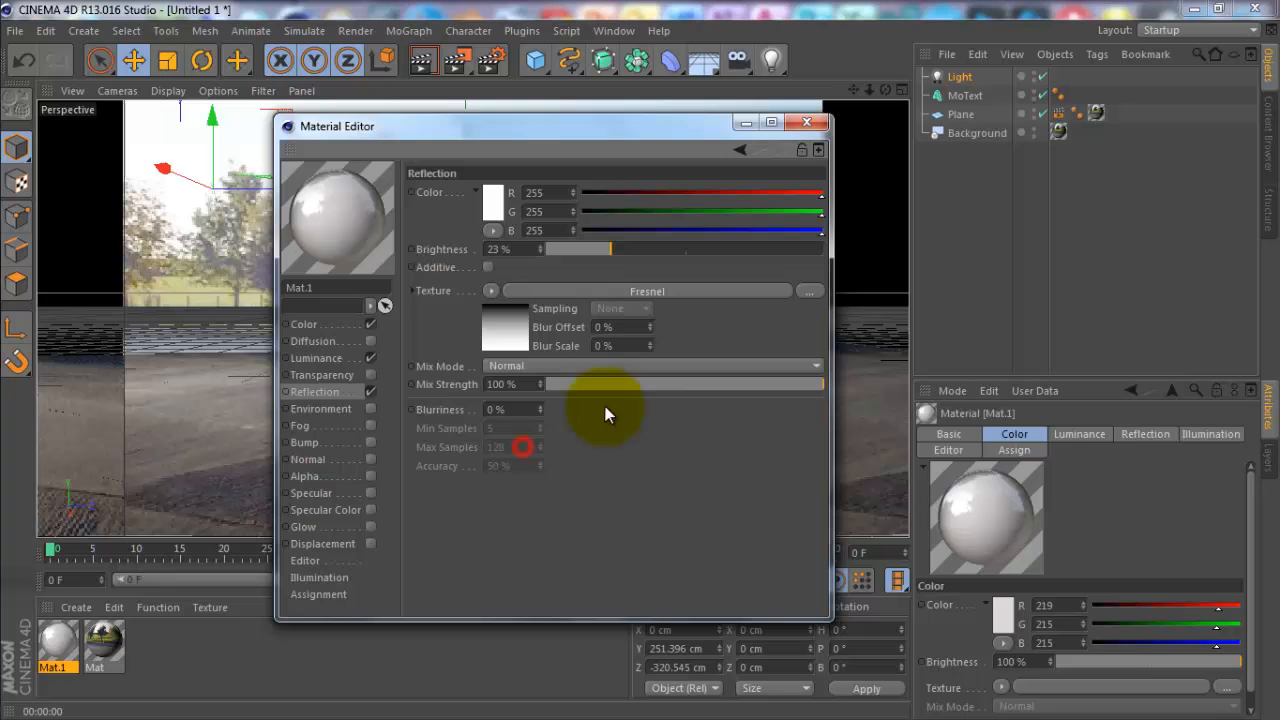
pyautogui.moveTo(600, 384); pyautogui.dragTo(595, 384)
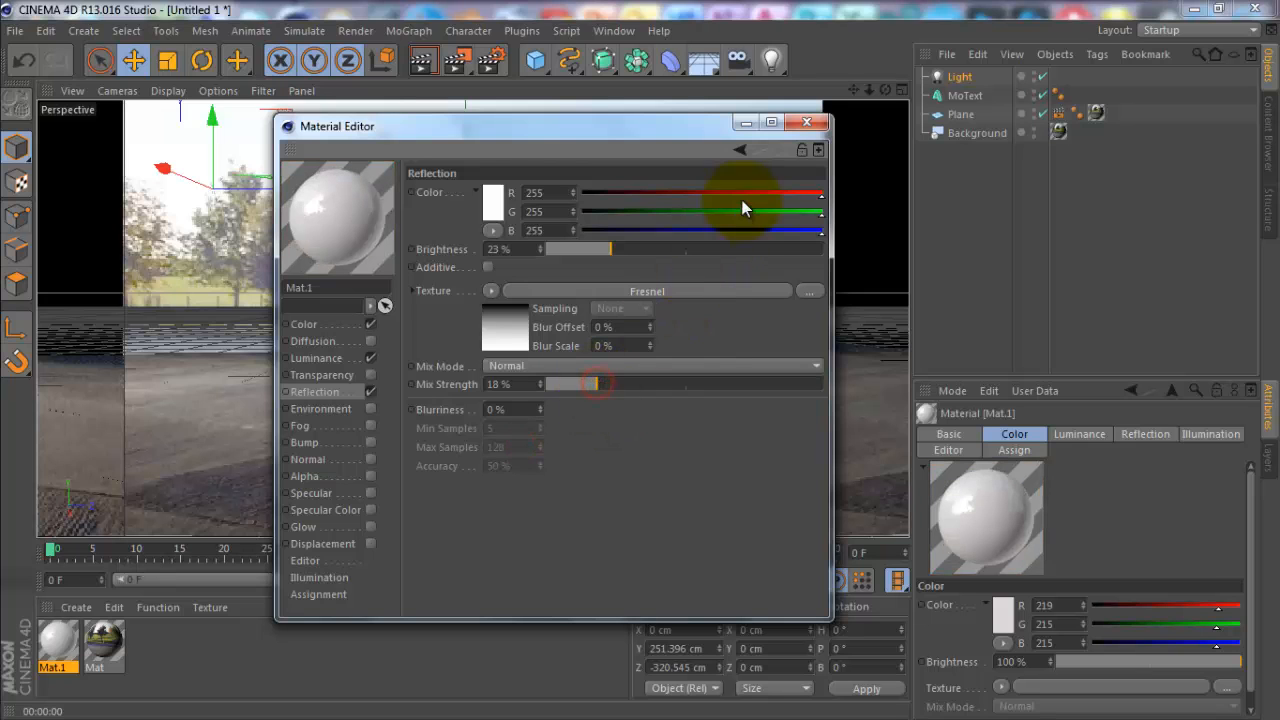
pyautogui.click(806, 122)
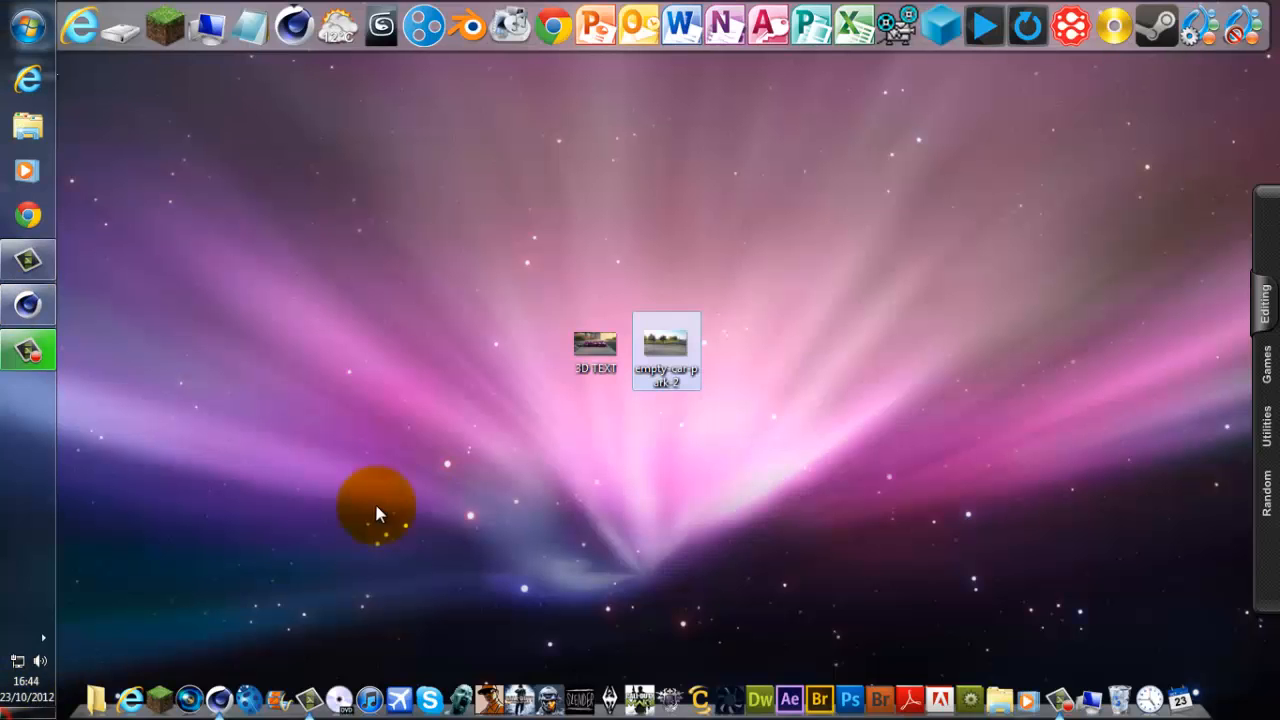
# Open the example 3D TEXT image in Windows Photo Viewer
pyautogui.doubleClick(594, 343)
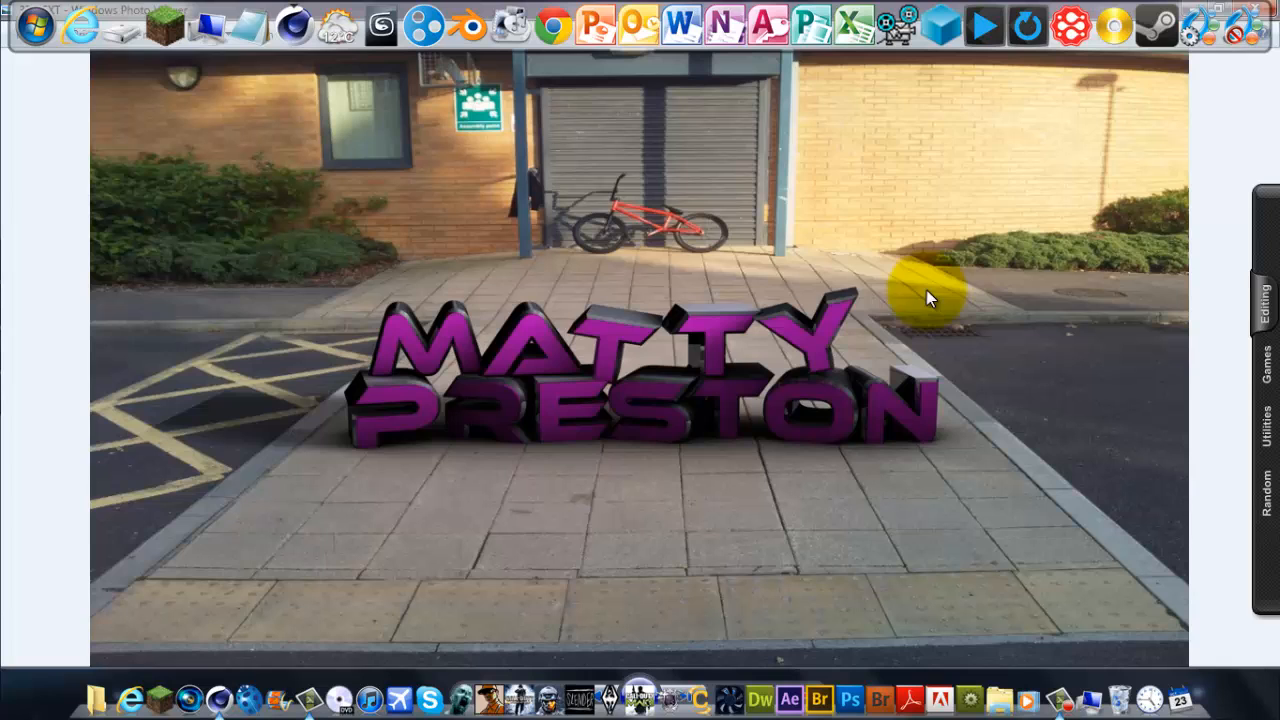
pyautogui.moveTo(997, 27)
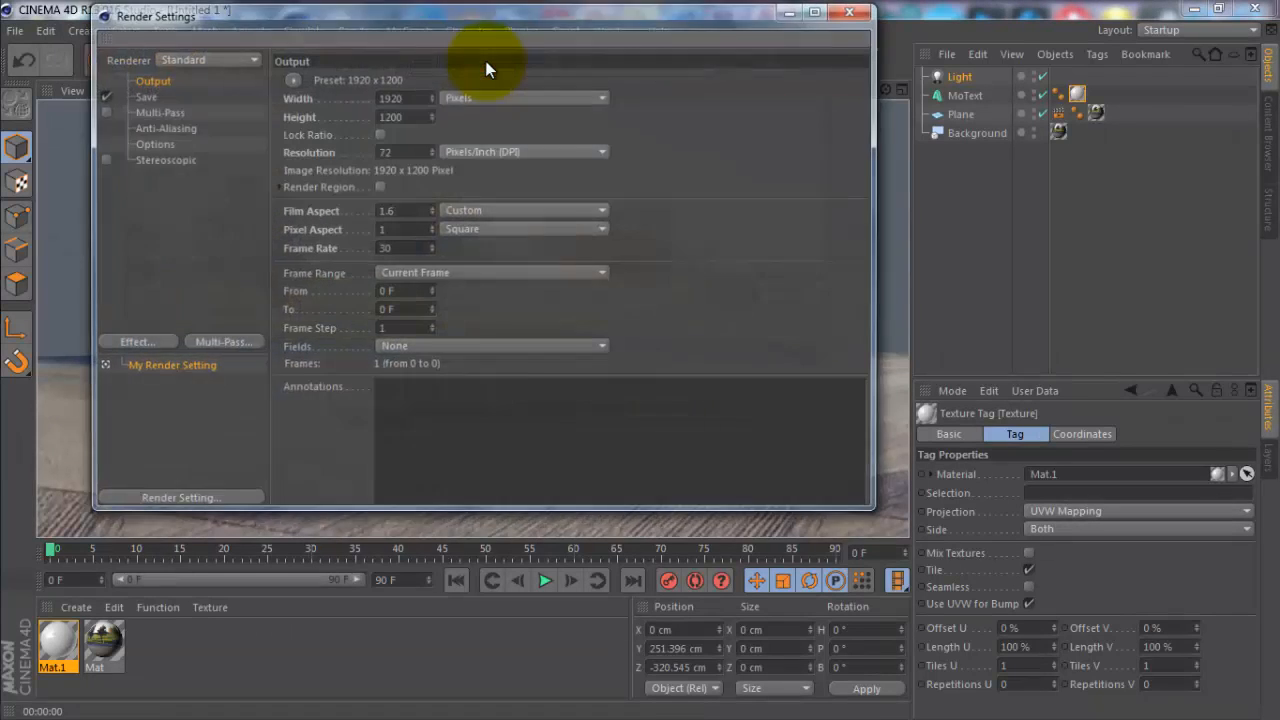
# Set the render save format to JPEG with quality 97
pyautogui.click(145, 95)
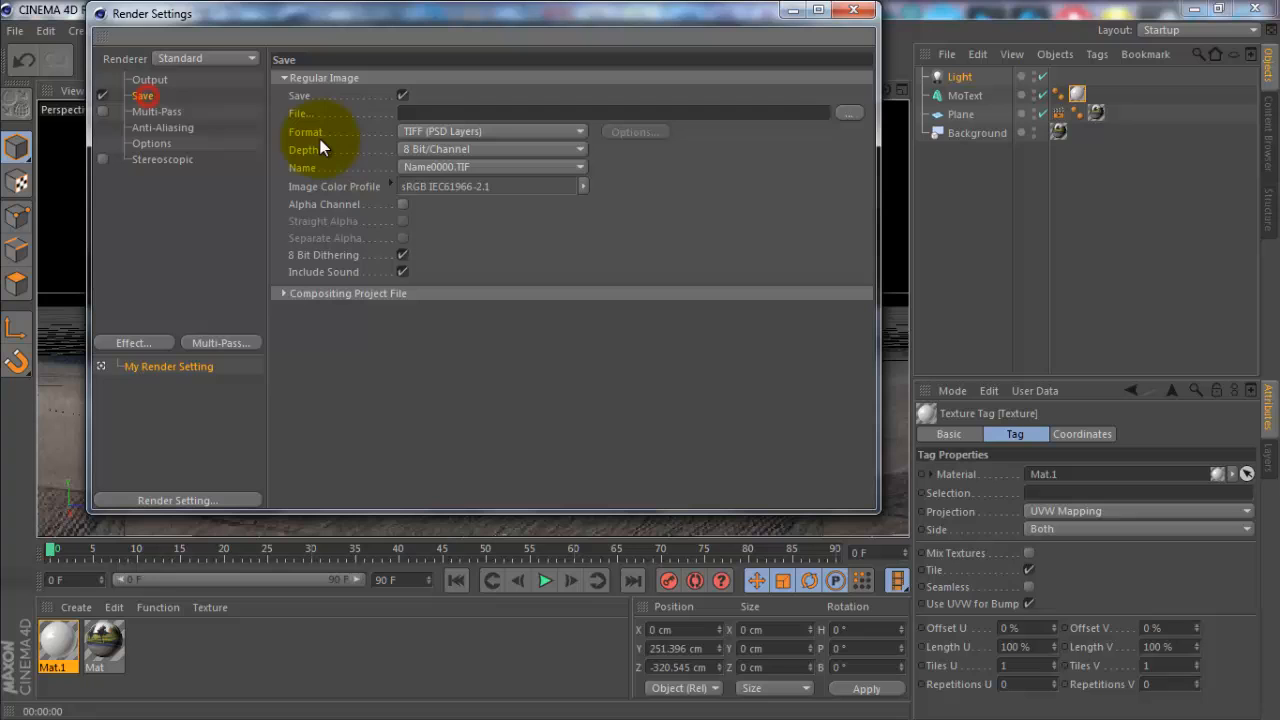
pyautogui.click(490, 131)
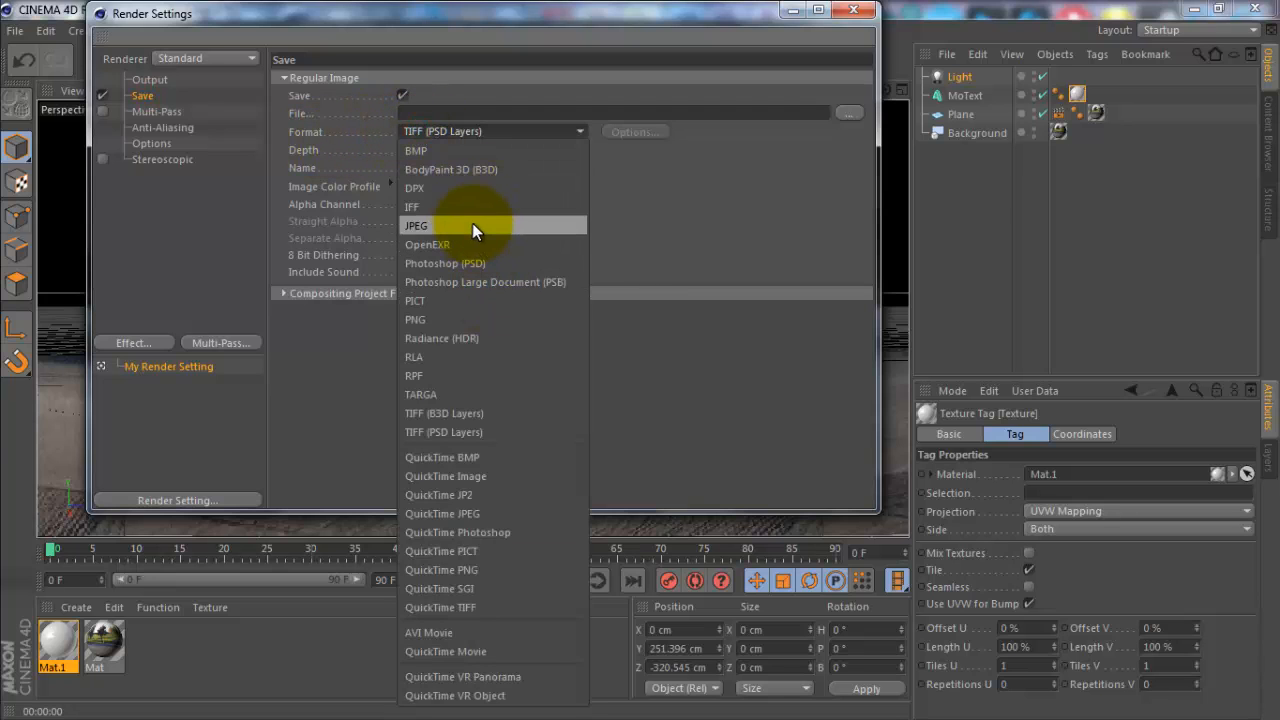
pyautogui.click(415, 225)
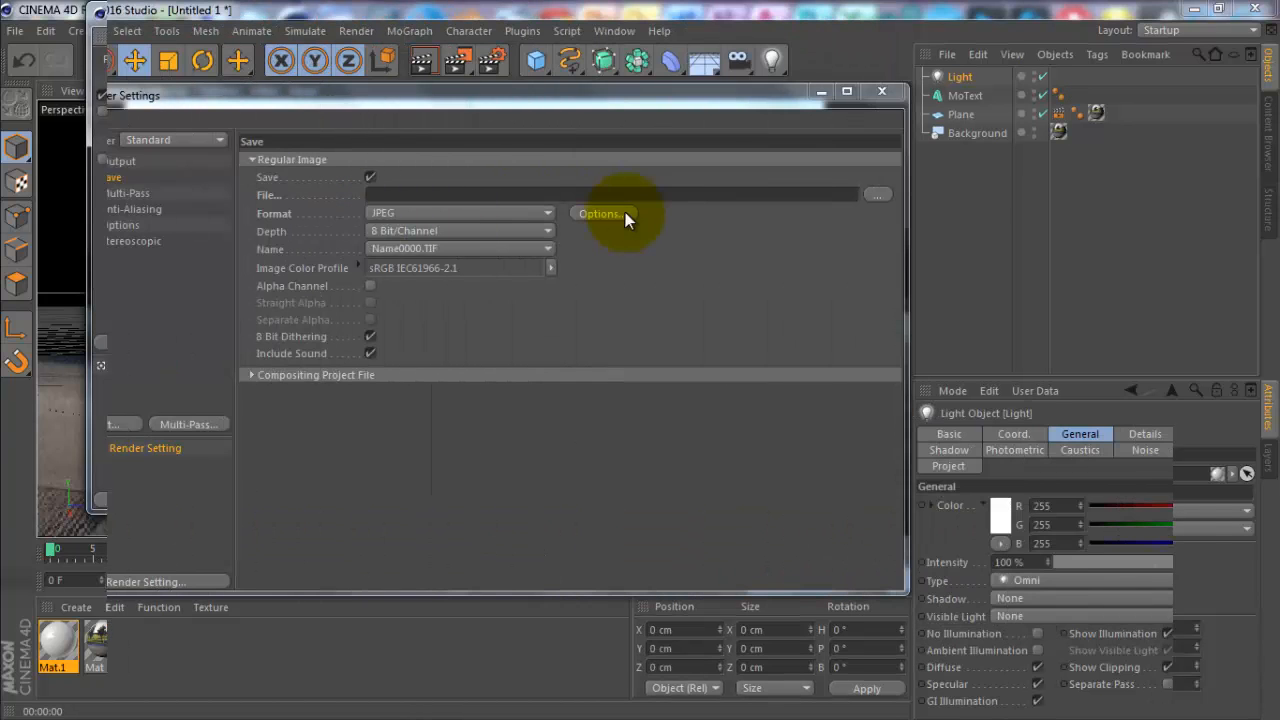
pyautogui.click(599, 213)
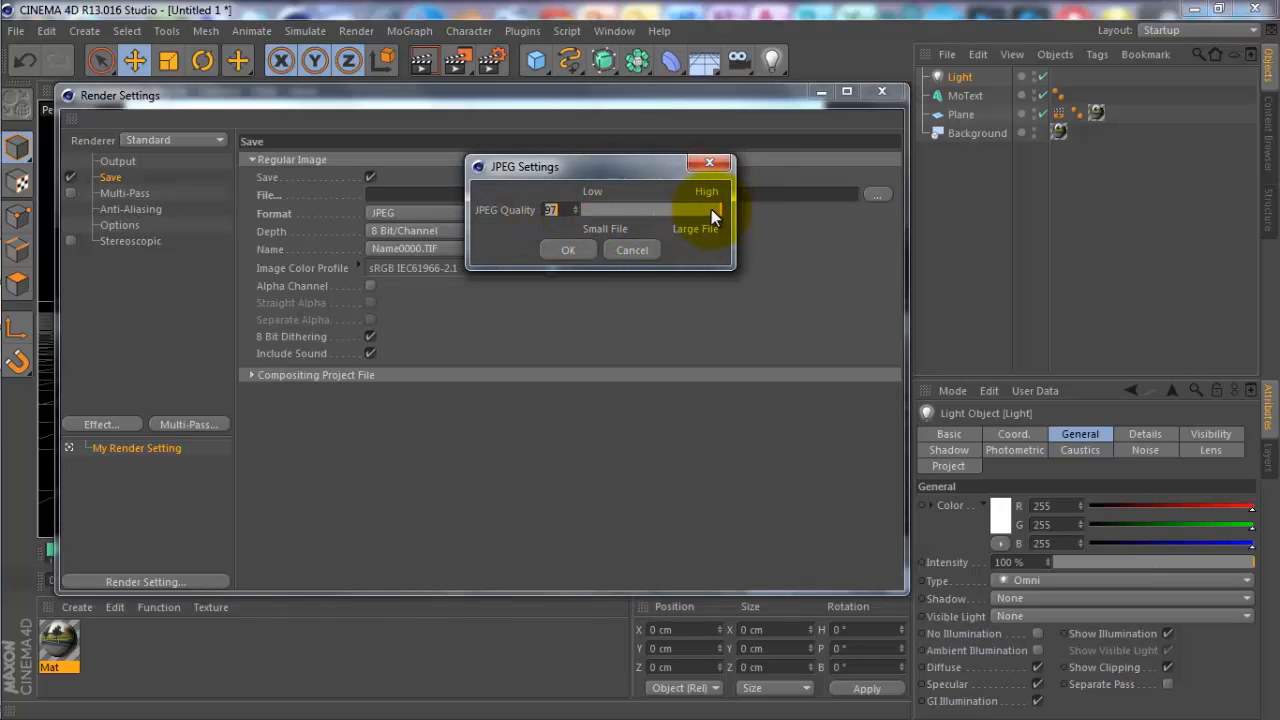
pyautogui.click(568, 249)
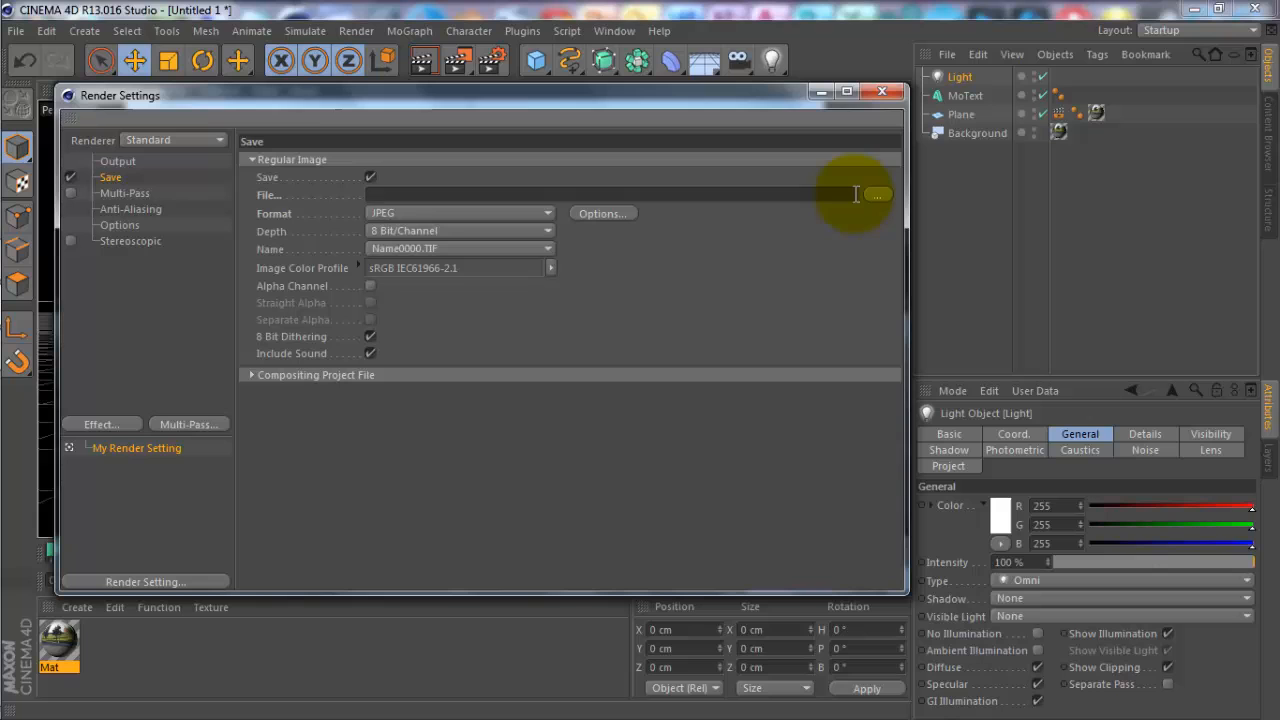
# Set the render output file to 'test' on the Desktop
pyautogui.click(877, 194)
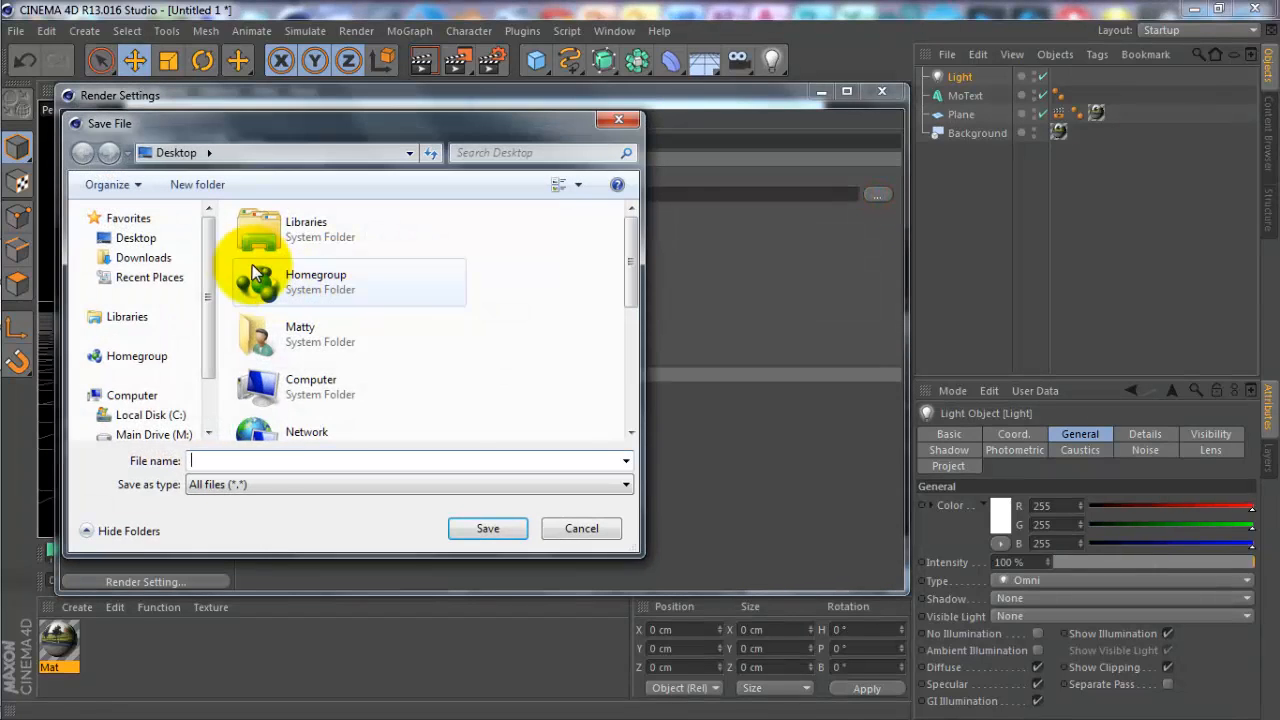
pyautogui.click(262, 461)
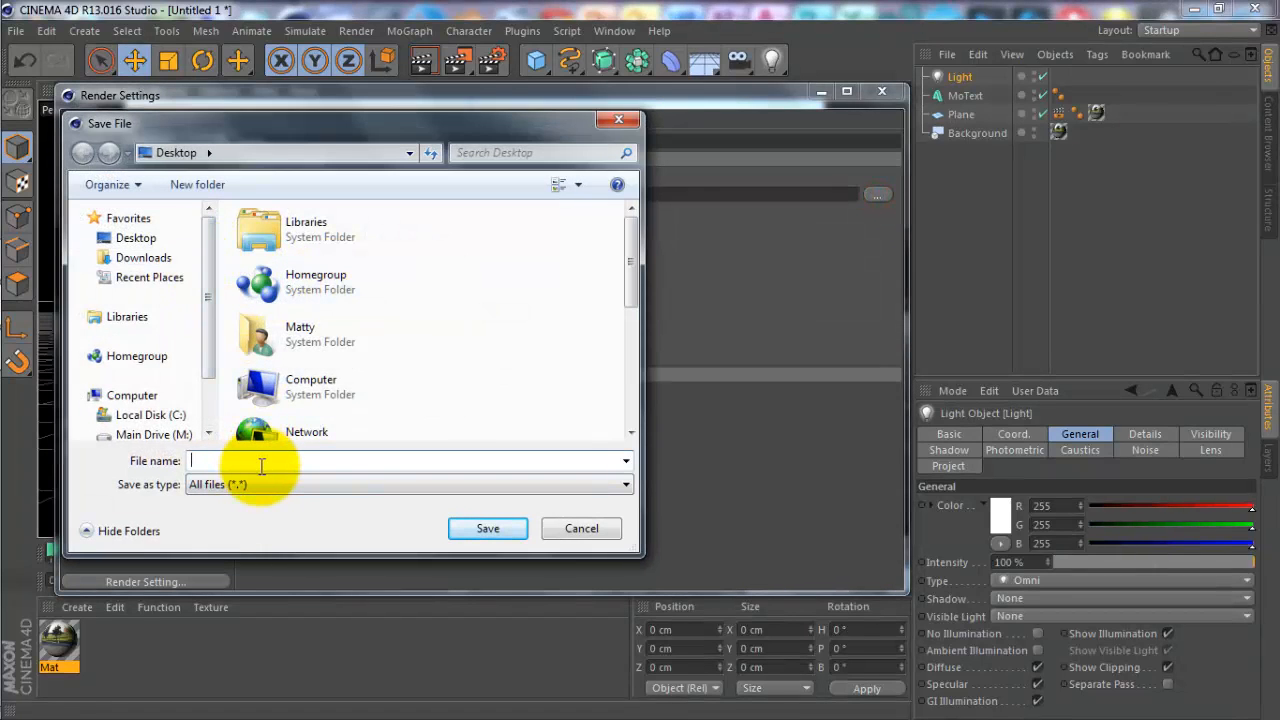
pyautogui.write('t')
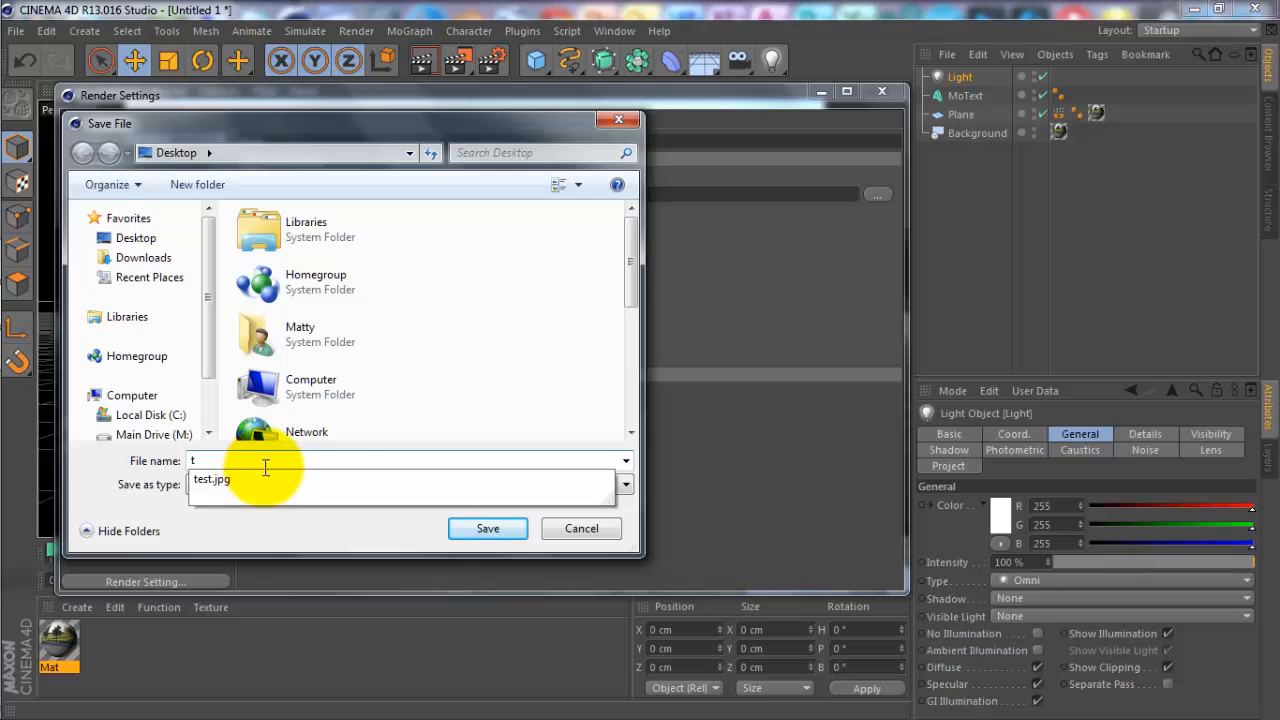
pyautogui.click(485, 525)
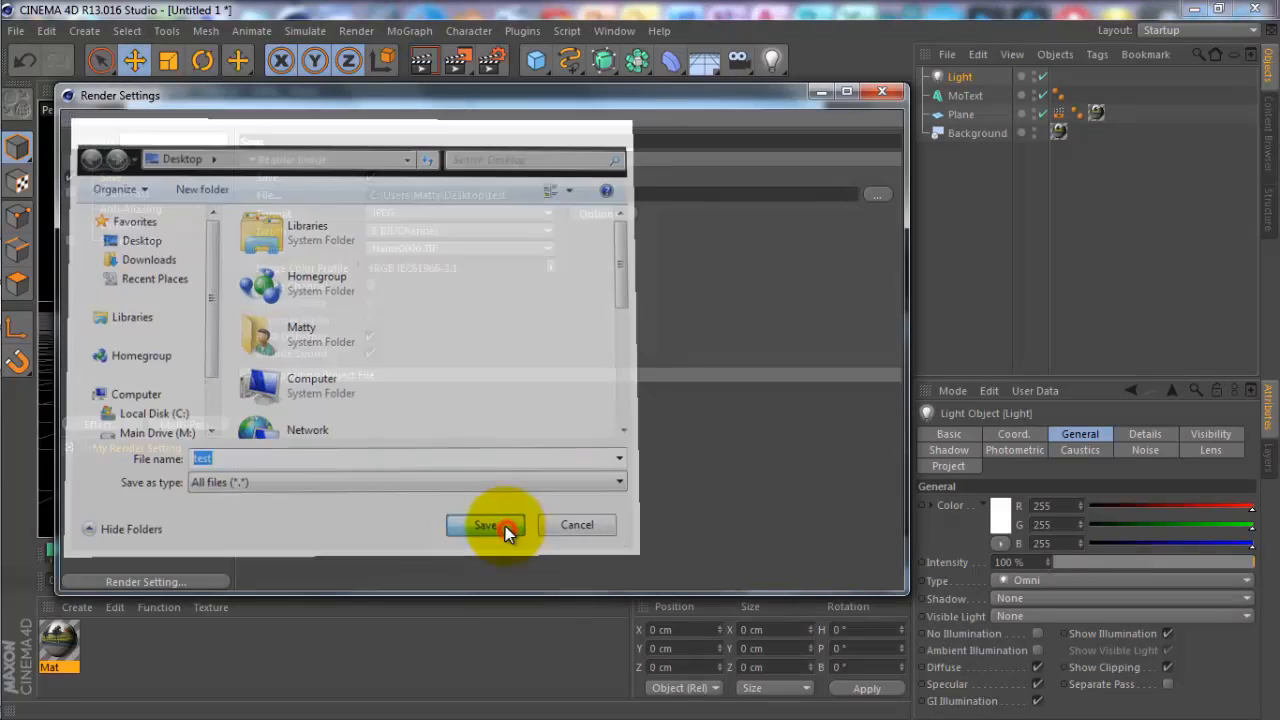
pyautogui.click(485, 525)
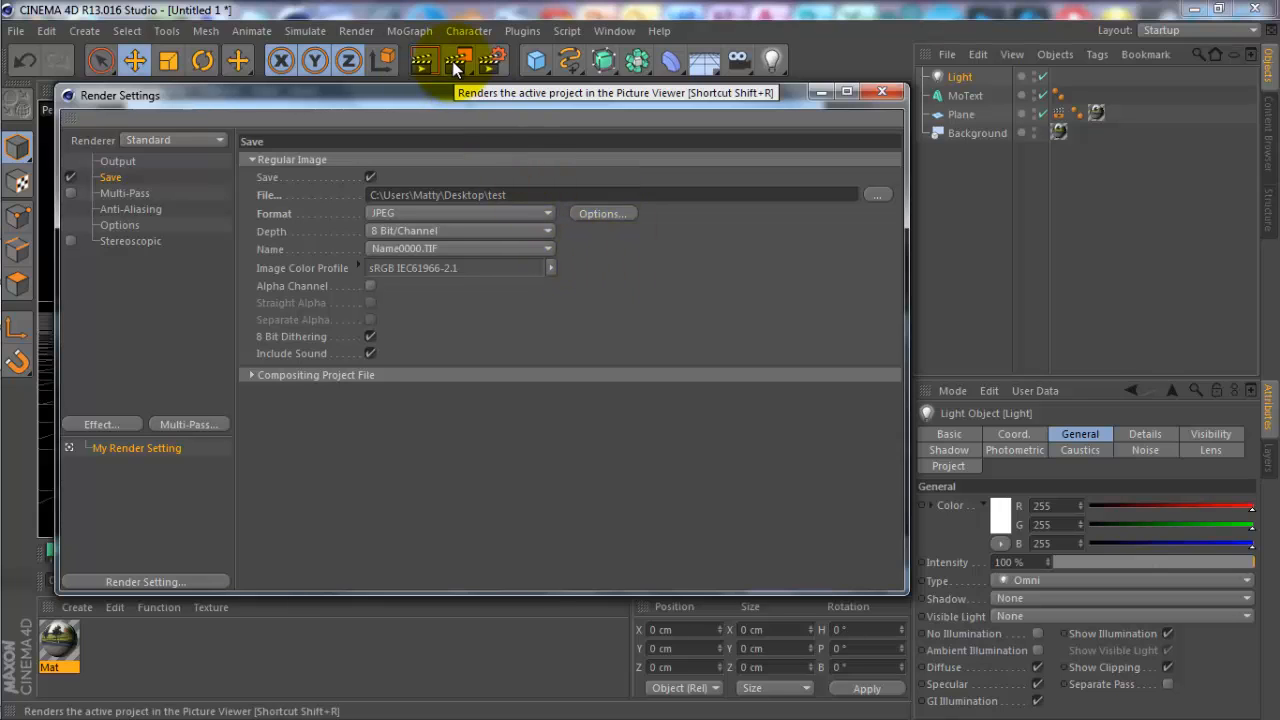
pyautogui.click(459, 61)
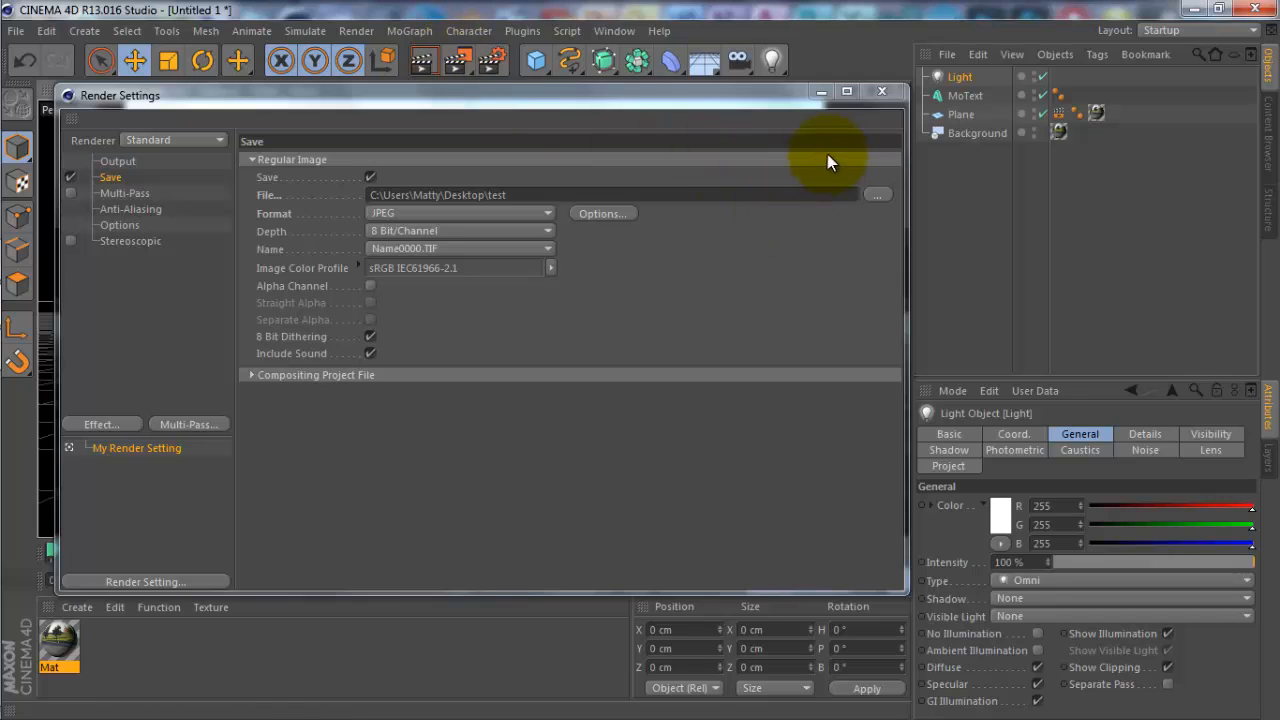
pyautogui.moveTo(848, 228)
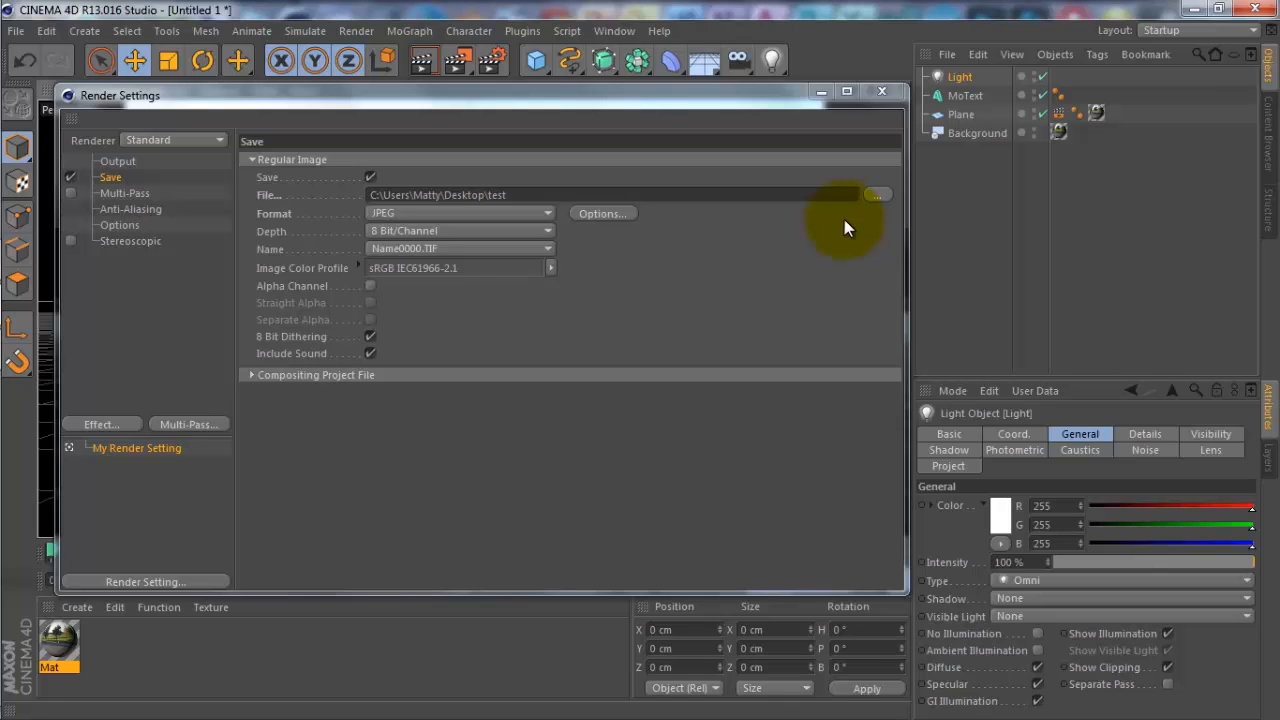
pyautogui.moveTo(687, 85)
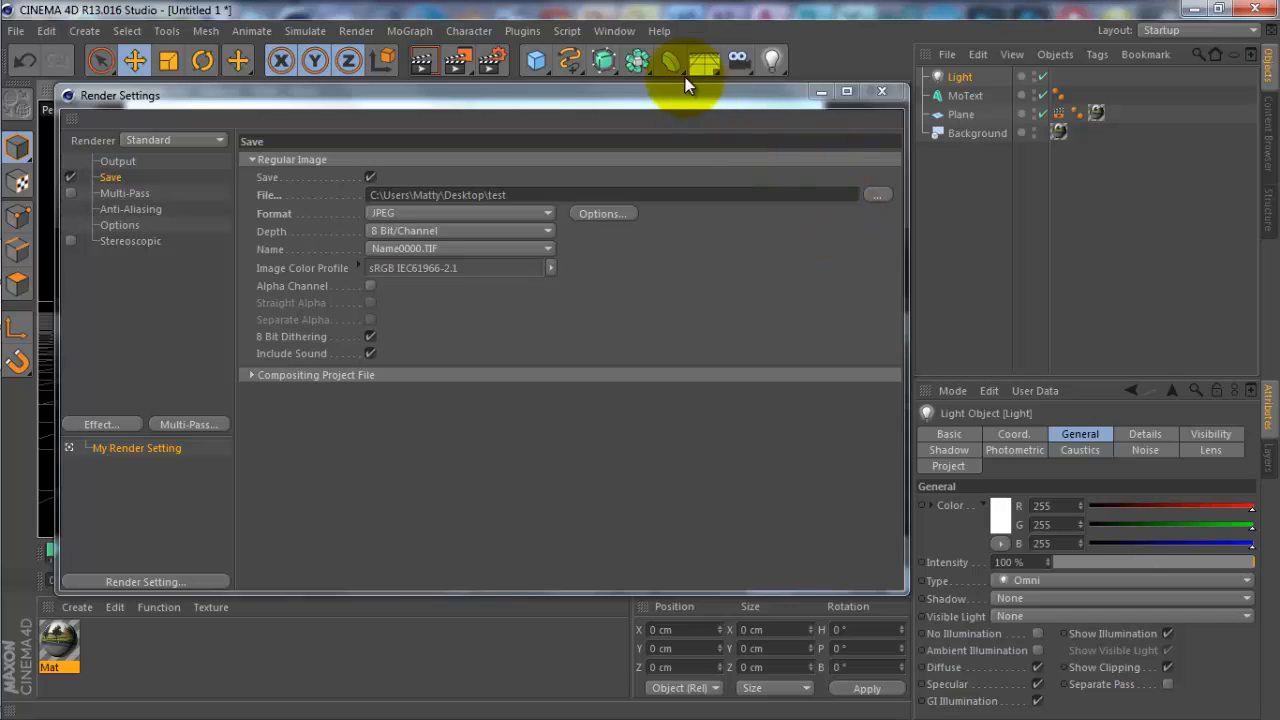